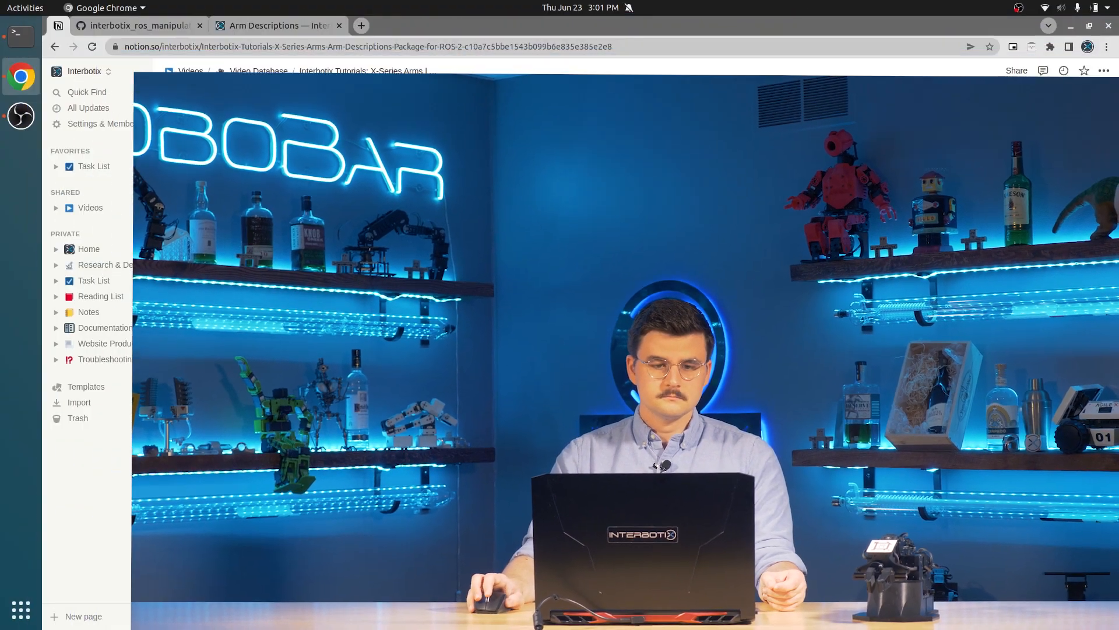
# Switch from the Notion tutorial to the interbotix_xsarm_descriptions GitHub page.
pyautogui.click(135, 24)
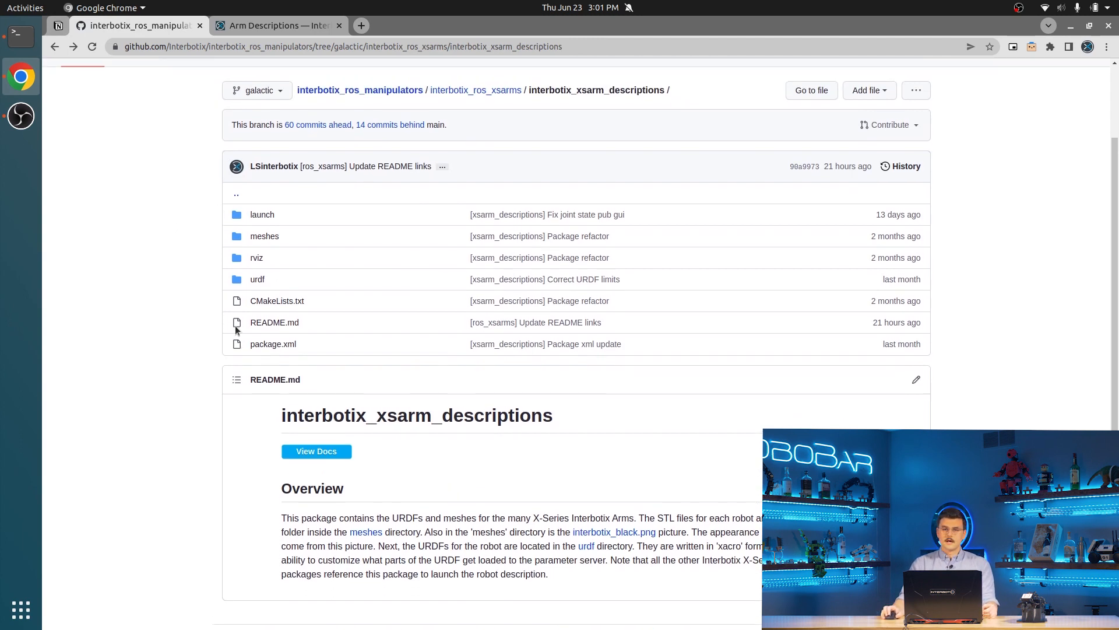
pyautogui.moveTo(253, 366)
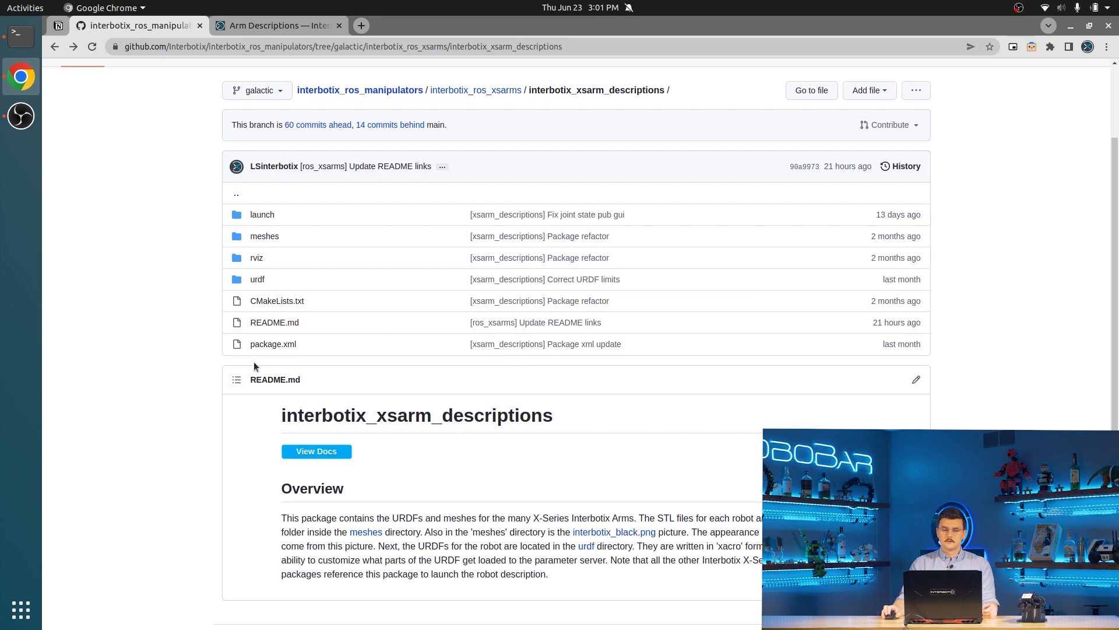
pyautogui.moveTo(252, 277)
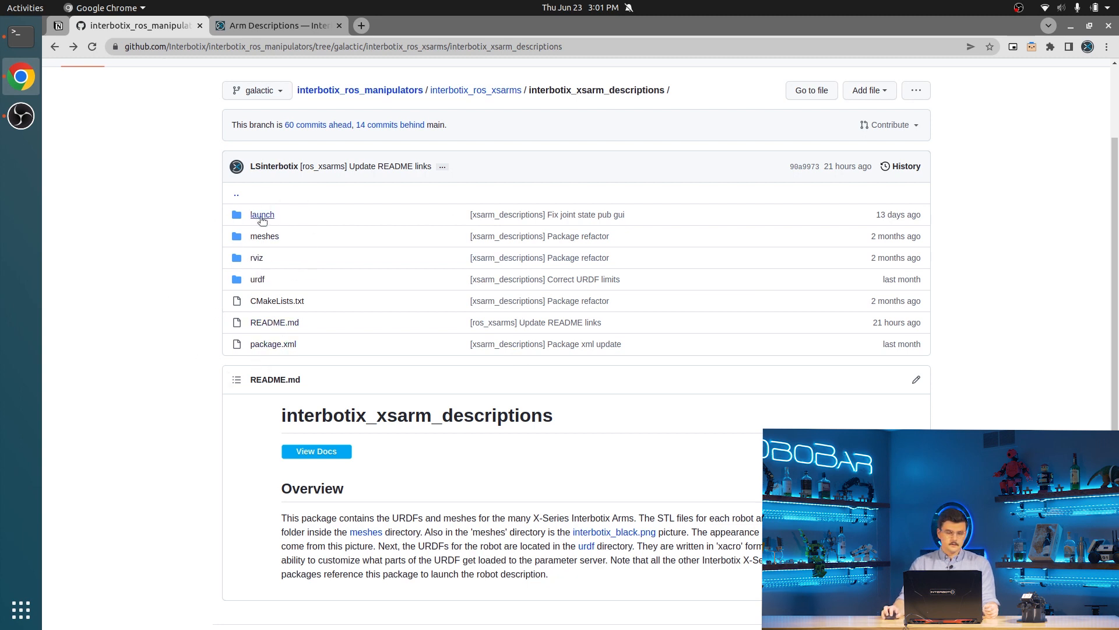
# Look through the package's launch and meshes folders, returning to the top folder each time.
pyautogui.click(263, 215)
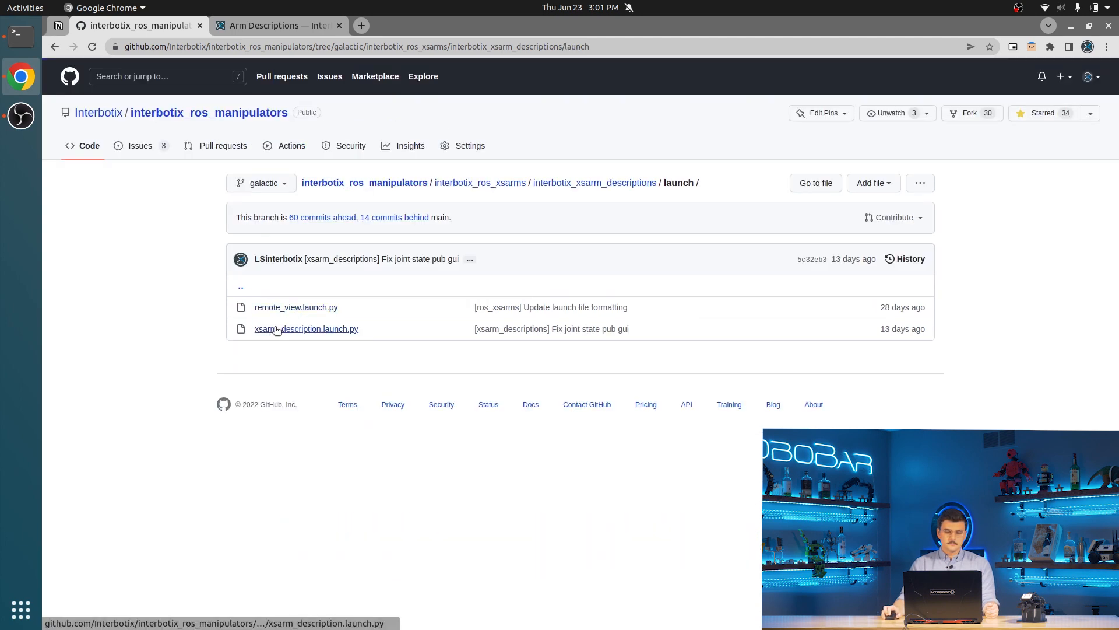
pyautogui.click(593, 182)
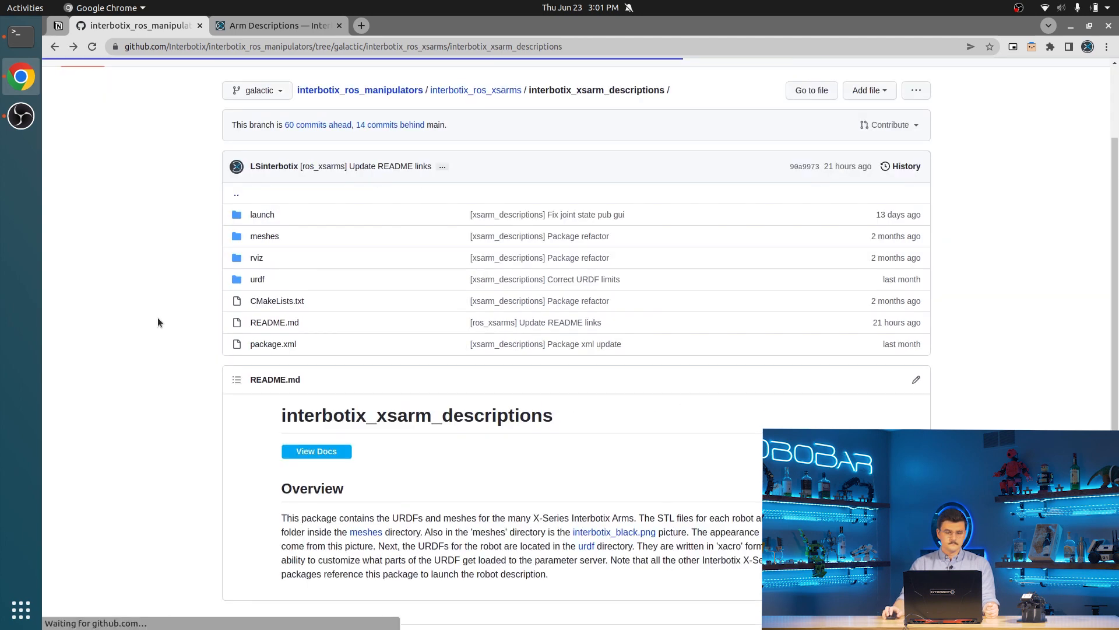
pyautogui.click(264, 236)
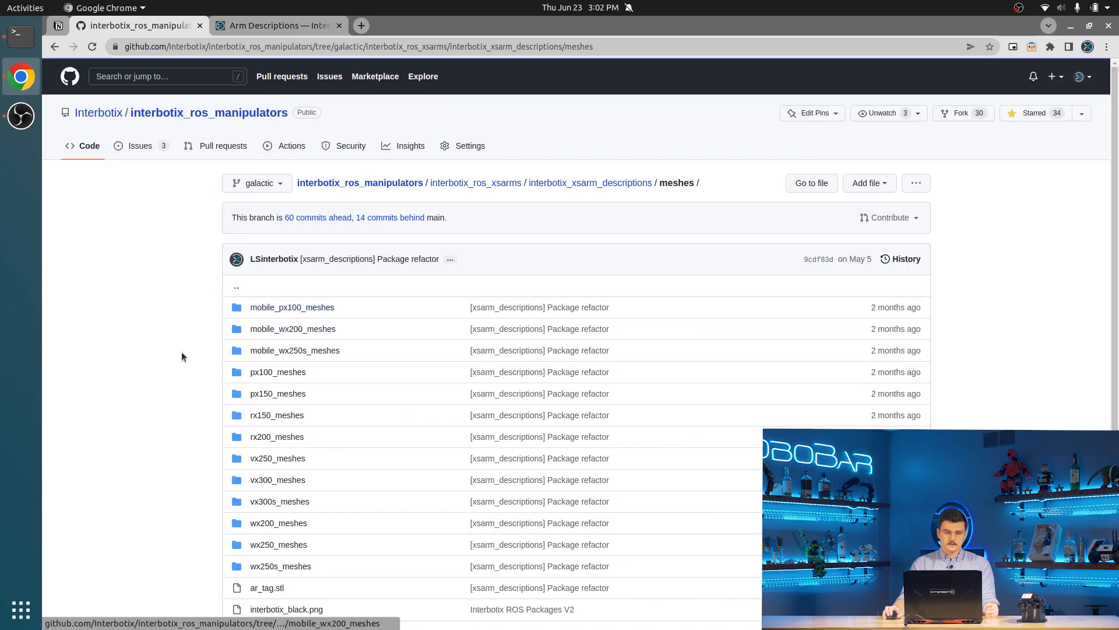
pyautogui.scroll(-3)
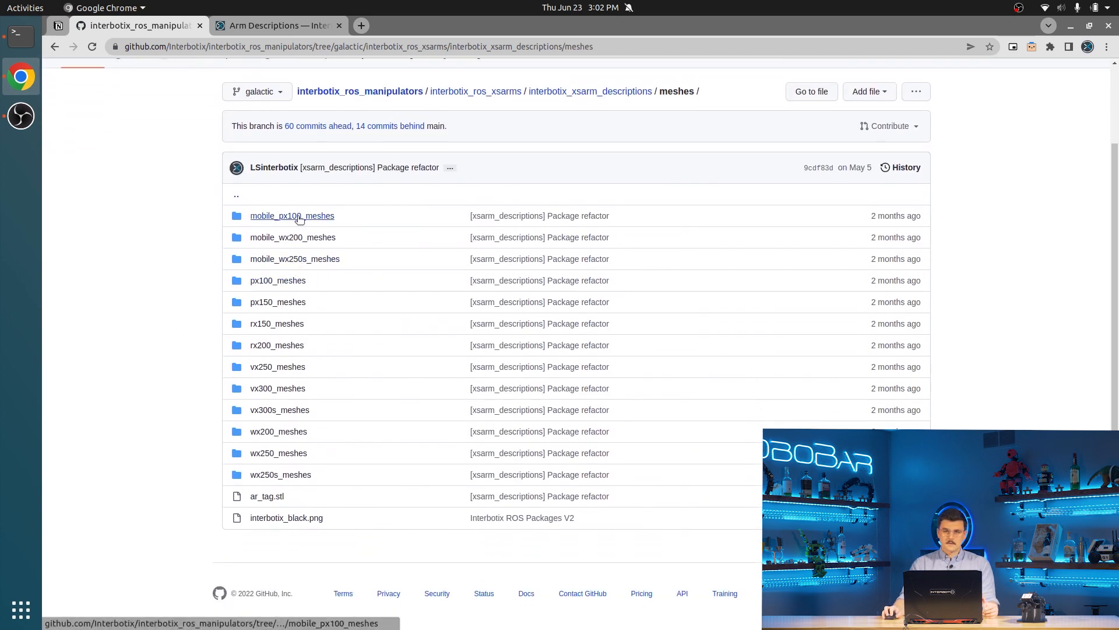
pyautogui.moveTo(167, 303)
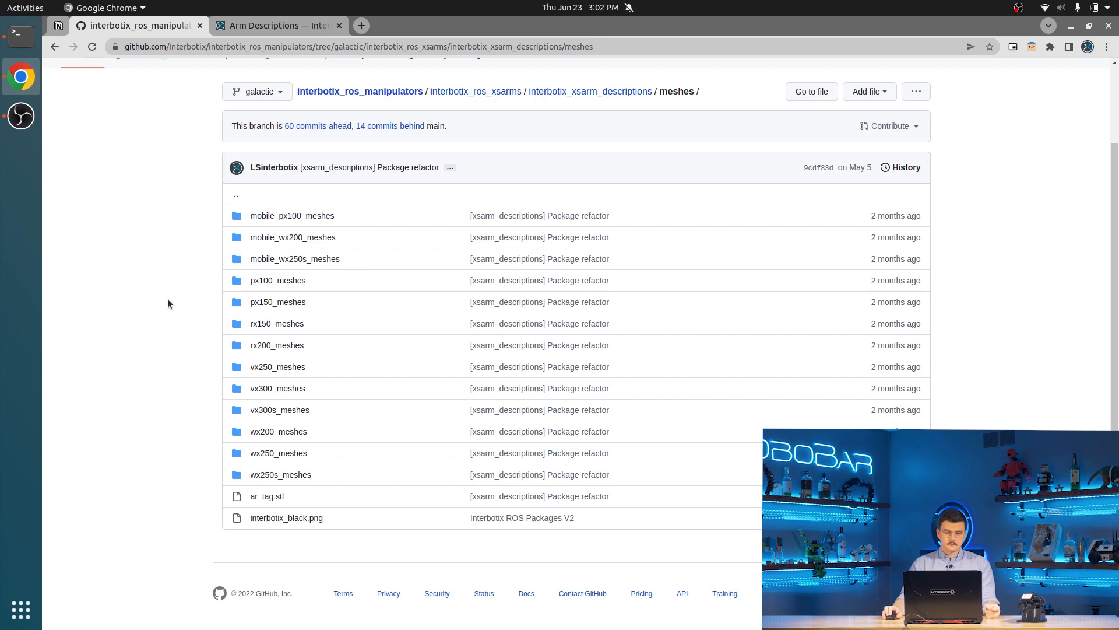
pyautogui.click(590, 91)
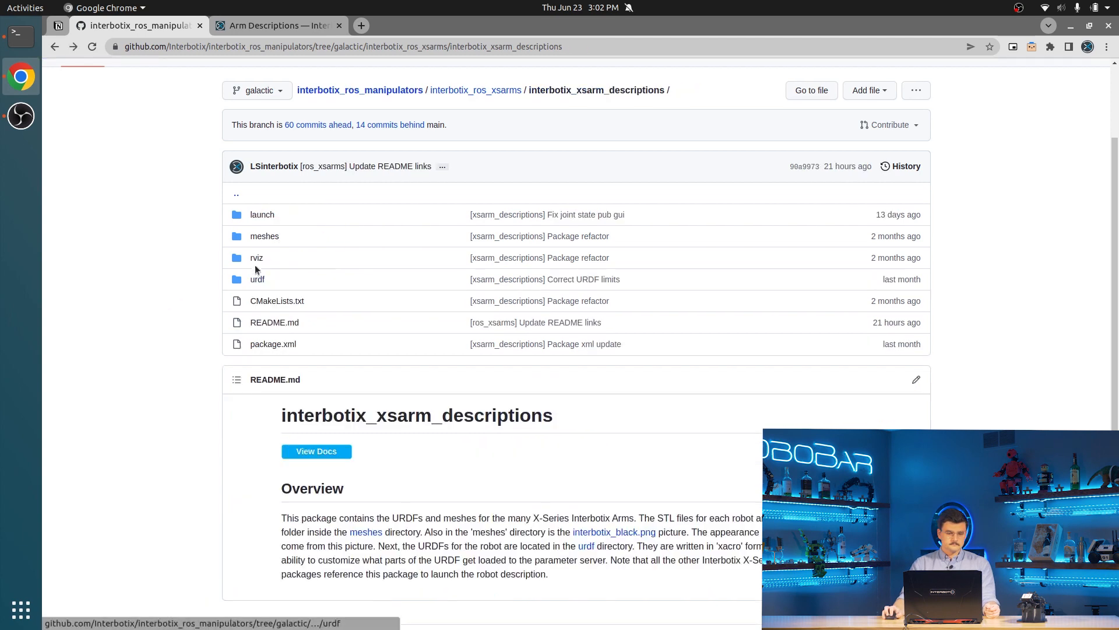
# Open the urdf folder and scroll through its list of robot xacro files.
pyautogui.click(256, 258)
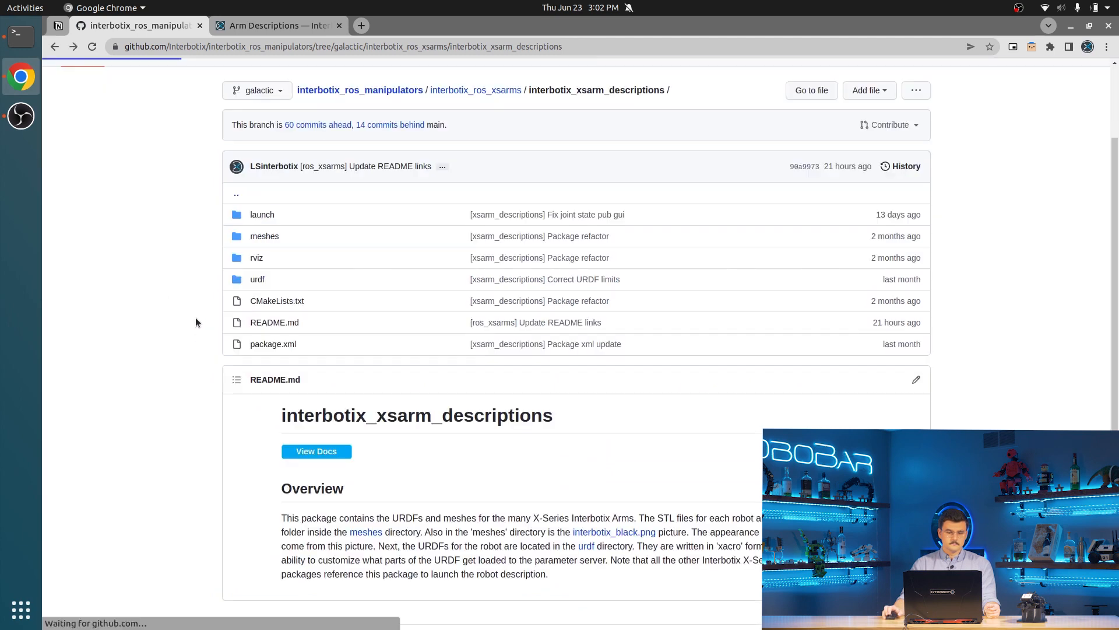
pyautogui.click(256, 279)
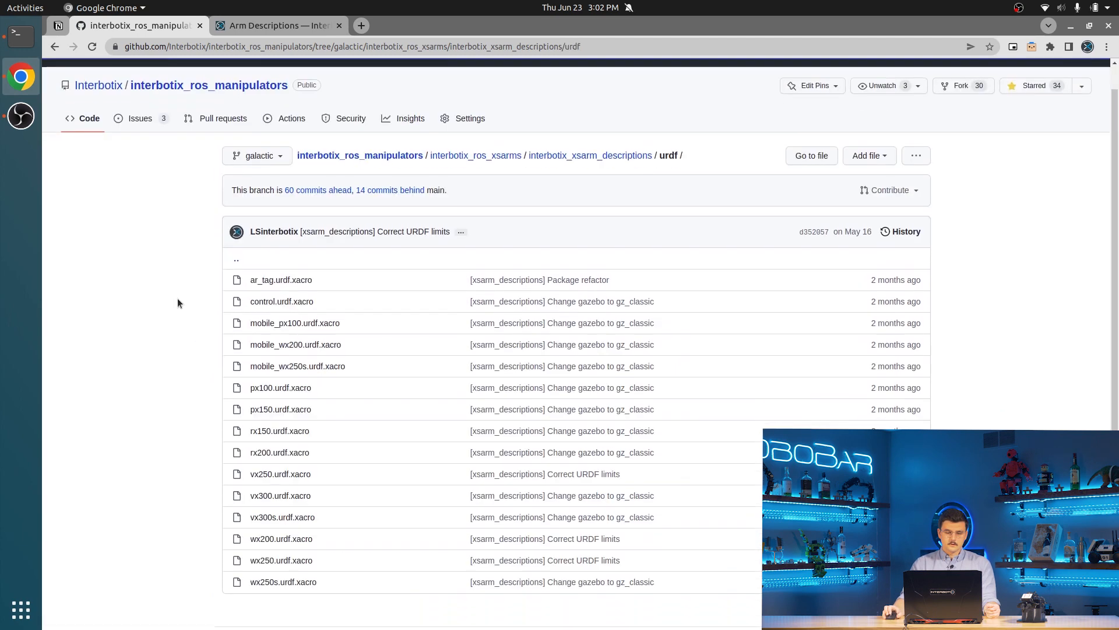
pyautogui.scroll(-3)
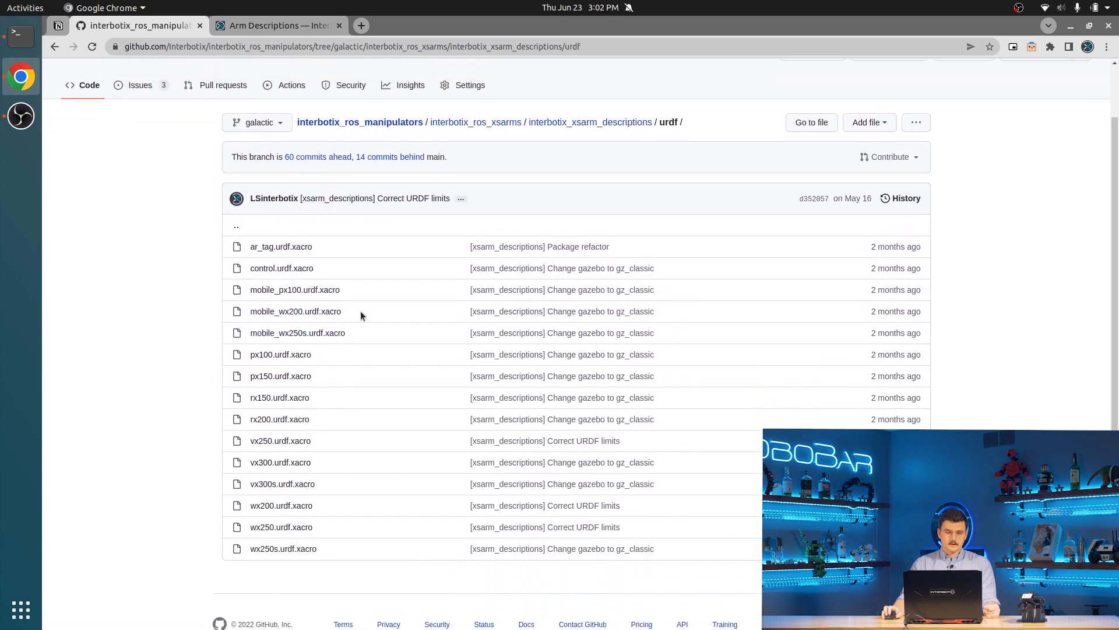
pyautogui.scroll(-3)
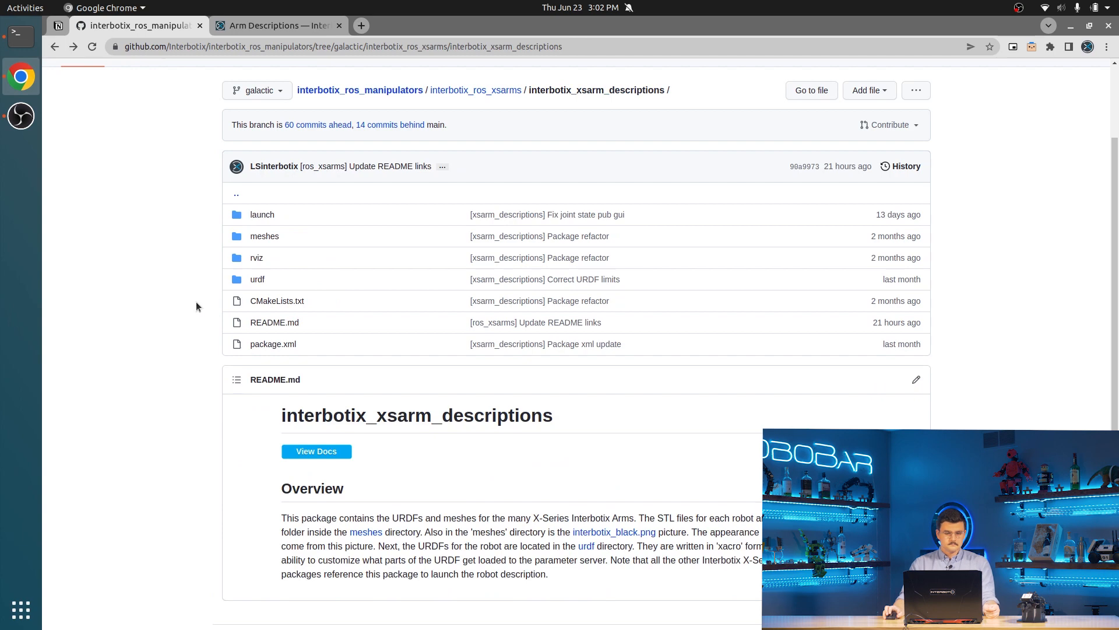
pyautogui.moveTo(255, 258)
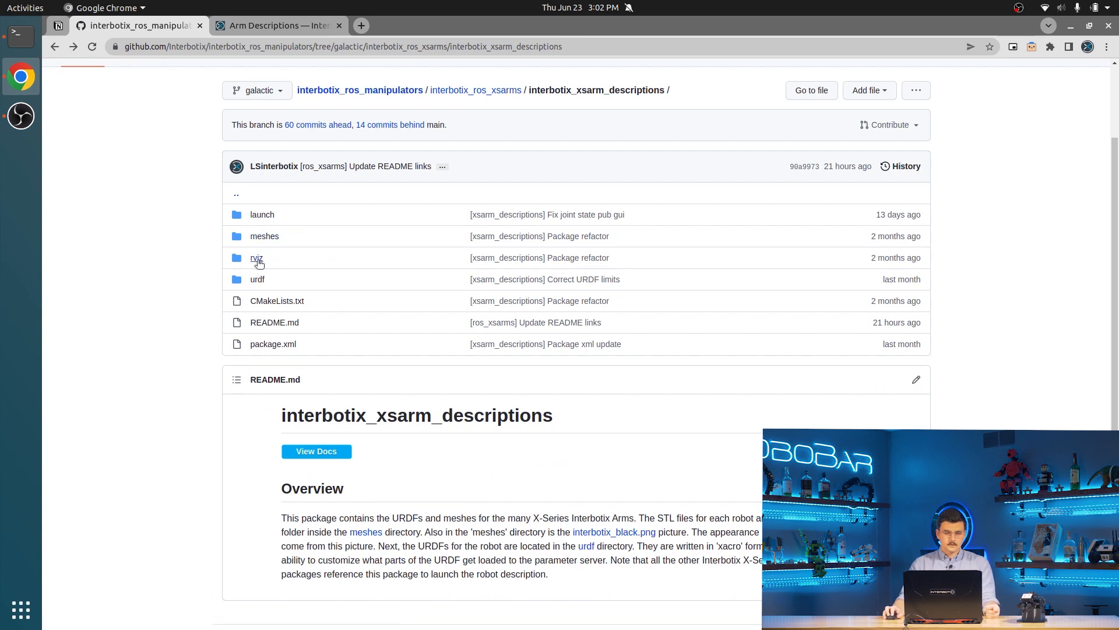
pyautogui.click(257, 279)
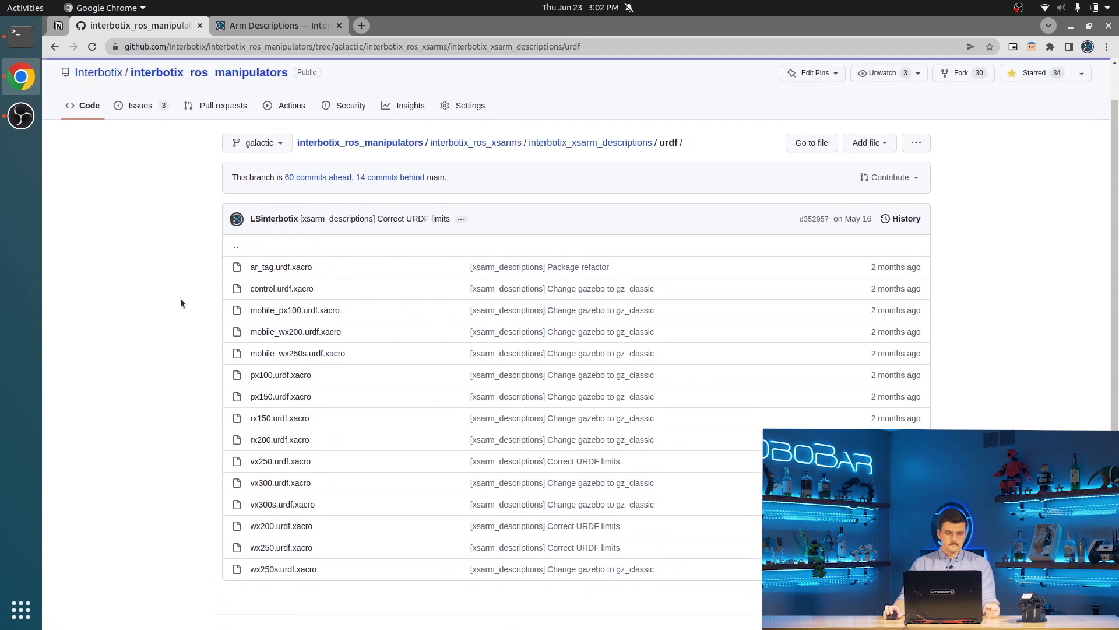
pyautogui.scroll(-3)
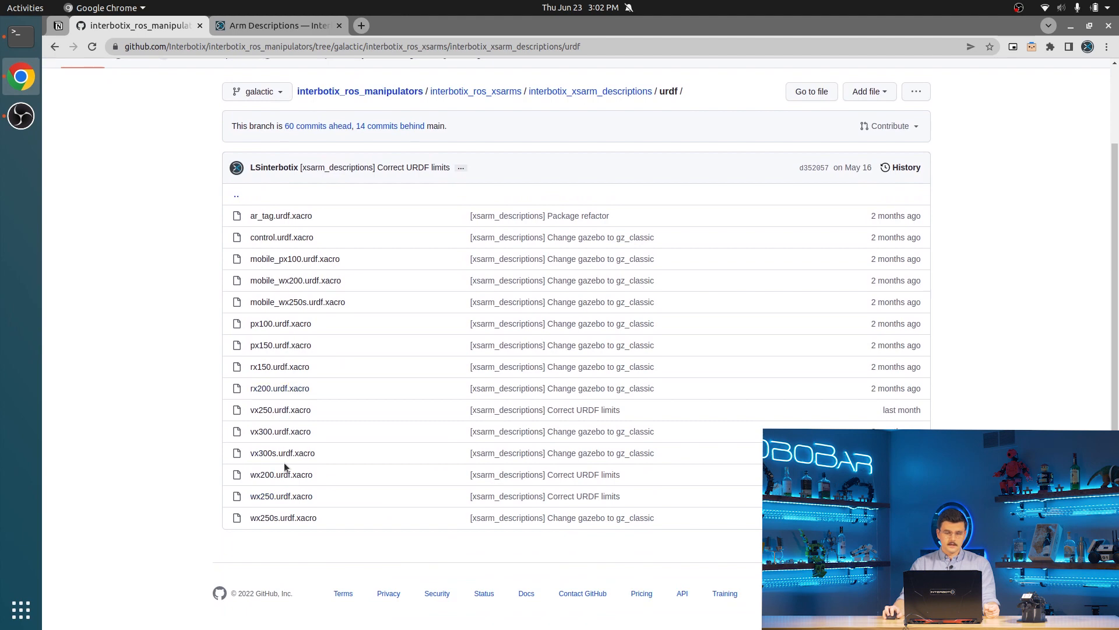
# Open wx200.urdf.xacro and read its arguments and joint limits down to the elbow joint.
pyautogui.click(281, 475)
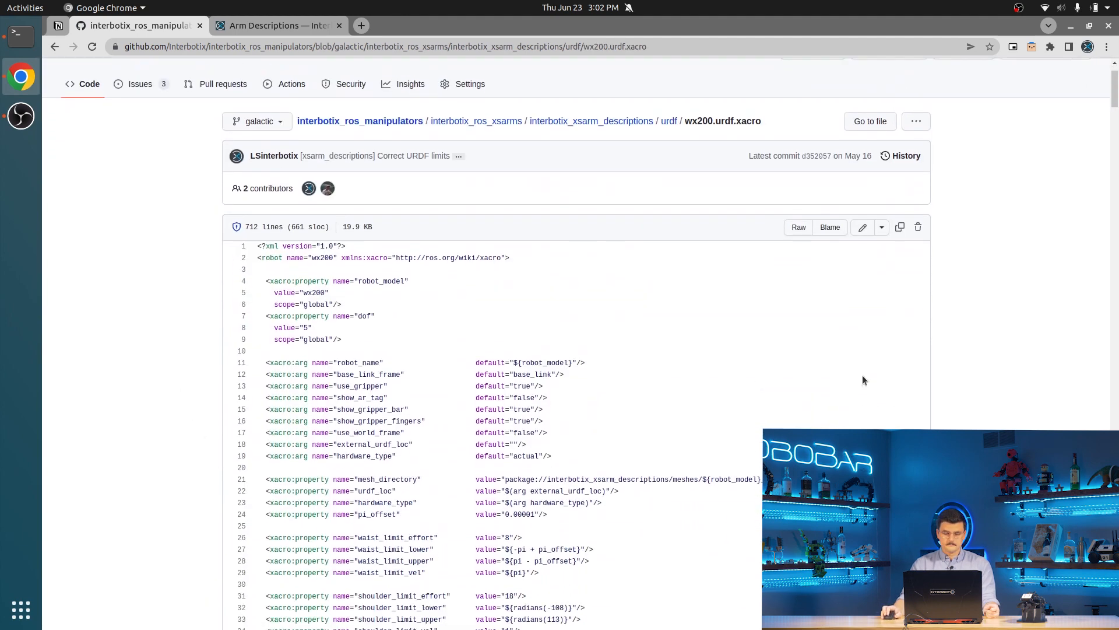
pyautogui.scroll(-3)
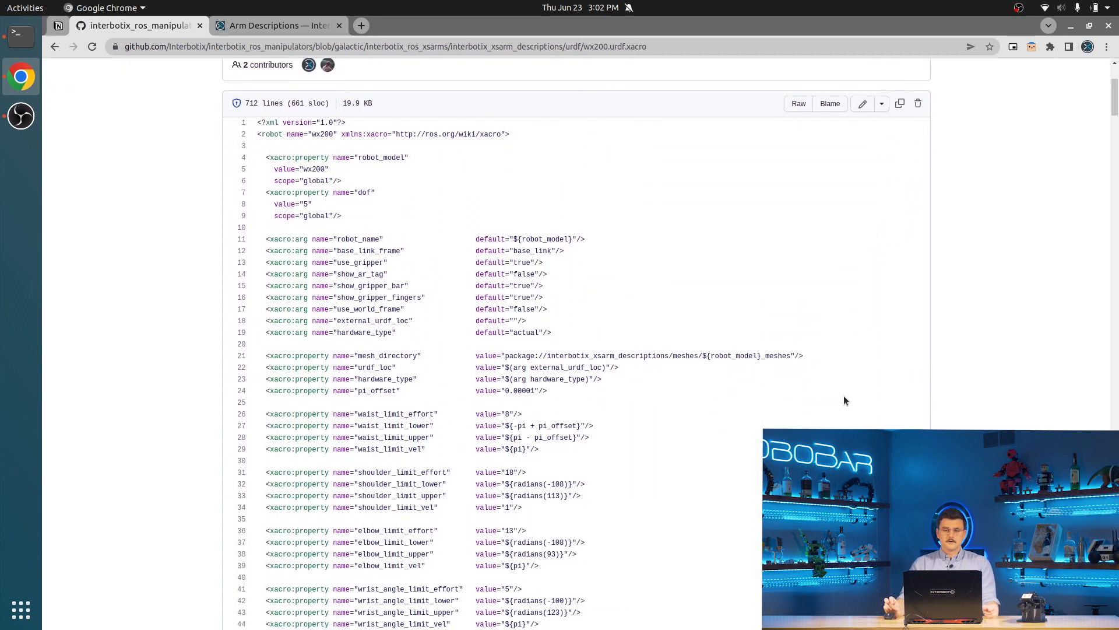
pyautogui.moveTo(849, 392)
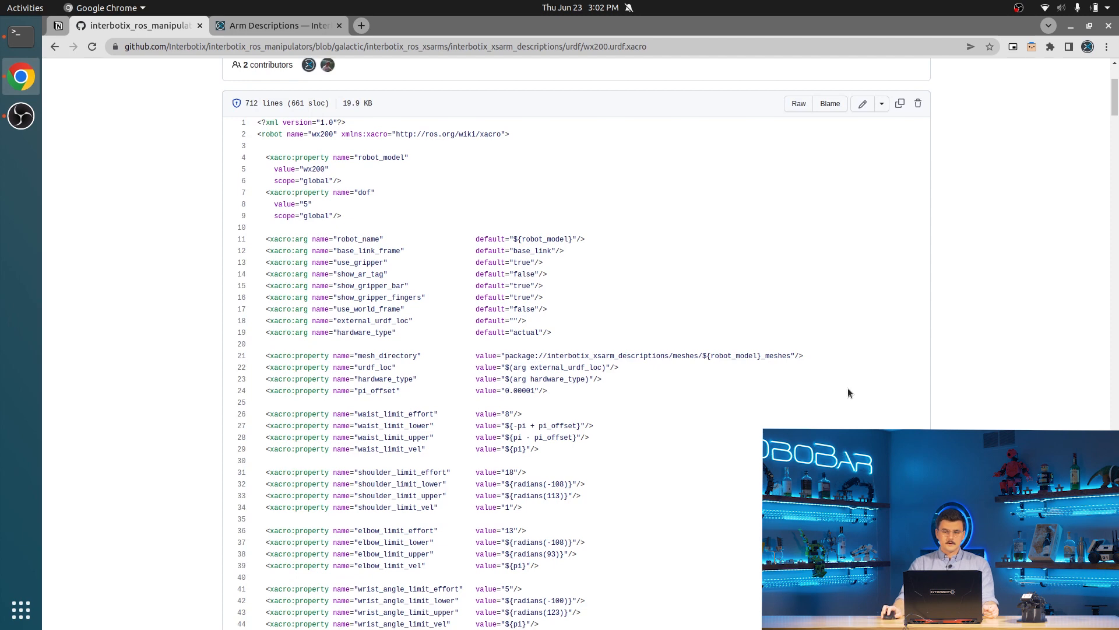
pyautogui.scroll(-3)
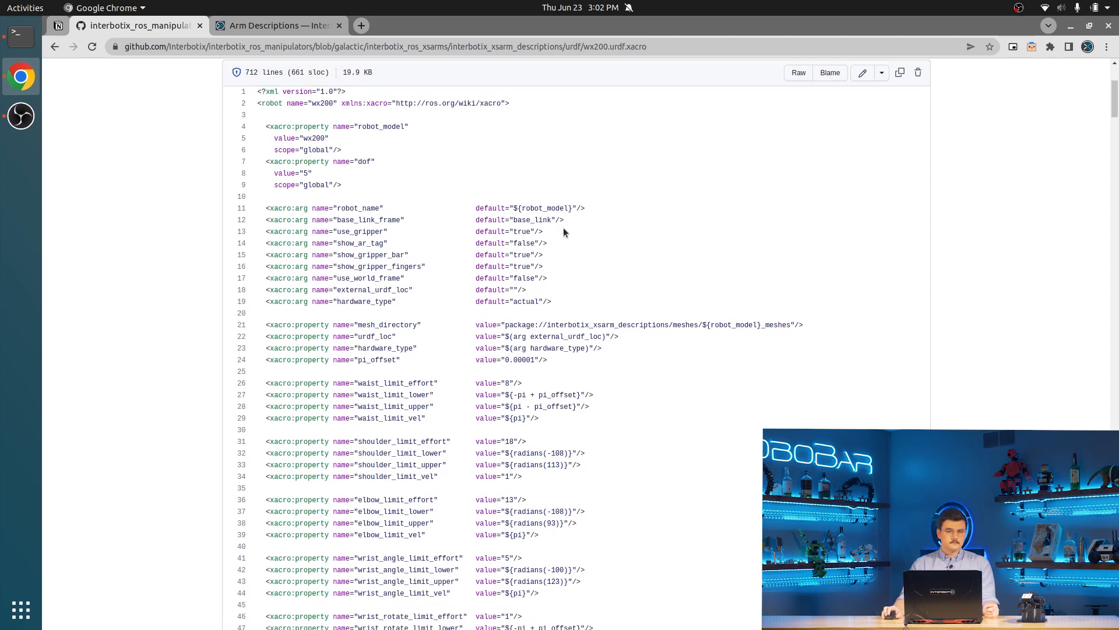
pyautogui.moveTo(825, 325)
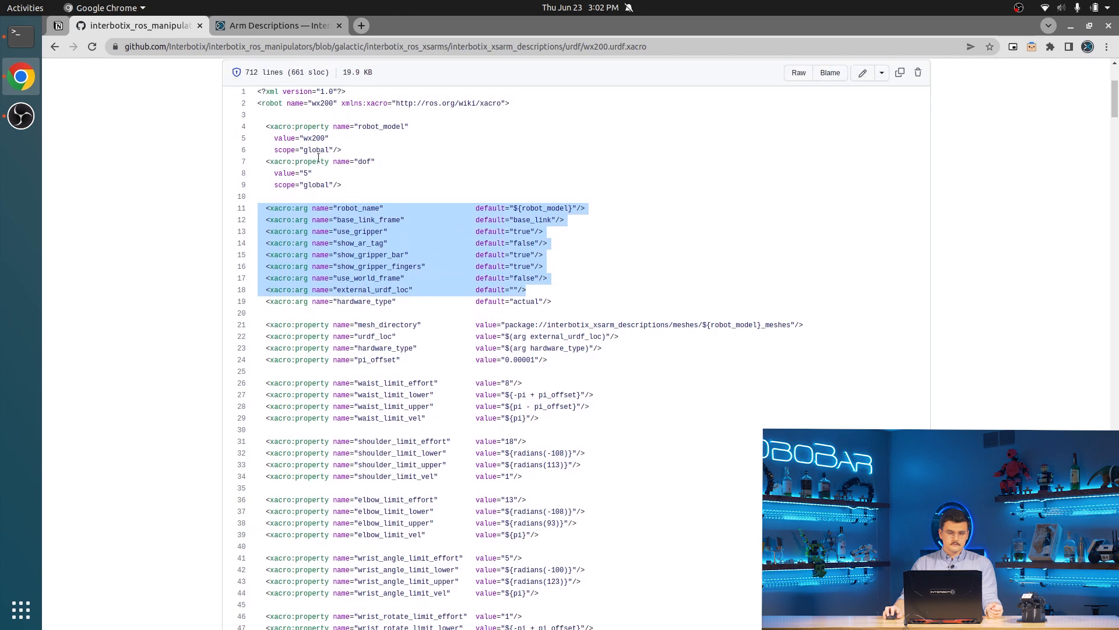
pyautogui.scroll(-3)
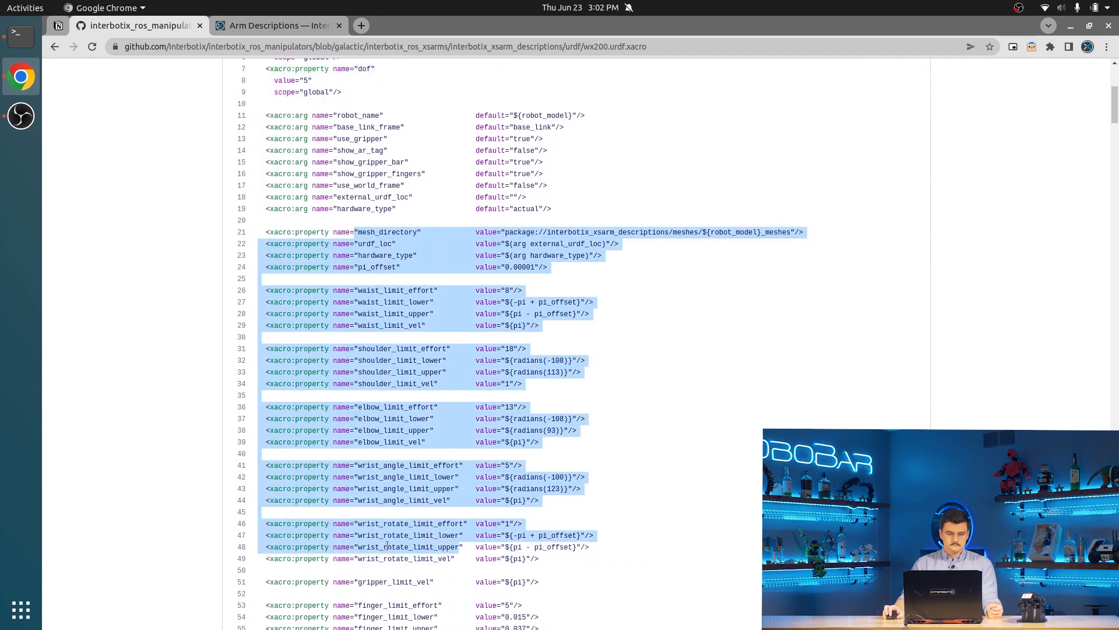
pyautogui.scroll(-3)
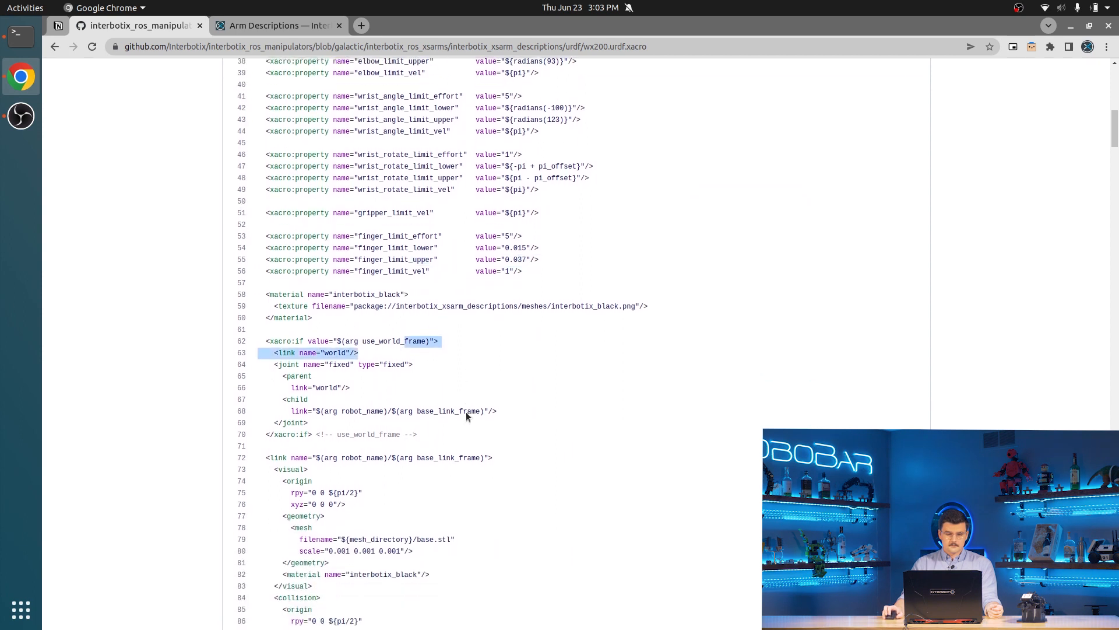
pyautogui.scroll(-3)
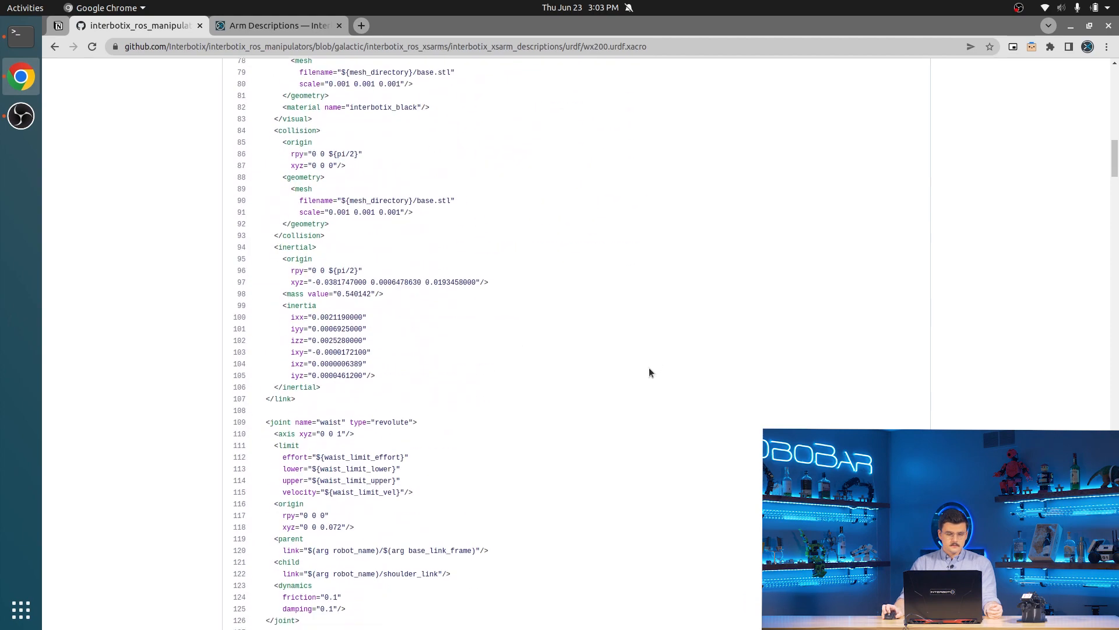
pyautogui.scroll(-3)
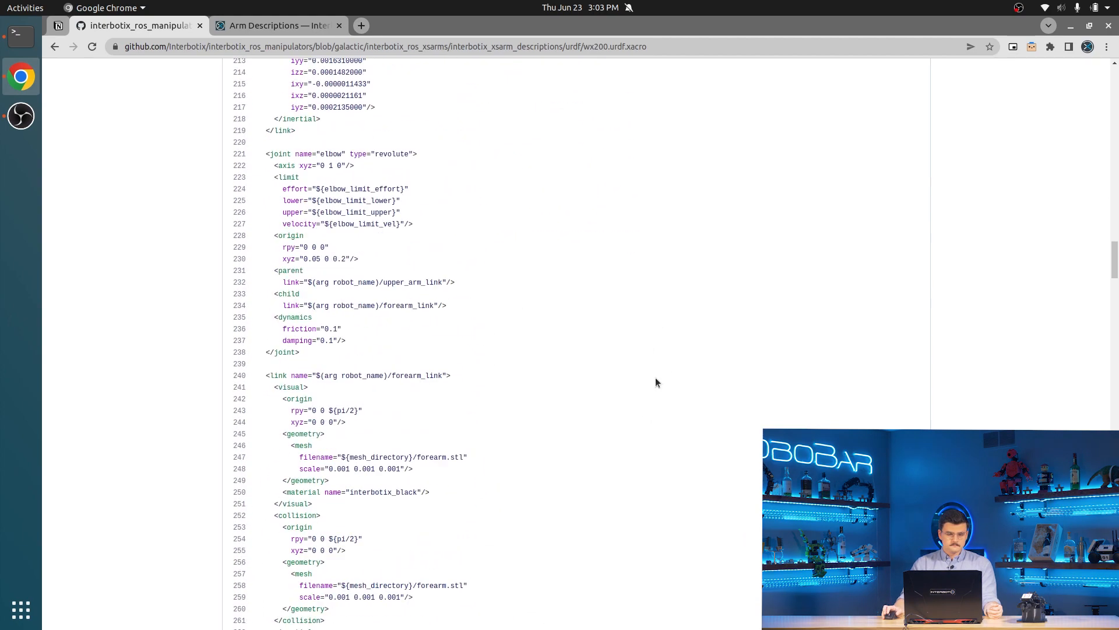
# Skim ar_tag.urdf.xacro and control.urdf.xacro, returning to the urdf folder listing after each.
pyautogui.click(55, 46)
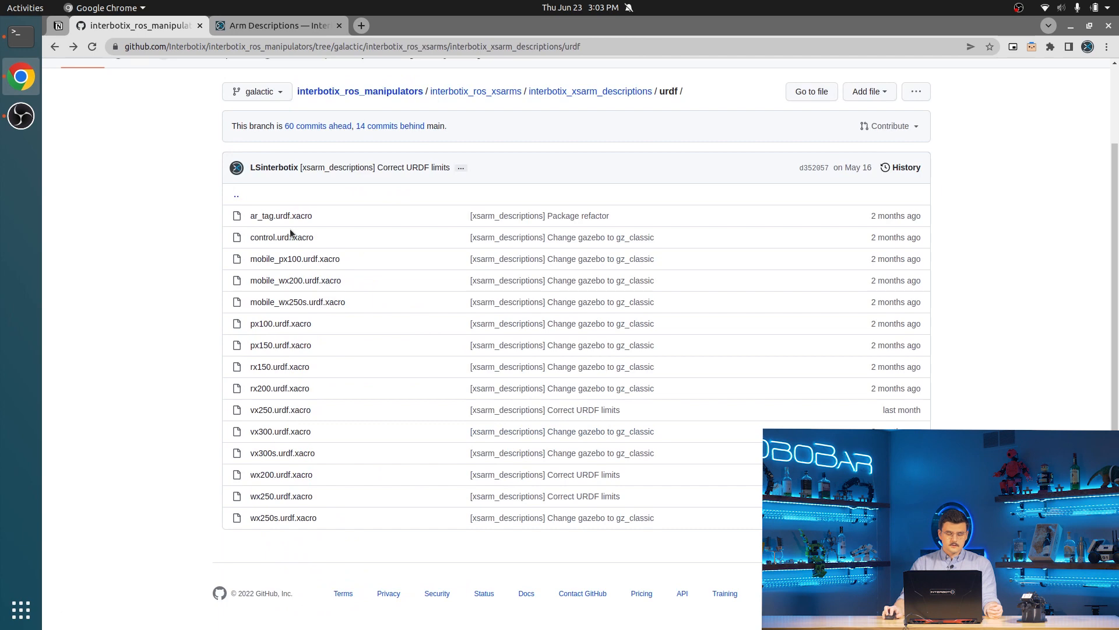
pyautogui.moveTo(281, 215)
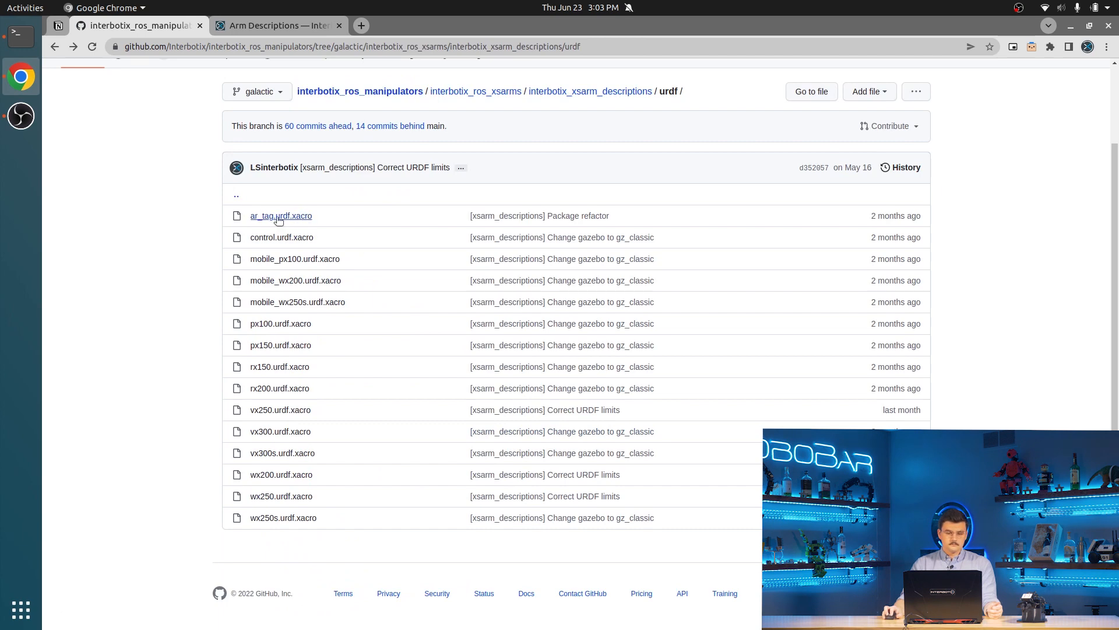
pyautogui.click(281, 216)
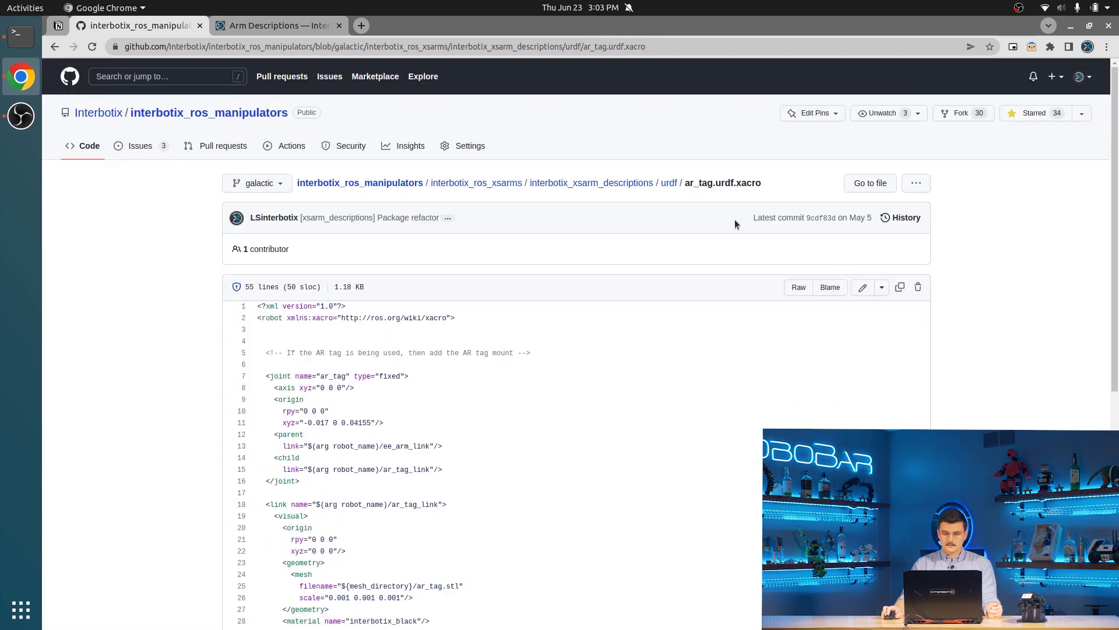
pyautogui.scroll(-3)
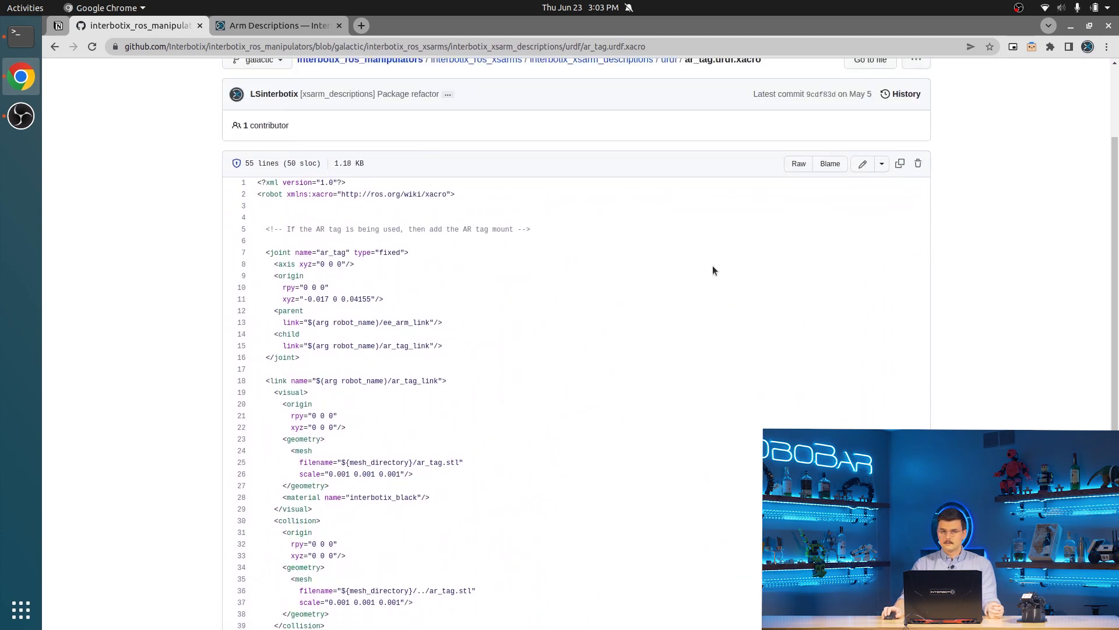
pyautogui.click(668, 59)
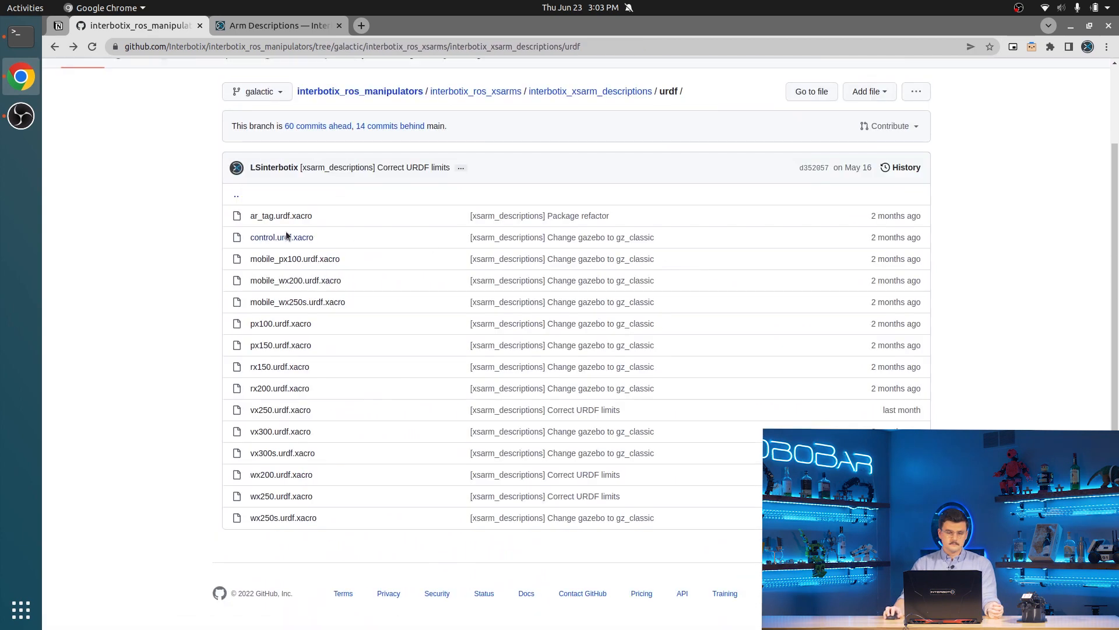
pyautogui.click(281, 237)
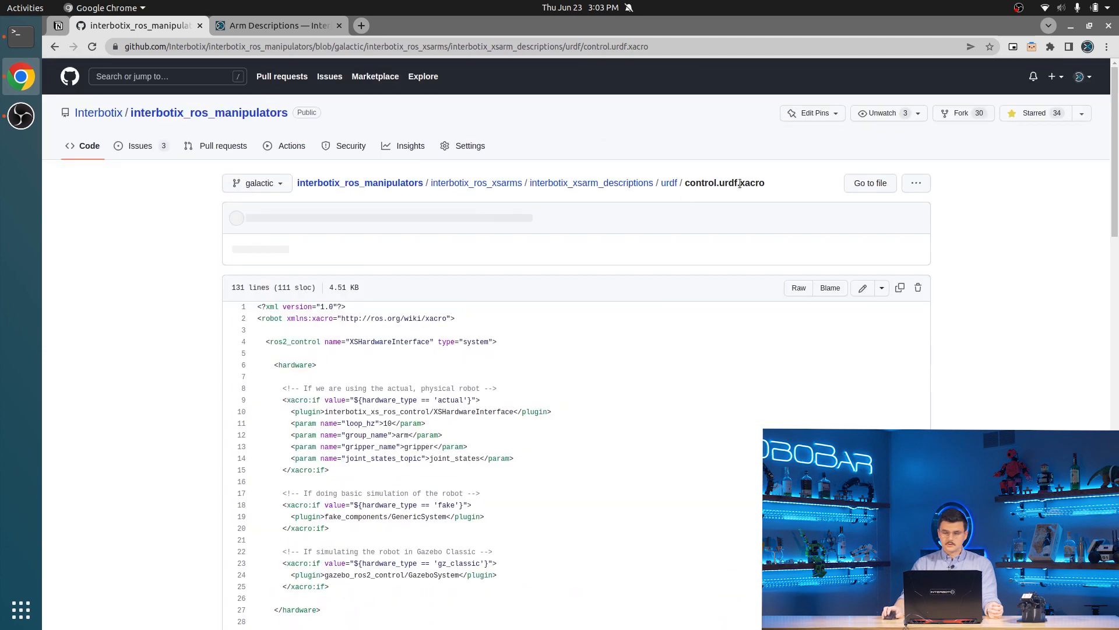
pyautogui.scroll(-3)
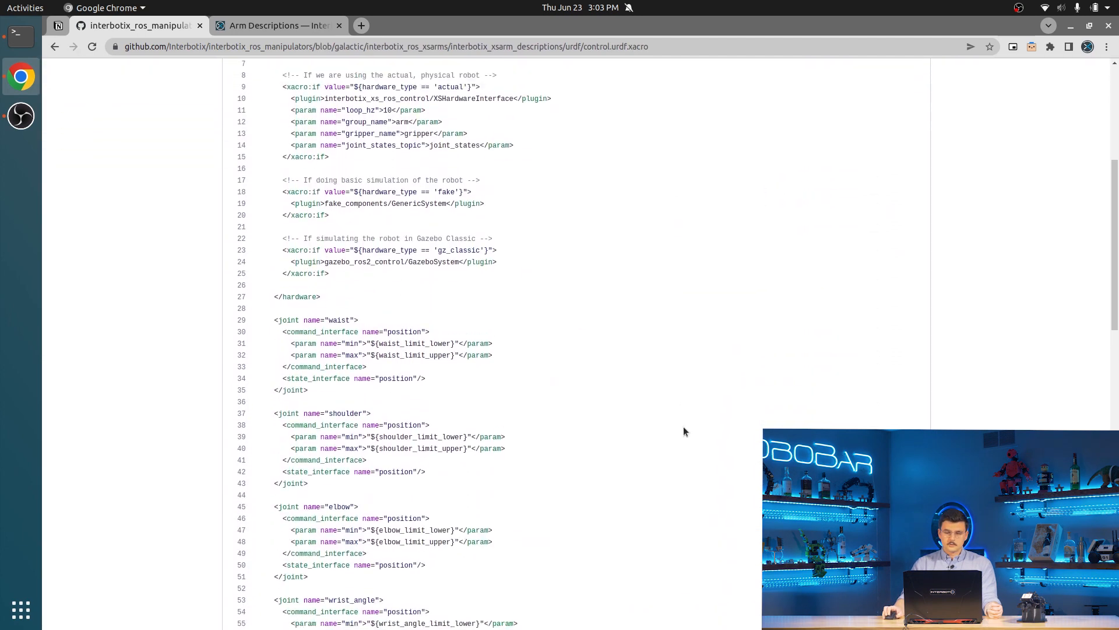
pyautogui.click(54, 46)
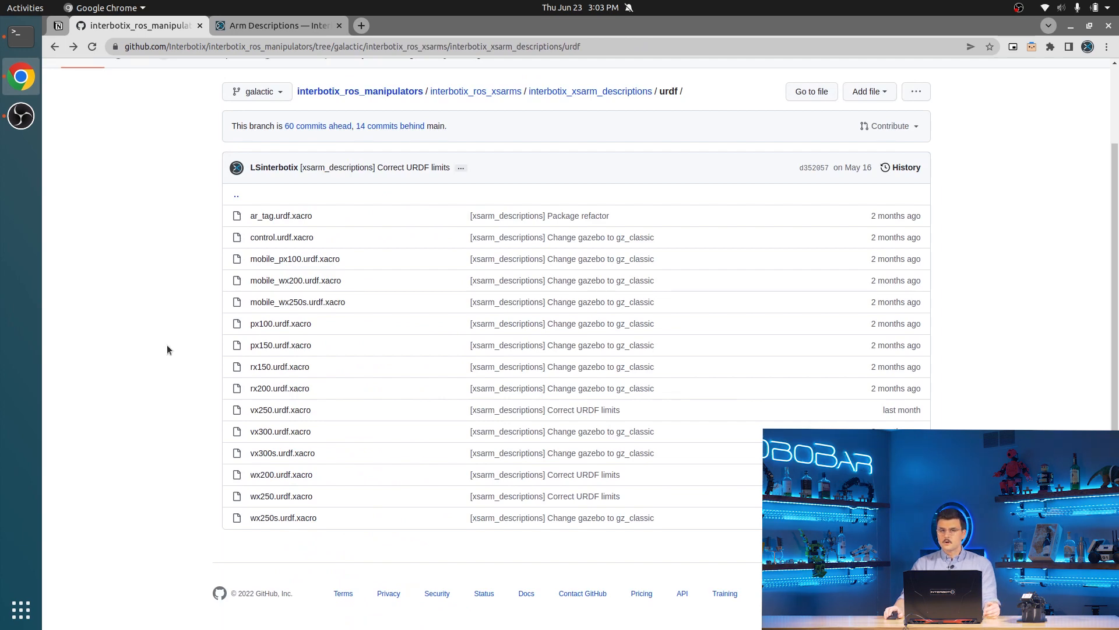
pyautogui.moveTo(616, 146)
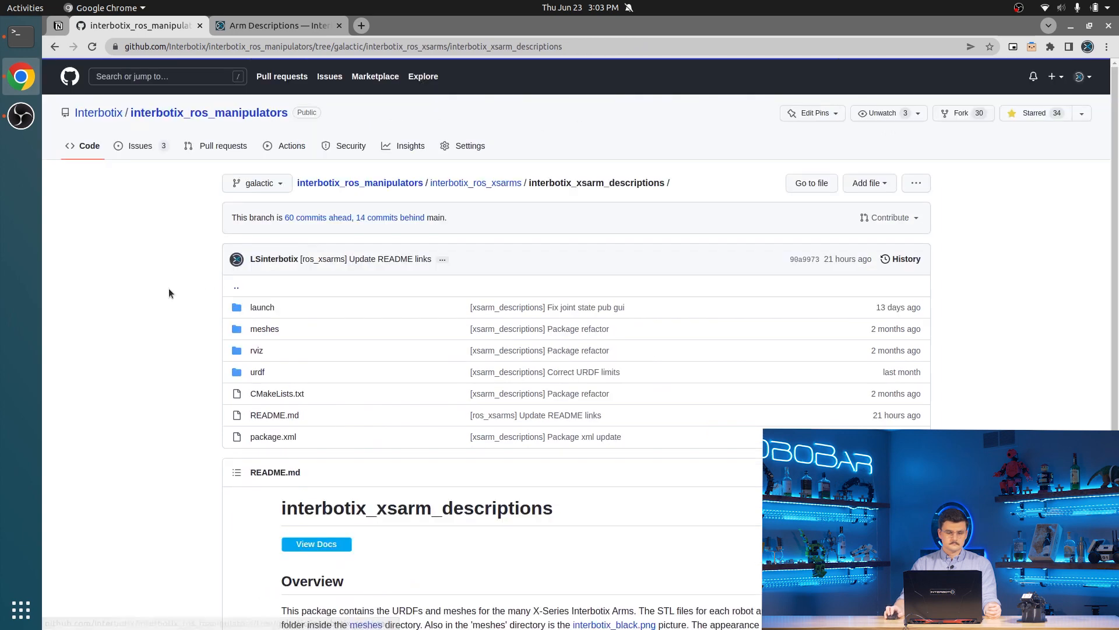
# Browse the meshes folder and view the interbotix_black.png picture.
pyautogui.click(265, 329)
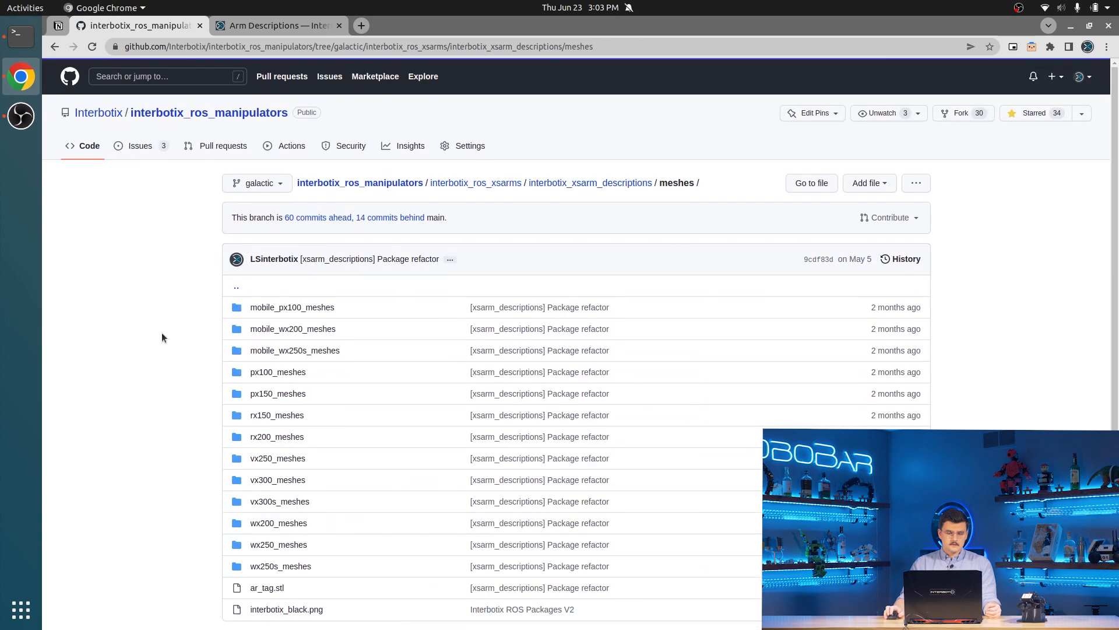
pyautogui.scroll(-3)
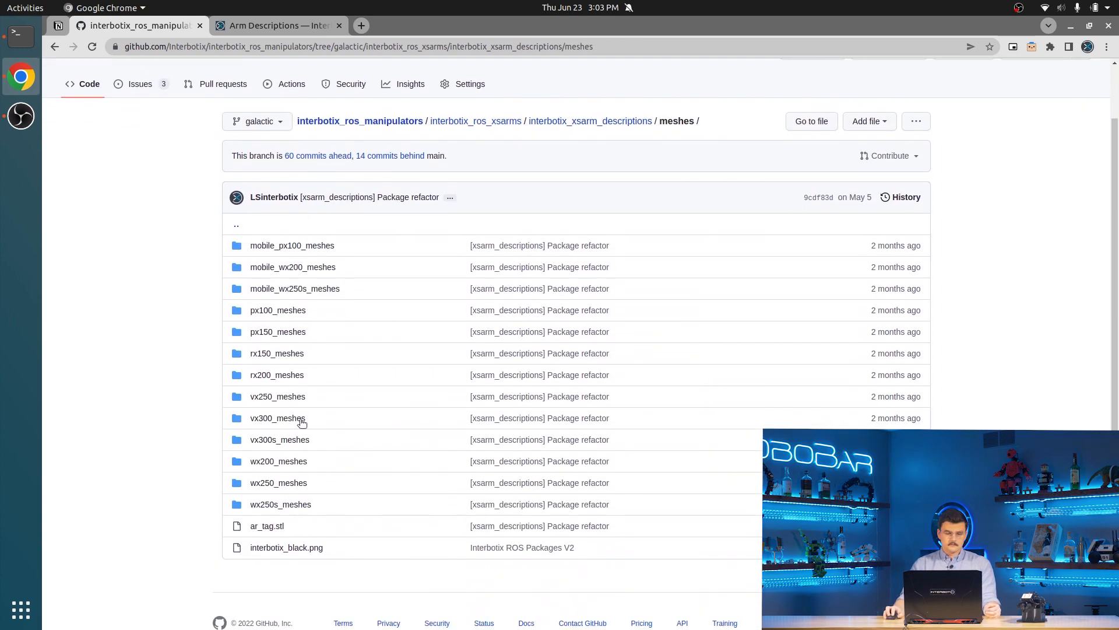
pyautogui.scroll(-3)
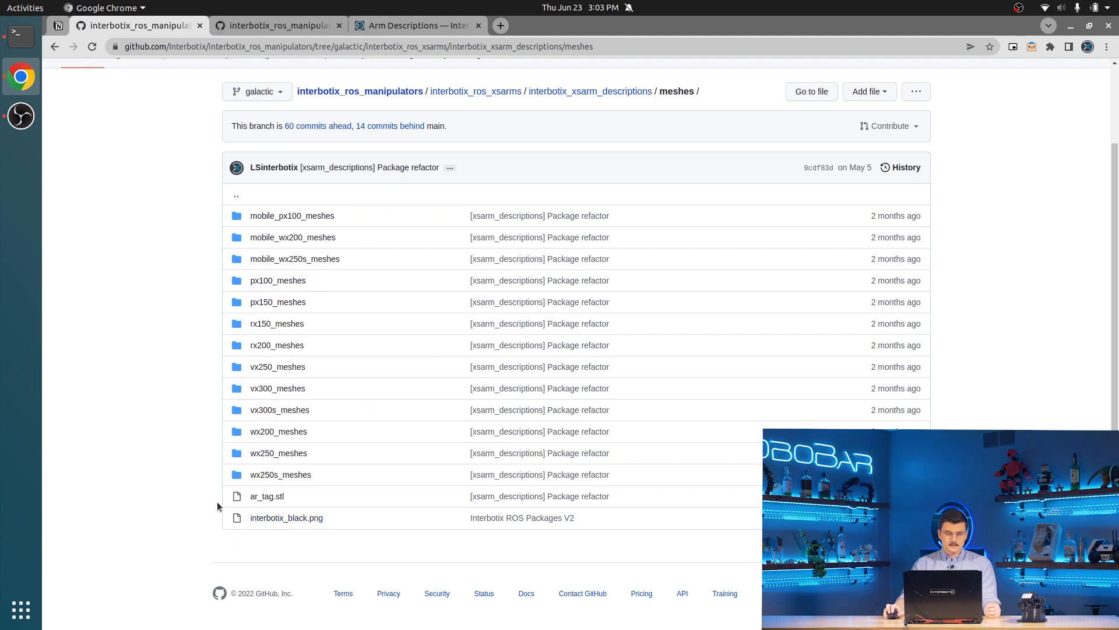
pyautogui.click(286, 518)
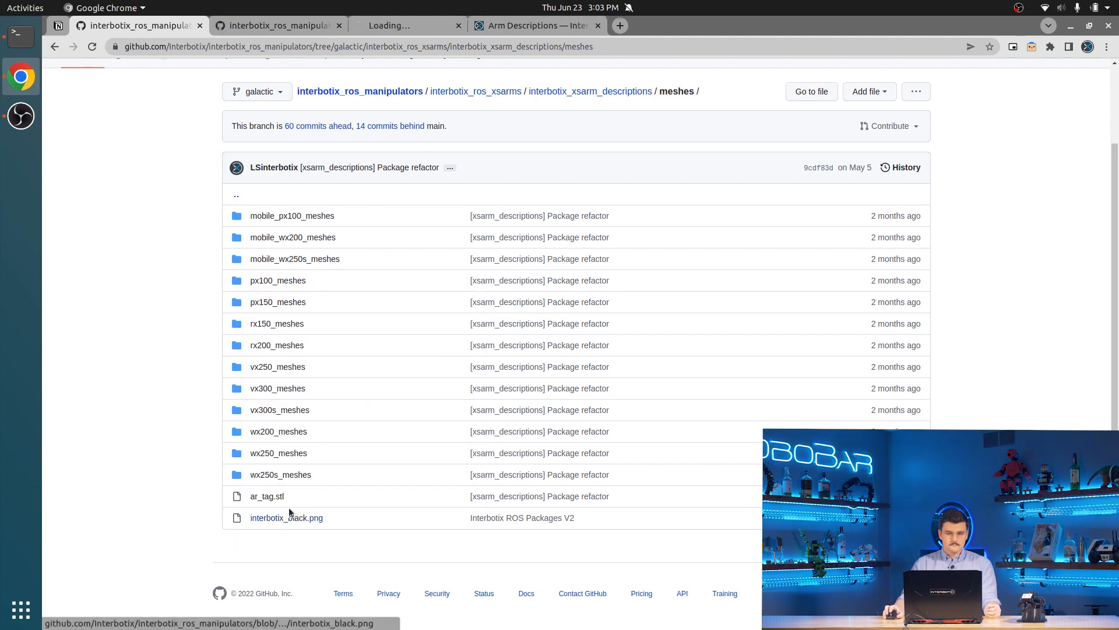
pyautogui.click(287, 518)
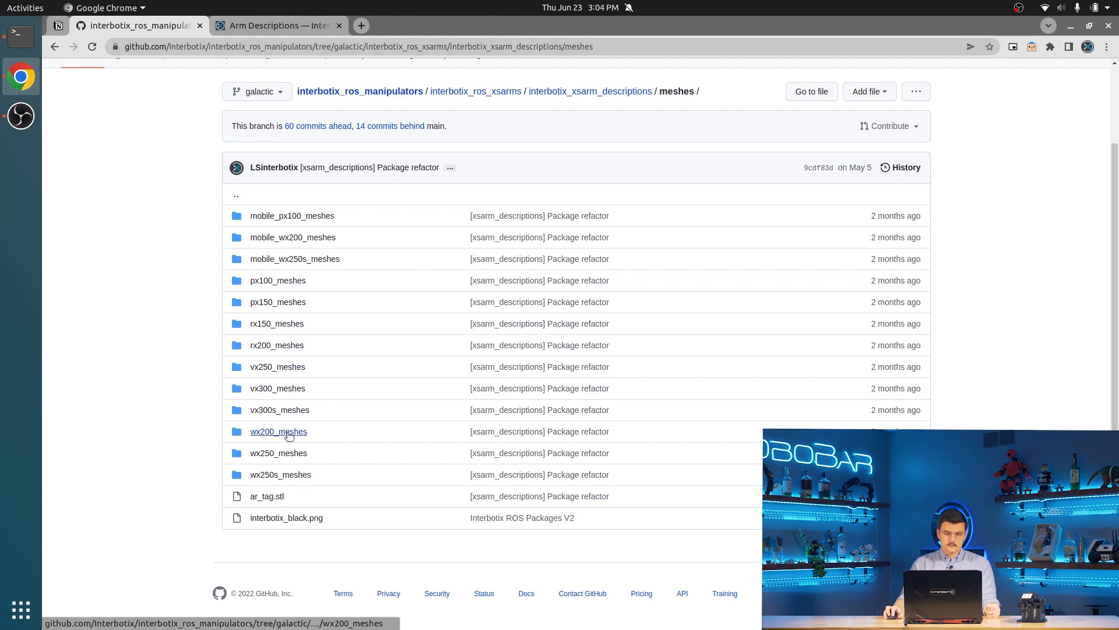
# Preview forearm.stl in wx200_meshes, then return to the package and enter the rviz folder.
pyautogui.click(279, 432)
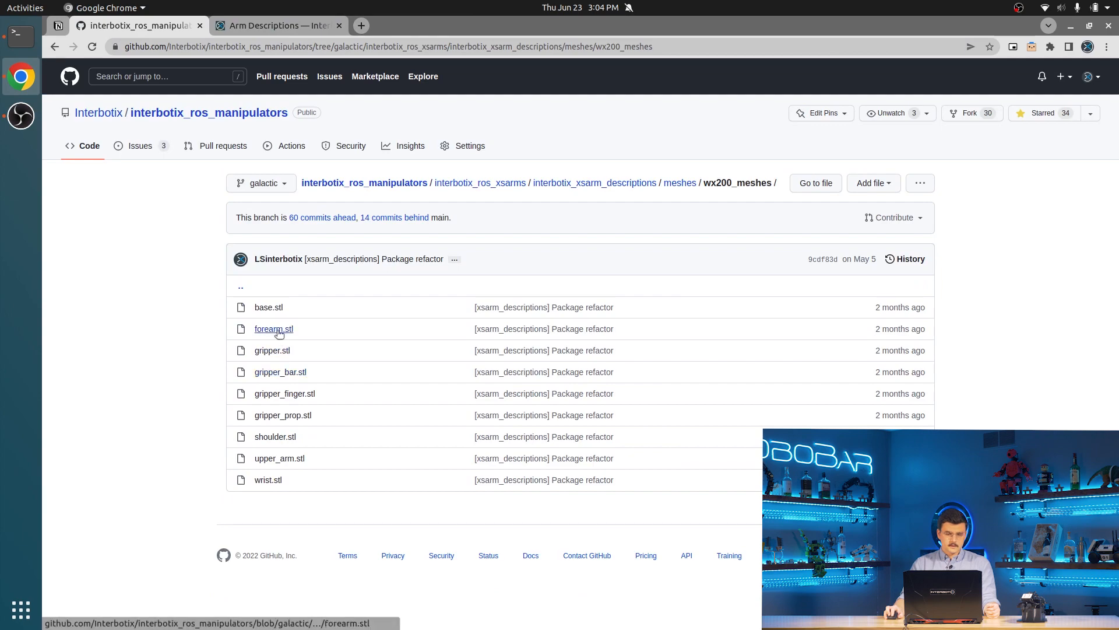
pyautogui.click(273, 329)
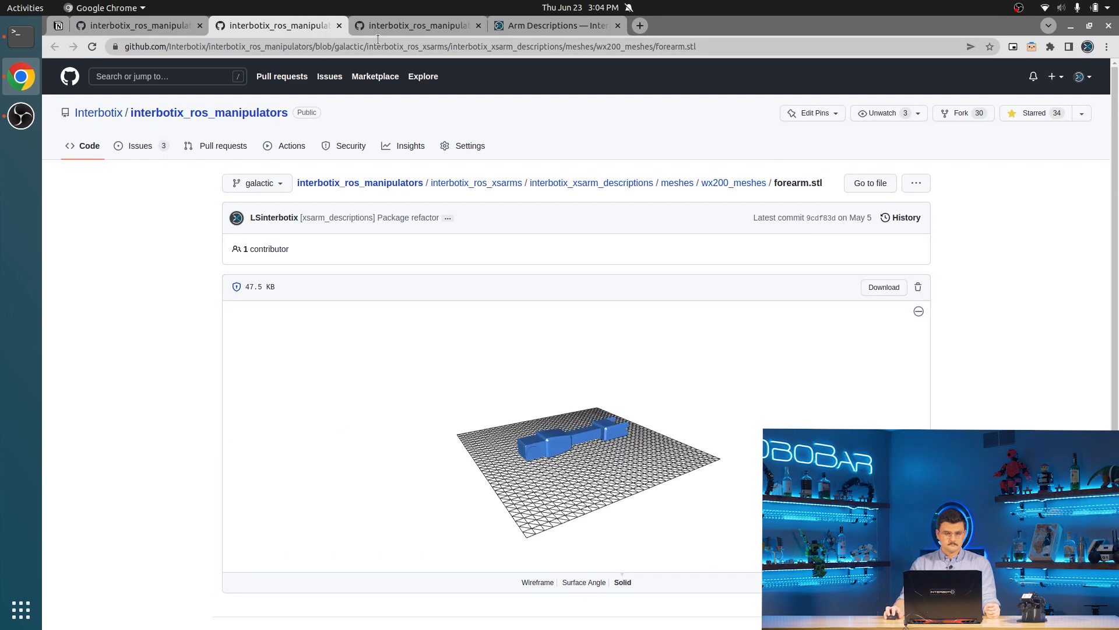
pyautogui.click(417, 26)
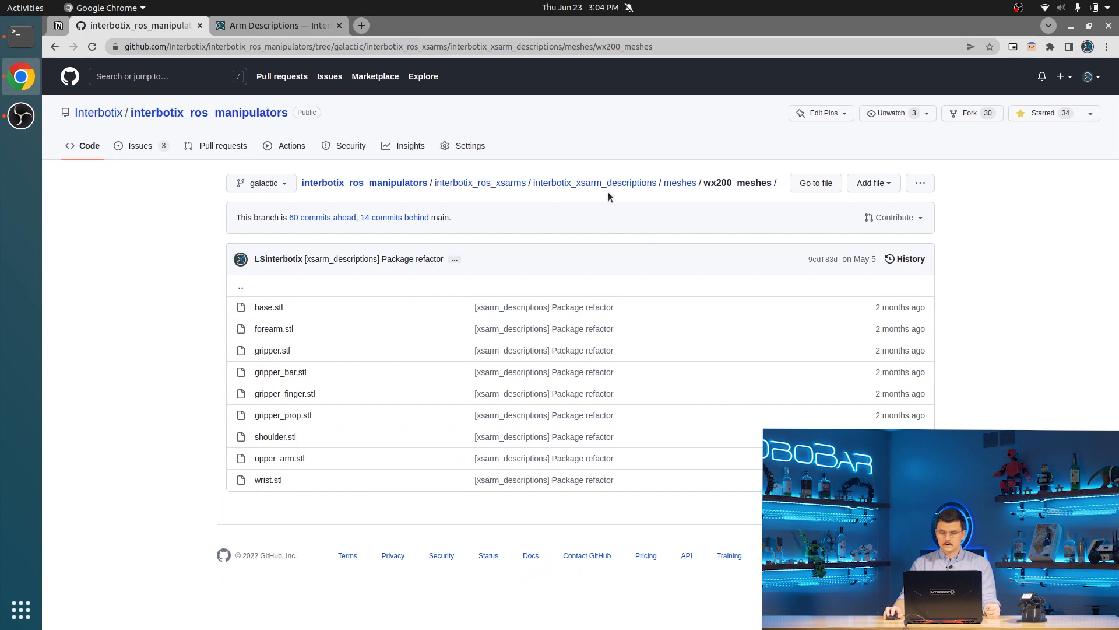
pyautogui.moveTo(595, 183)
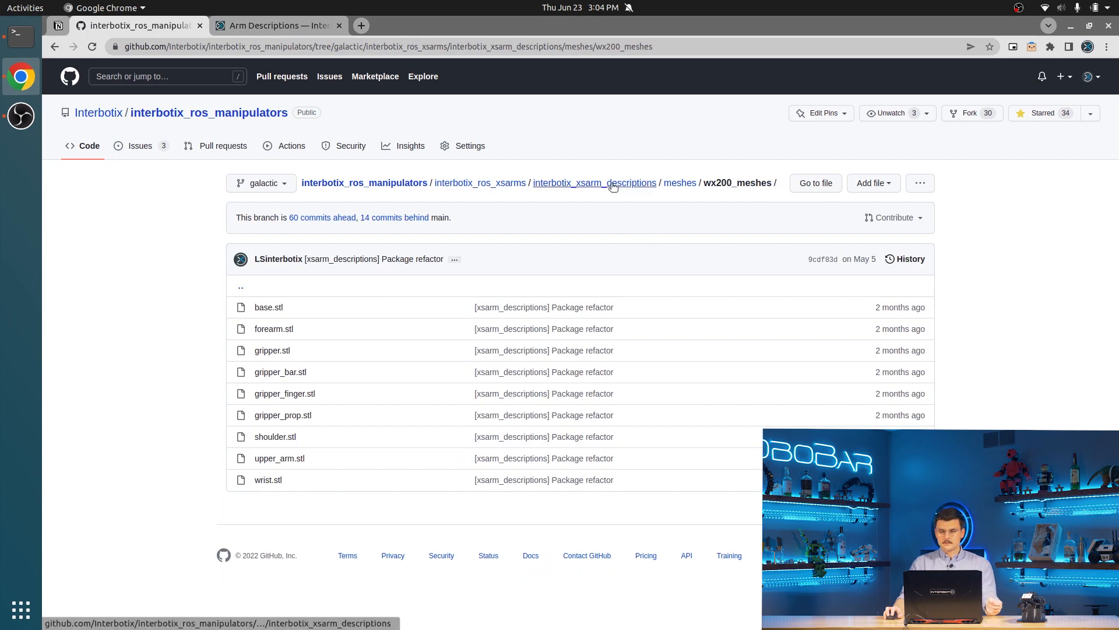
pyautogui.click(594, 183)
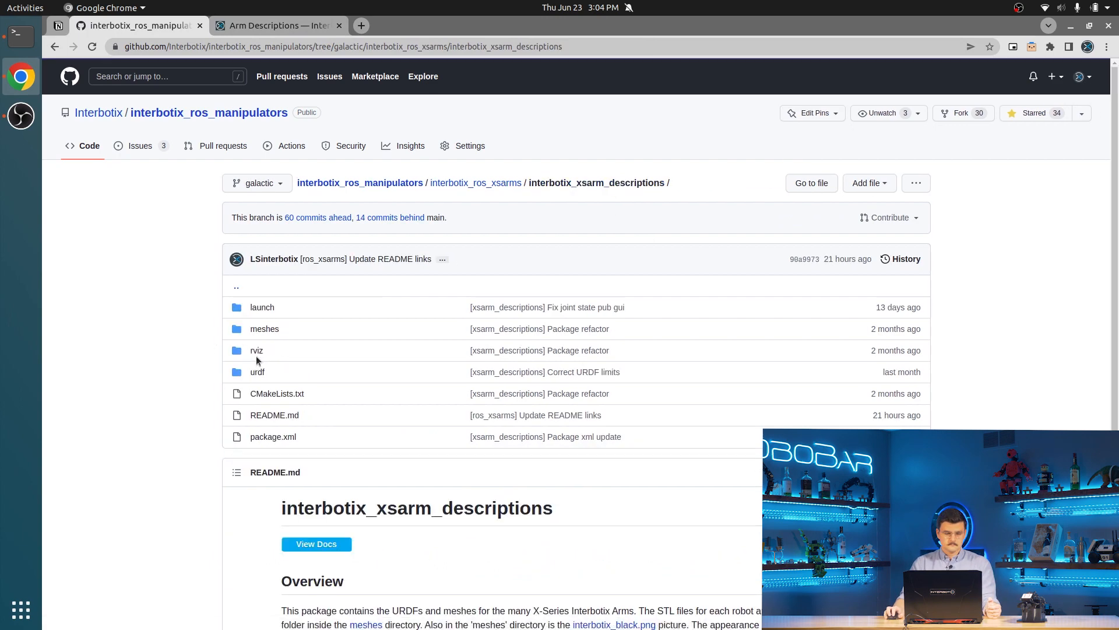
pyautogui.click(256, 350)
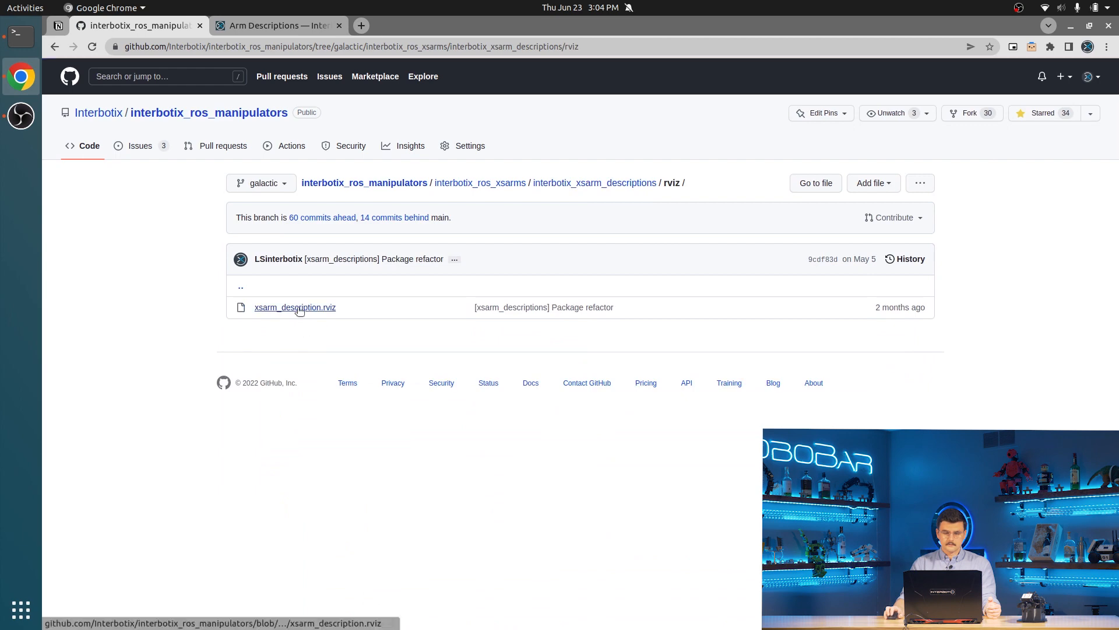
# Skim xsarm_description.rviz, then return to the interbotix_xsarm_descriptions top folder.
pyautogui.click(293, 307)
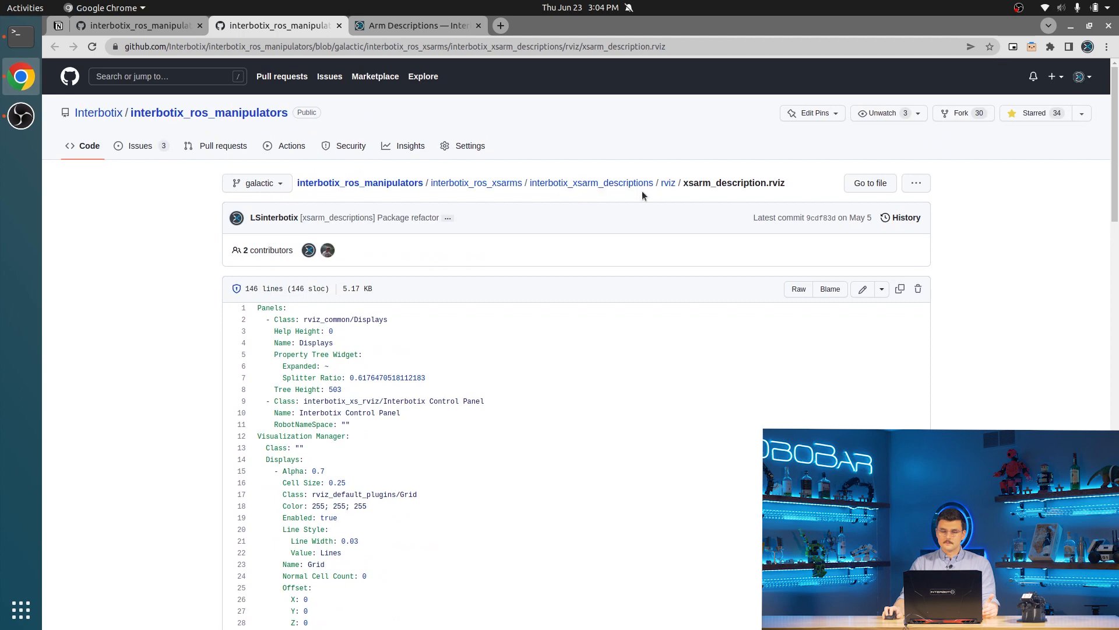
pyautogui.moveTo(612, 195)
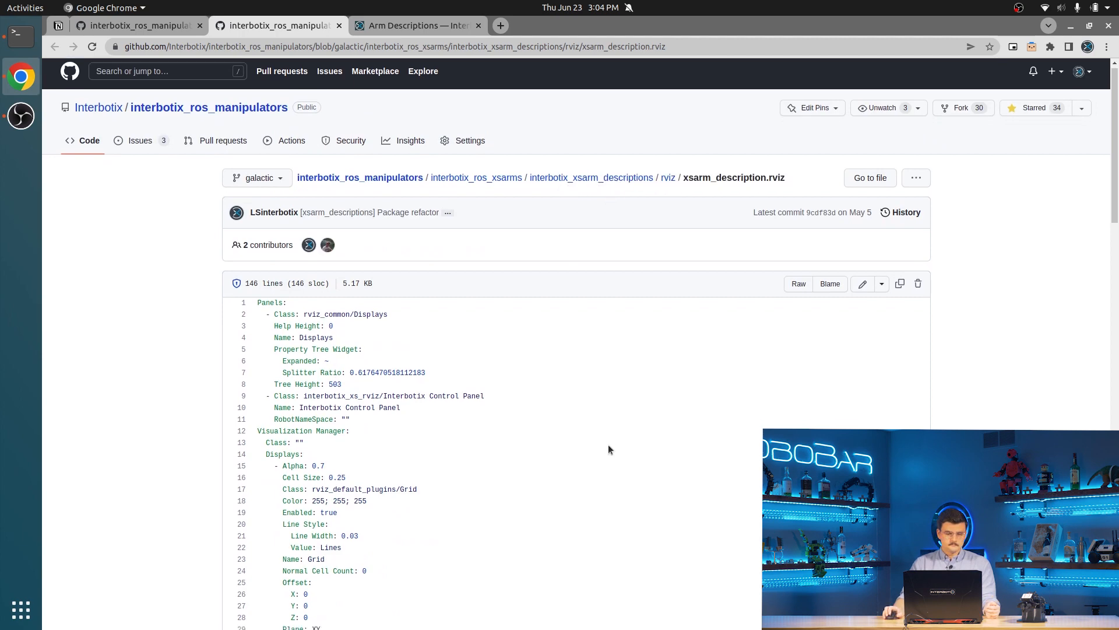
pyautogui.scroll(-3)
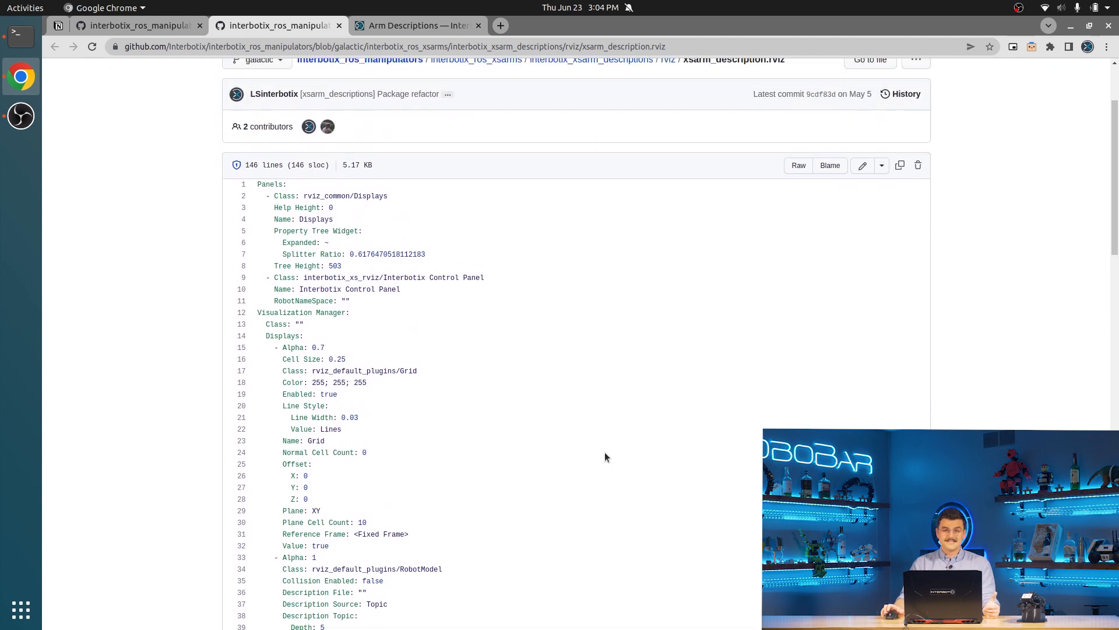
pyautogui.moveTo(634, 413)
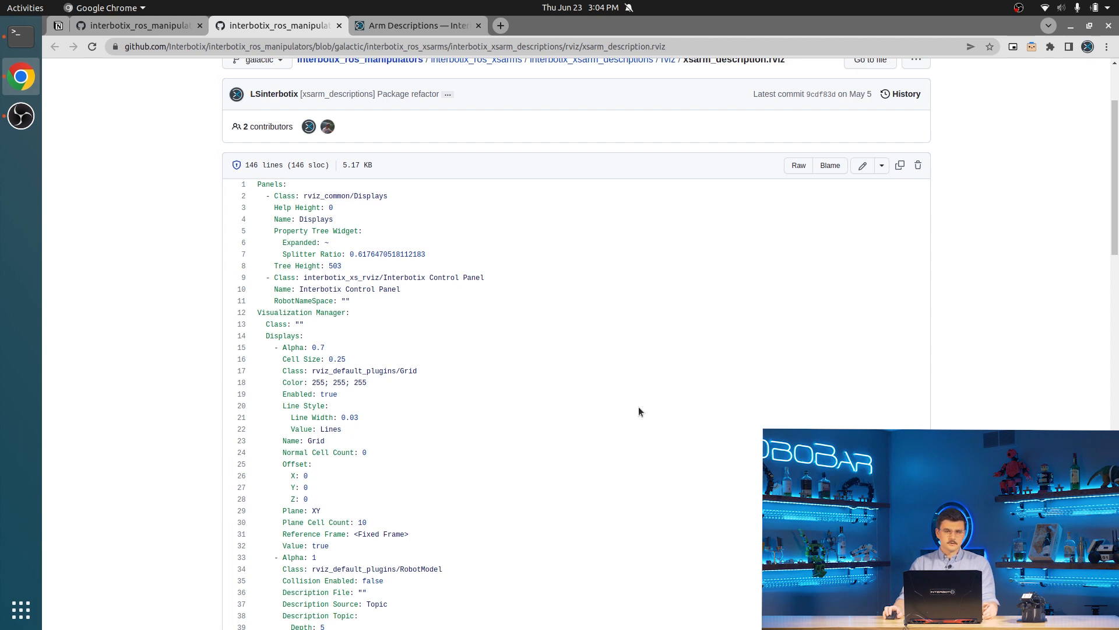
pyautogui.moveTo(648, 396)
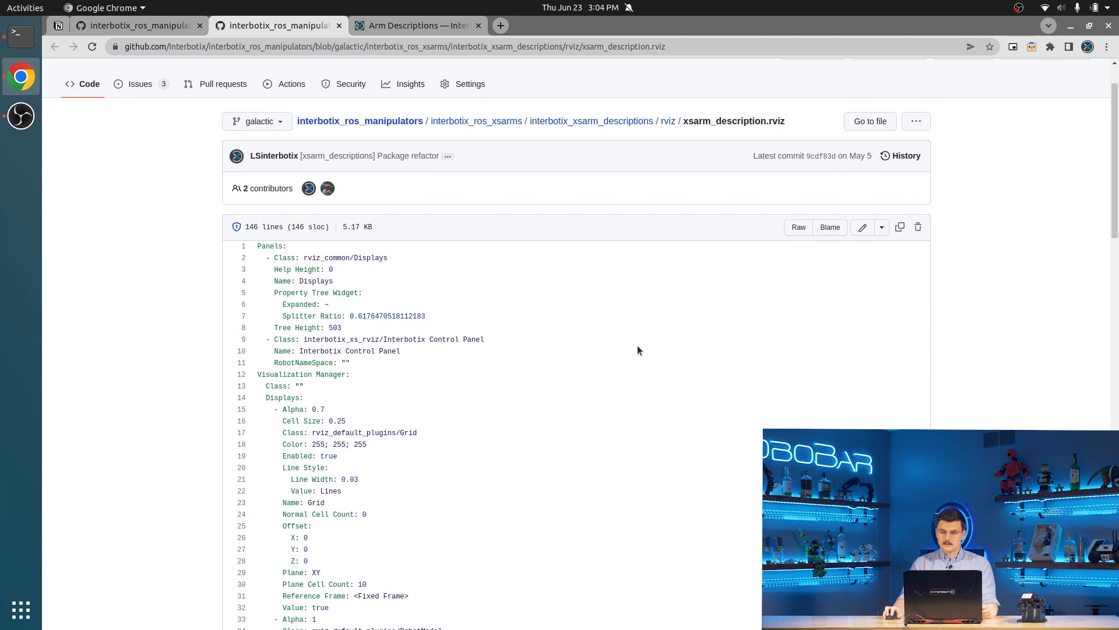
pyautogui.moveTo(610, 163)
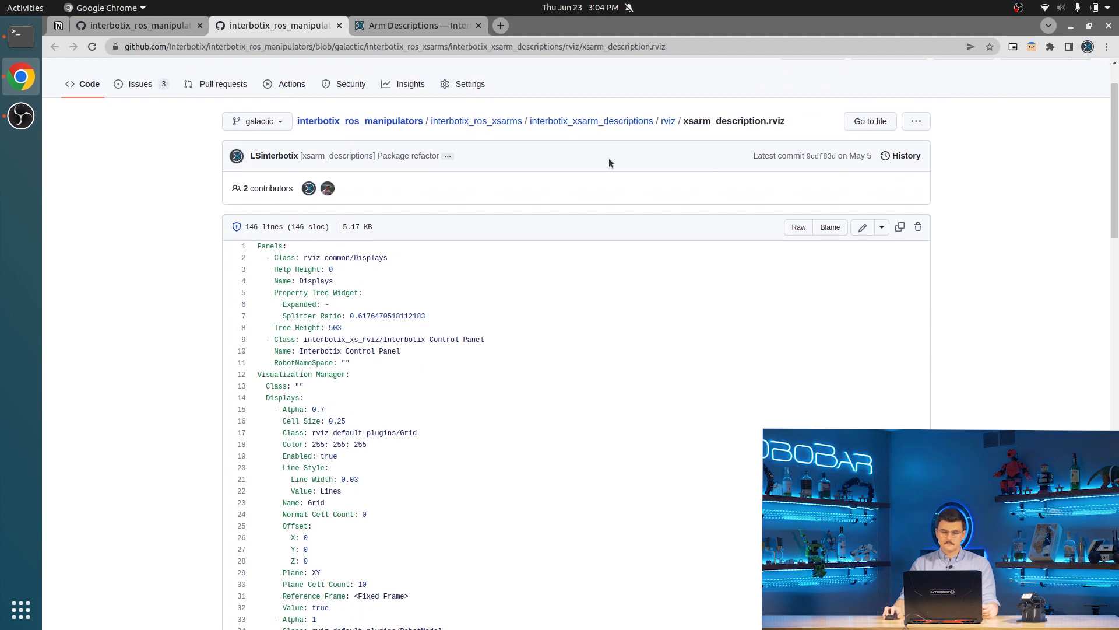
pyautogui.click(591, 120)
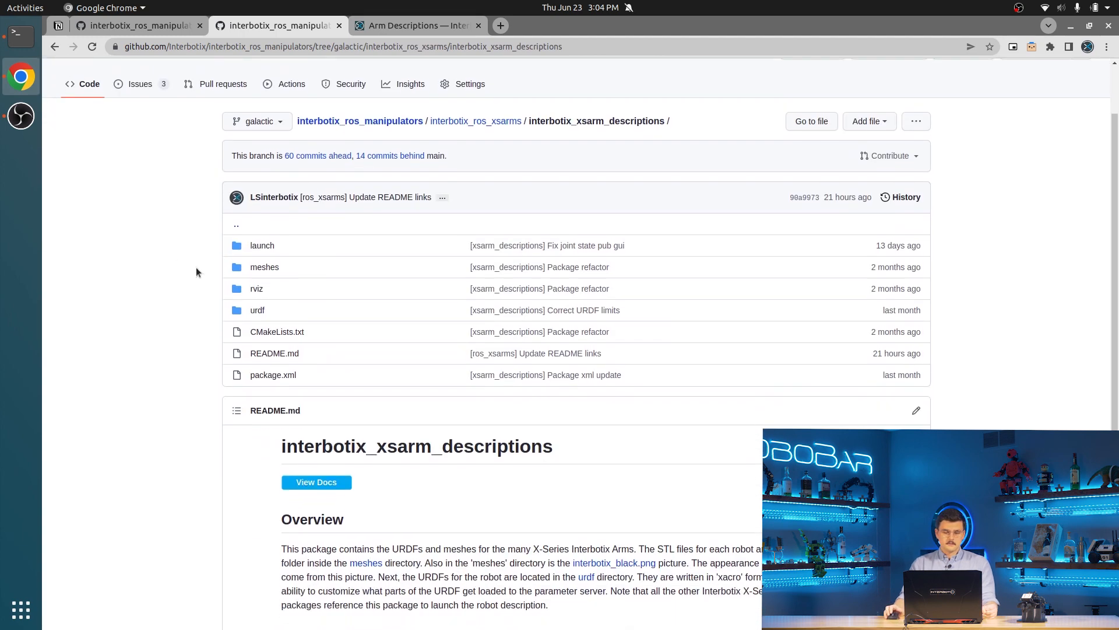
pyautogui.scroll(-3)
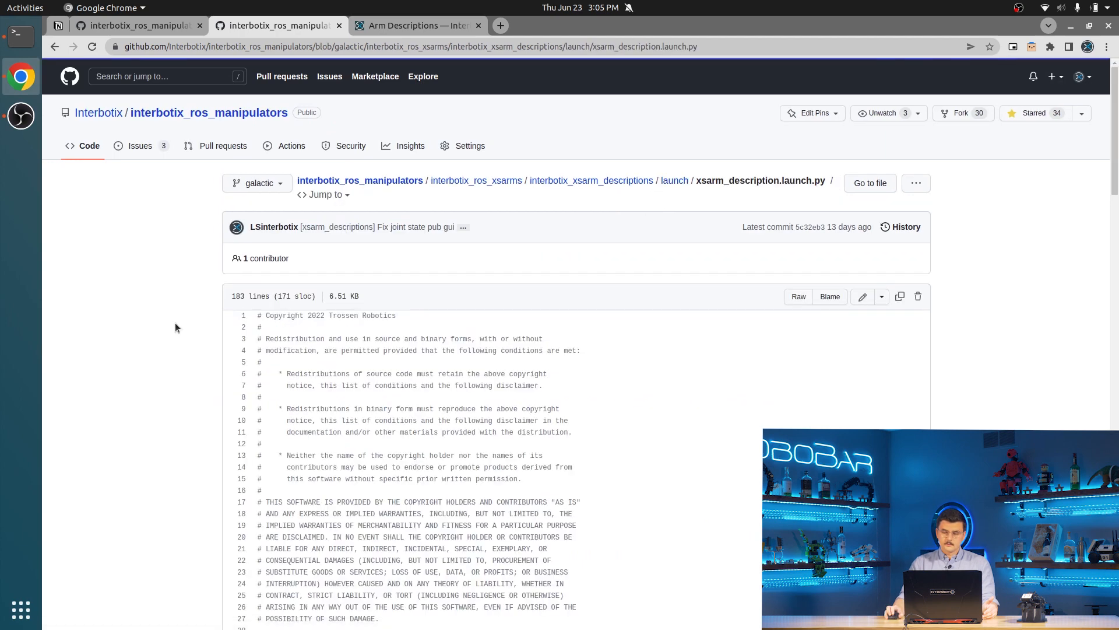
pyautogui.scroll(-3)
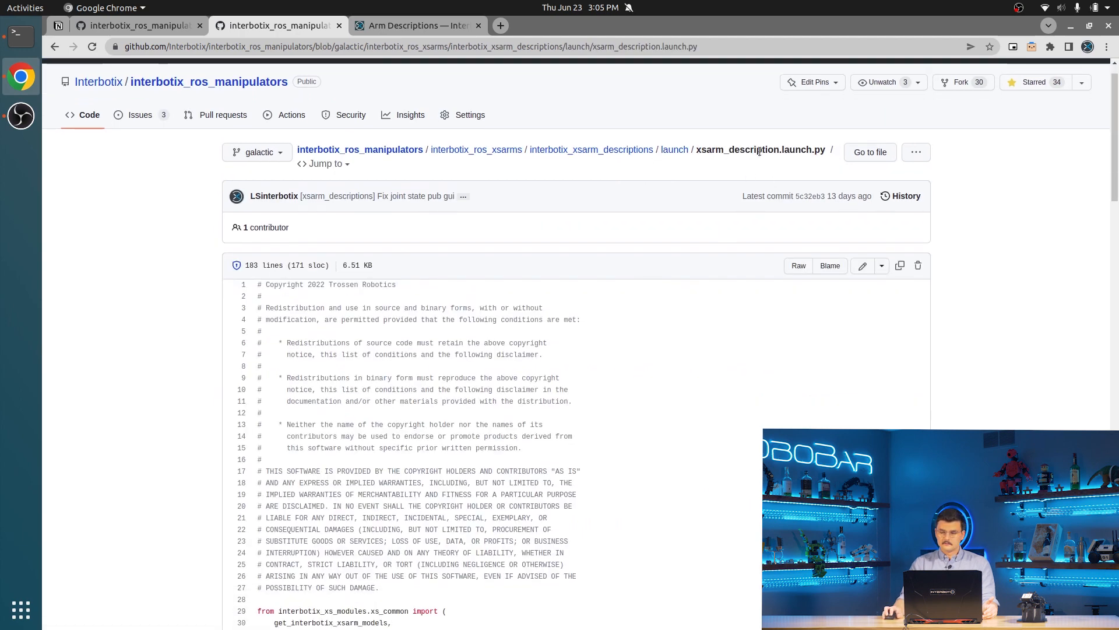
pyautogui.scroll(-3)
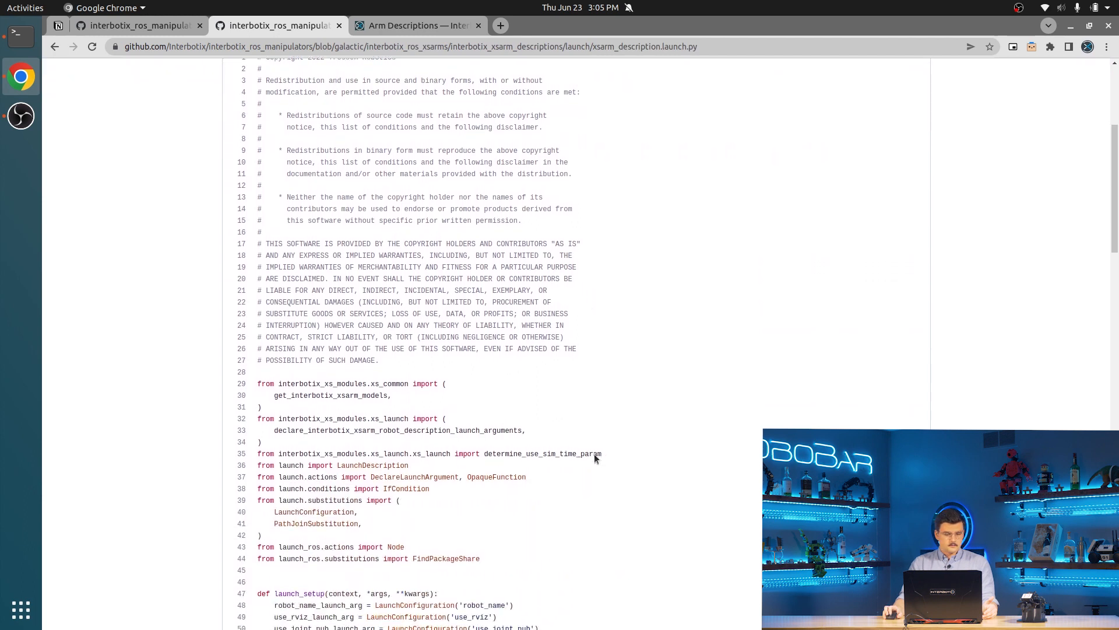
pyautogui.scroll(-3)
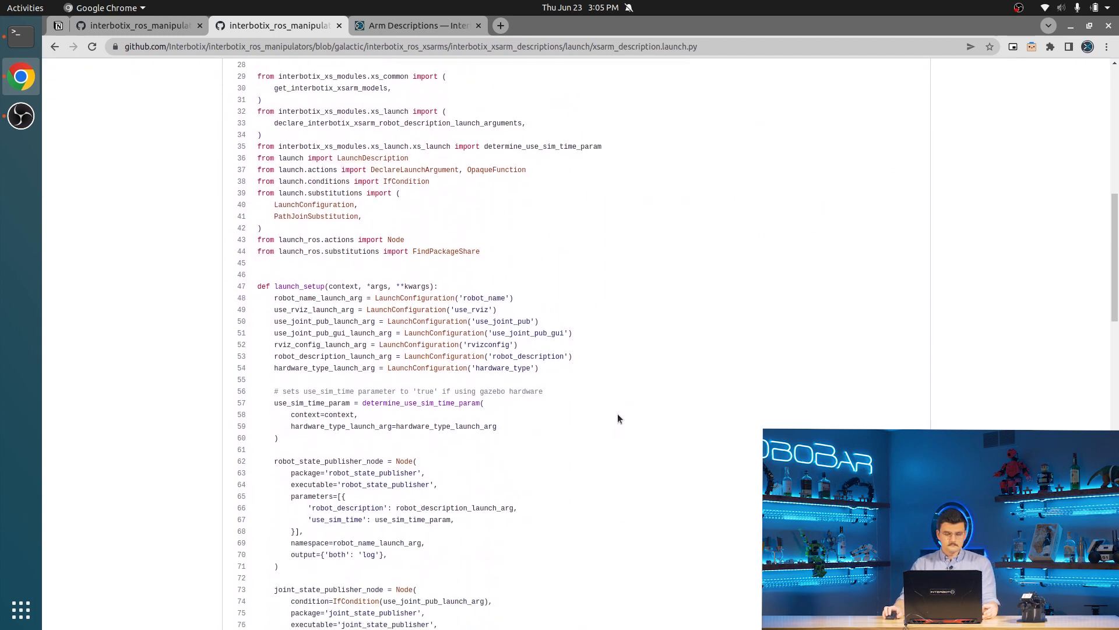
pyautogui.scroll(-3)
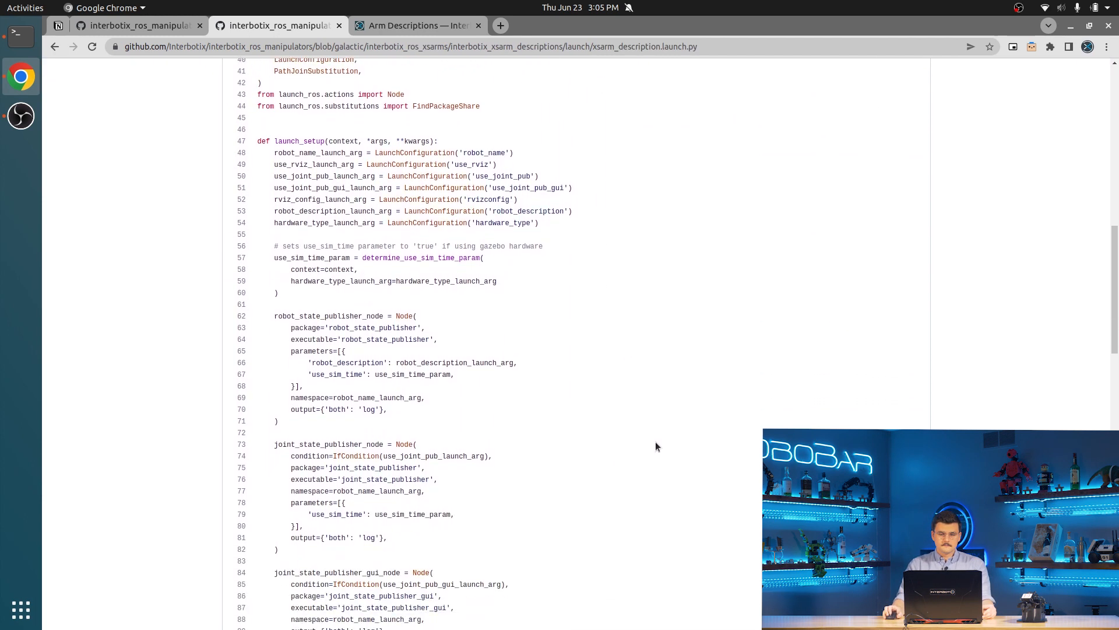
pyautogui.scroll(-3)
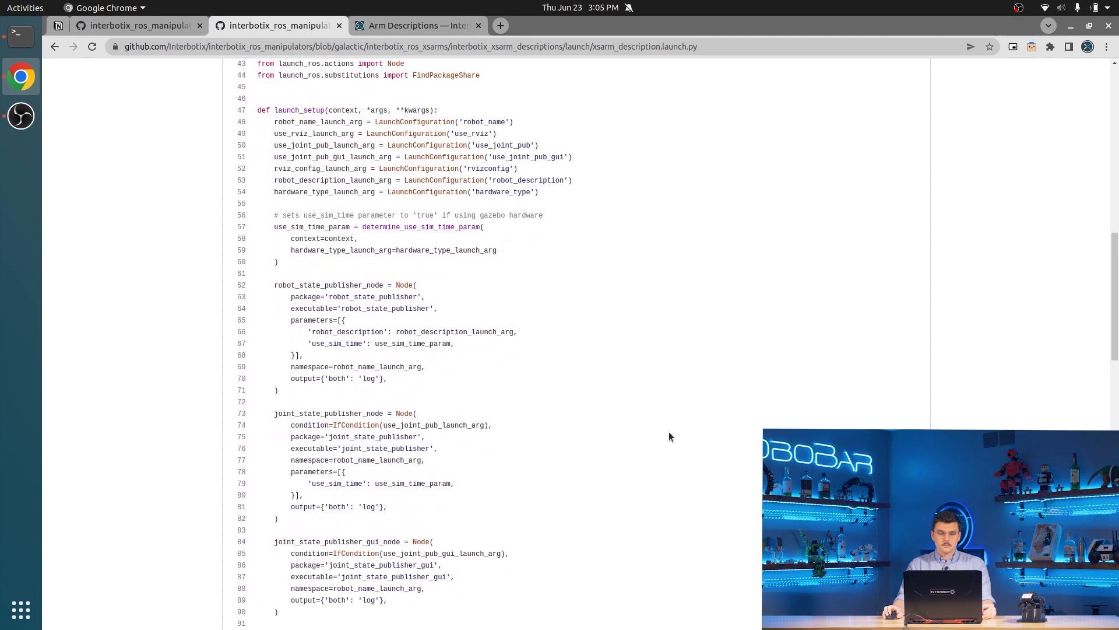
pyautogui.scroll(-3)
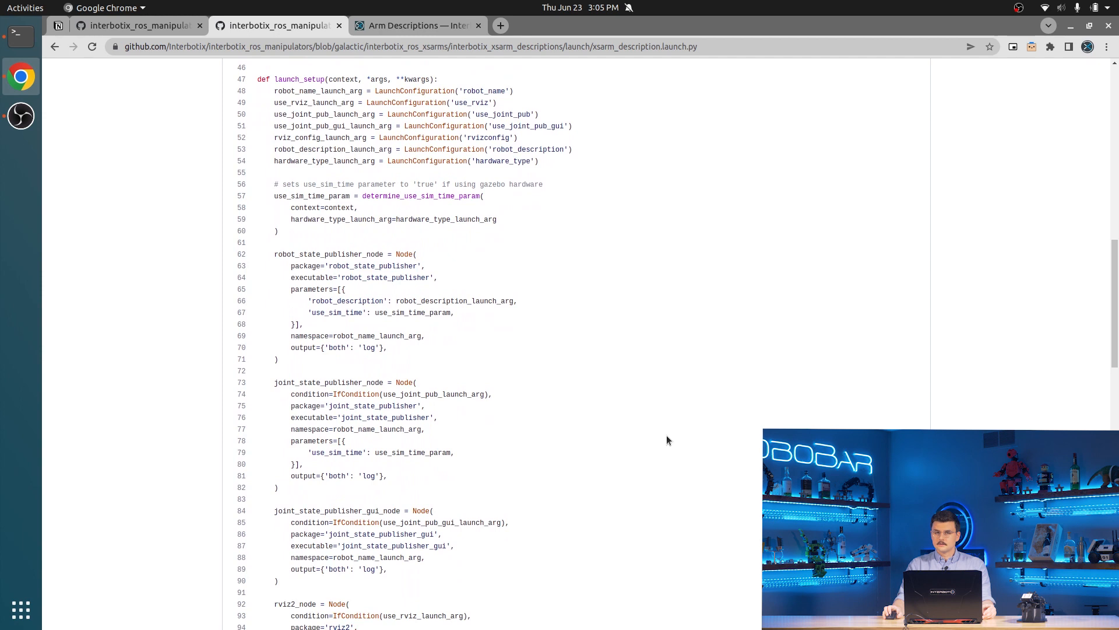
pyautogui.moveTo(667, 467)
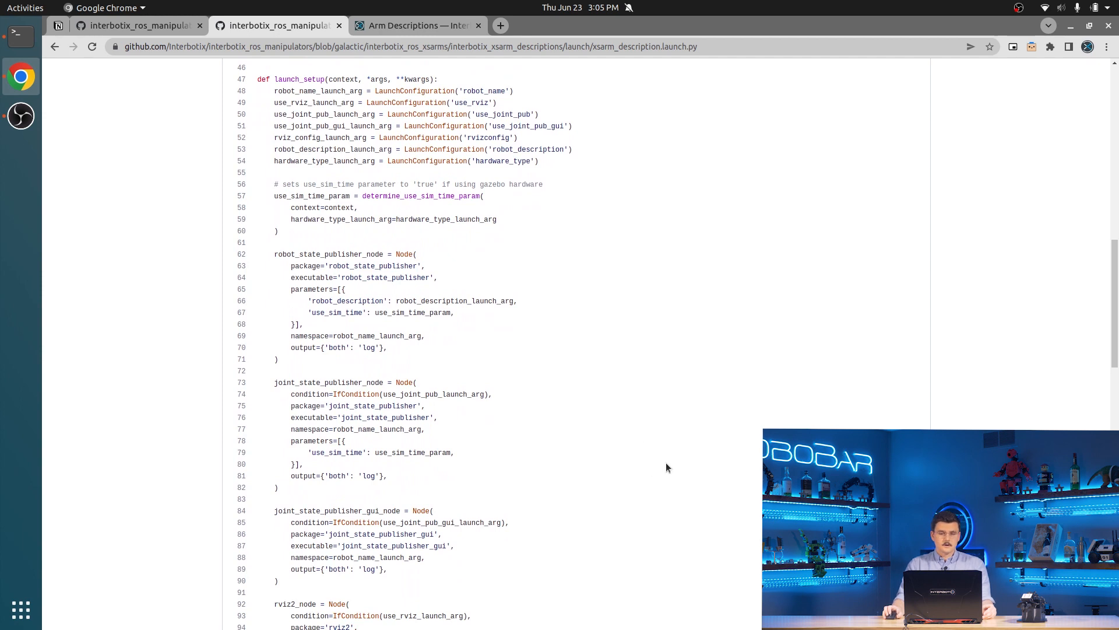
pyautogui.moveTo(668, 459)
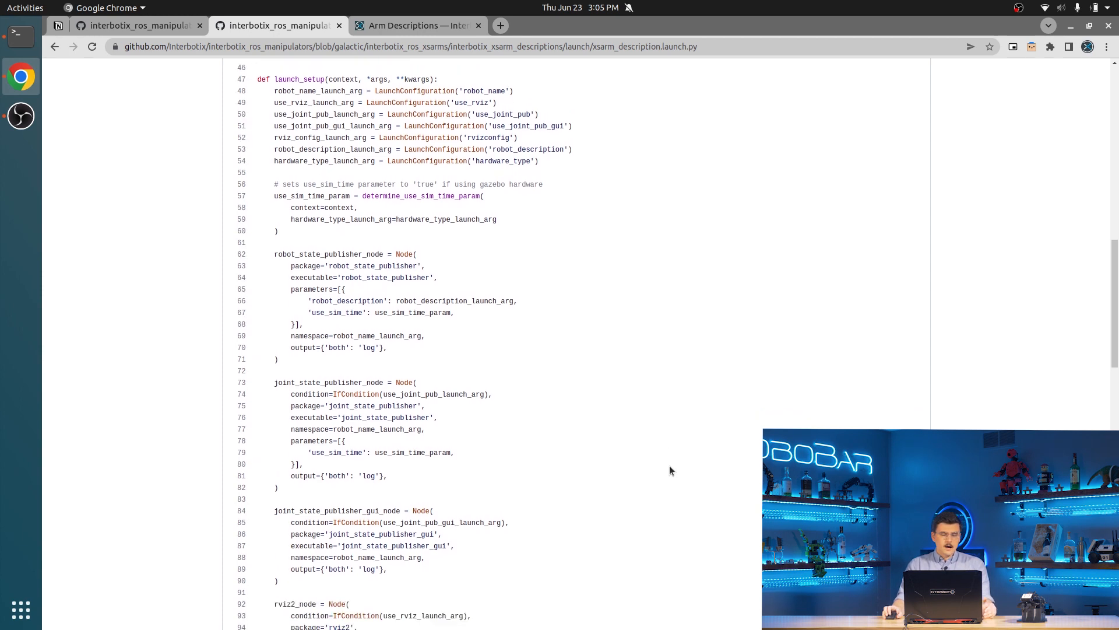
pyautogui.moveTo(672, 466)
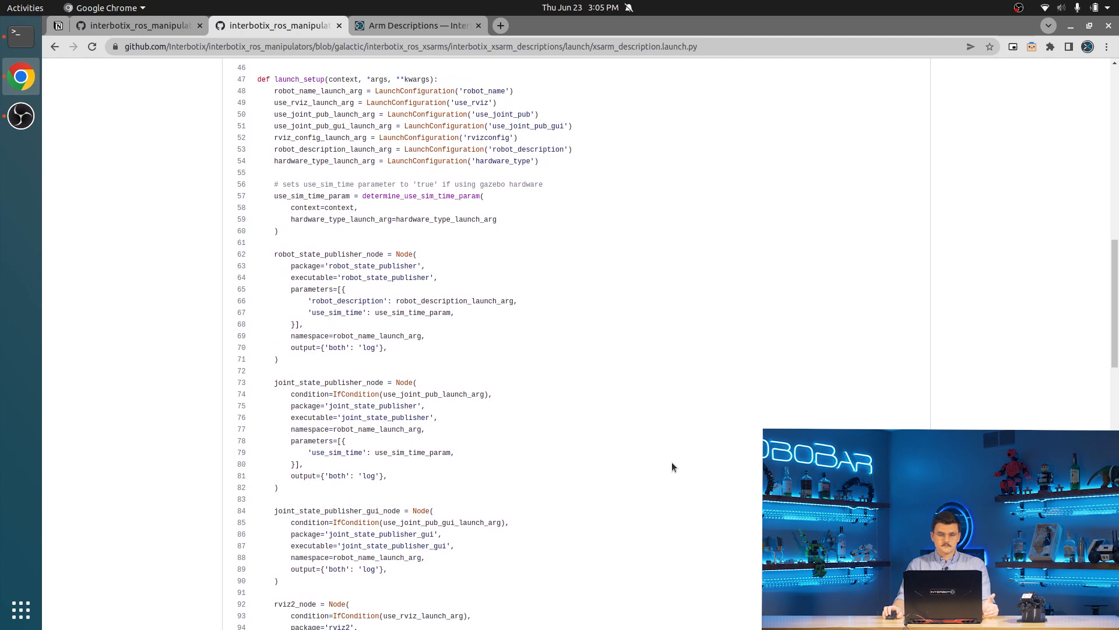
pyautogui.scroll(3)
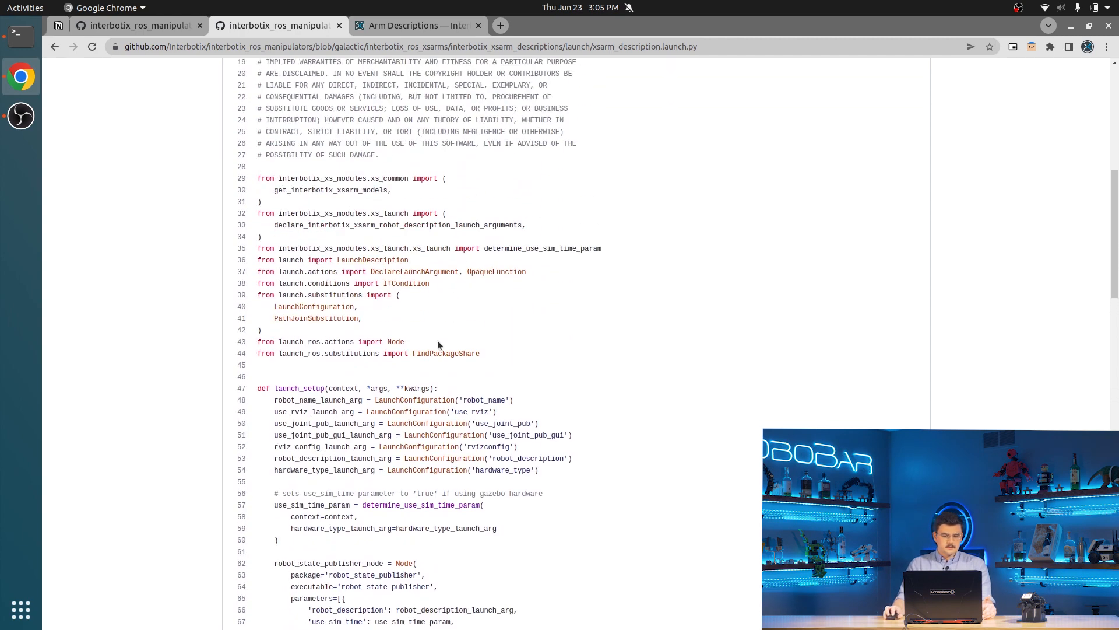
pyautogui.scroll(-3)
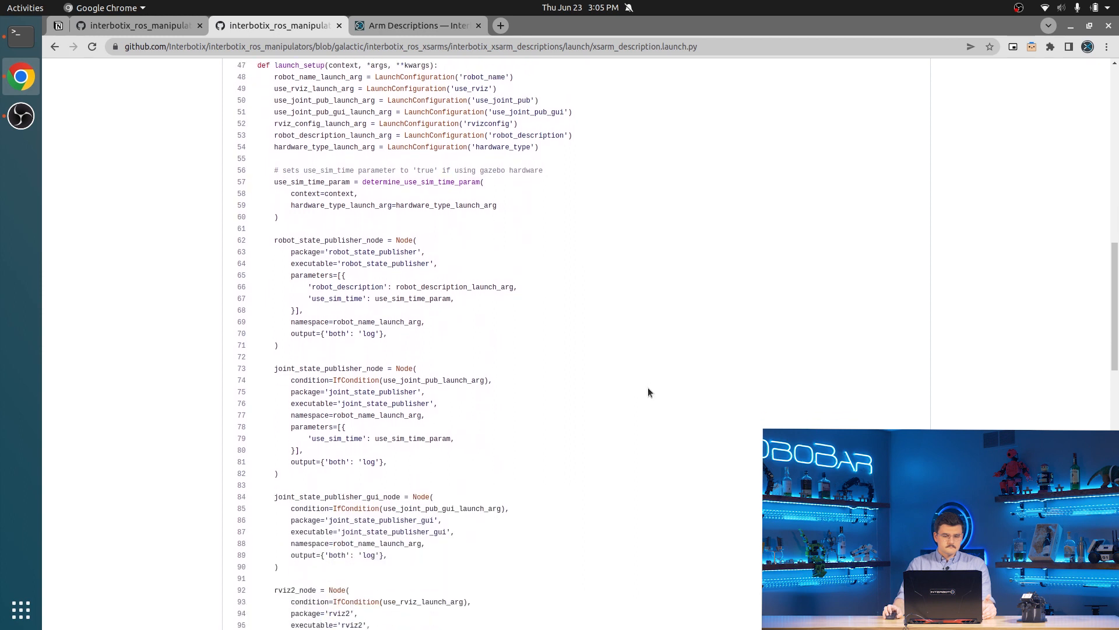
pyautogui.scroll(-3)
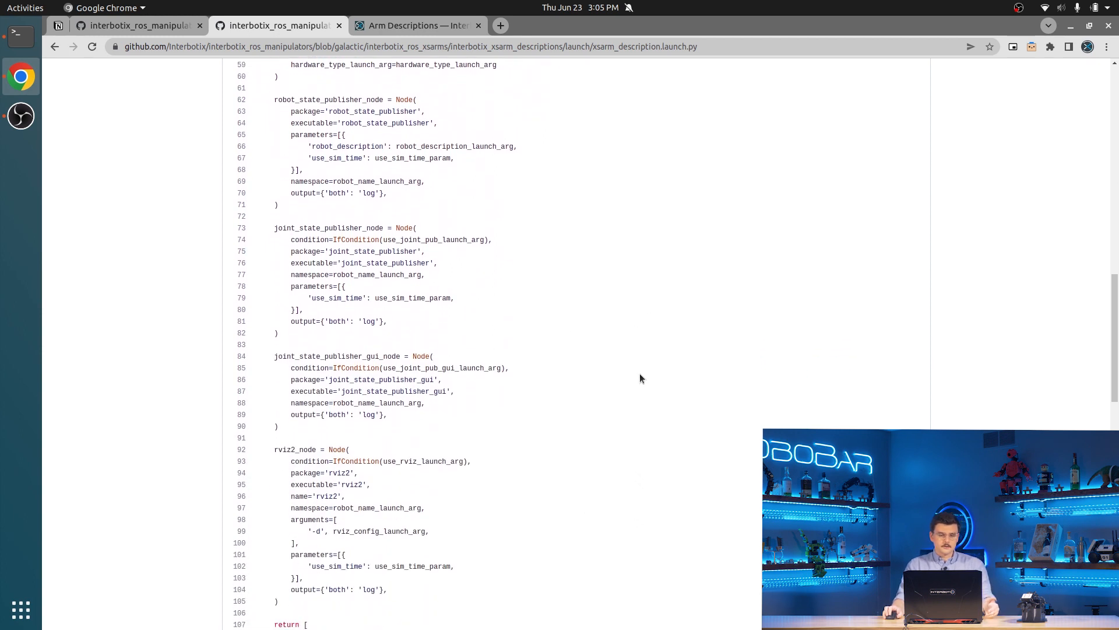
pyautogui.scroll(-3)
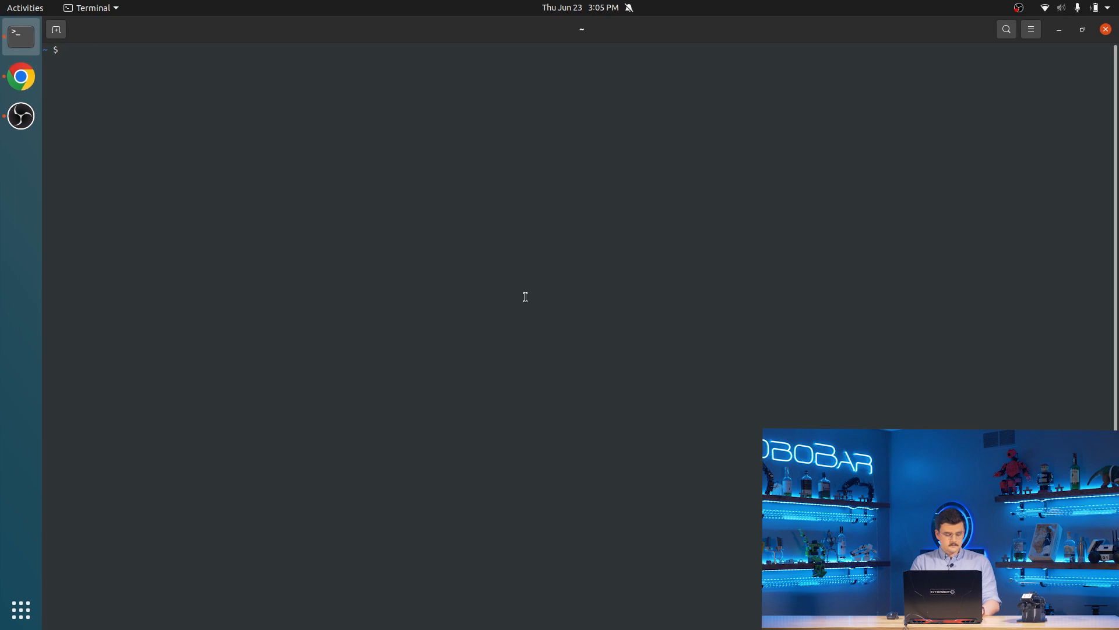
# Enter interbotix_ws and prepare ros2 launch interbotix_xsarm_descriptions xsarm_description.launch.py -s.
pyautogui.write('cd')
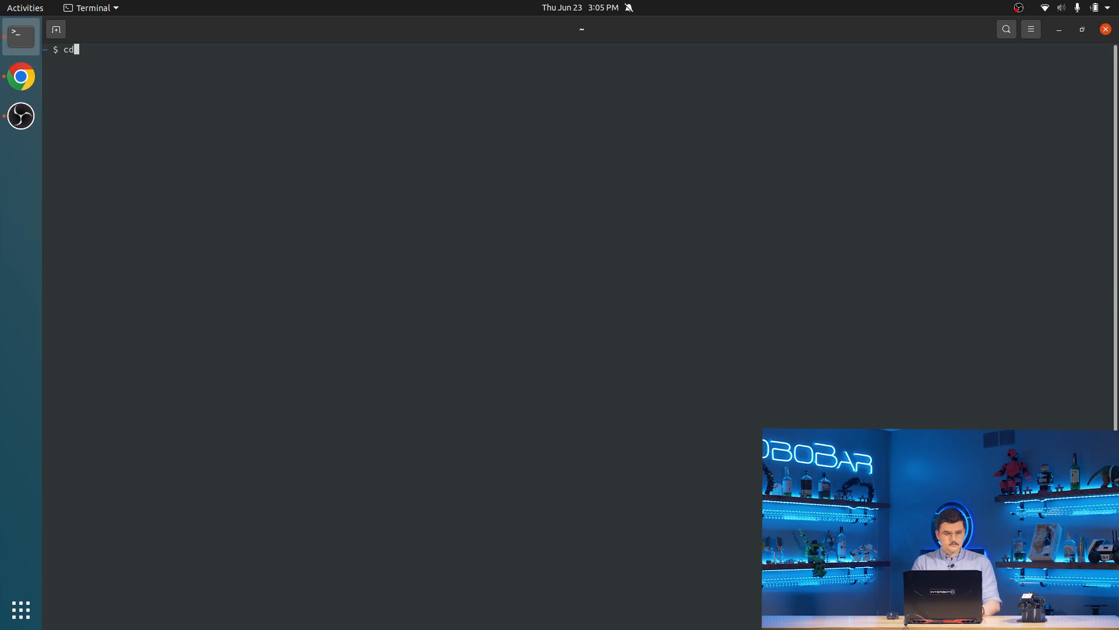
pyautogui.write('interbotix_ws')
pyautogui.write('ros2 launch interbotix_xsarm_')
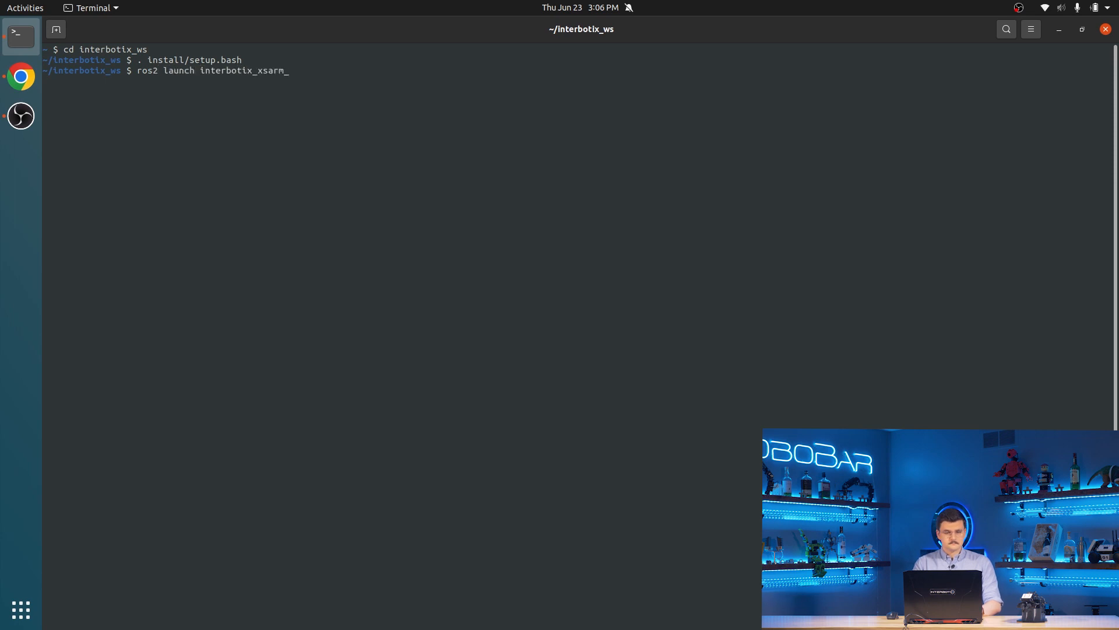
pyautogui.write('descriptions xsarm_description.launch.py')
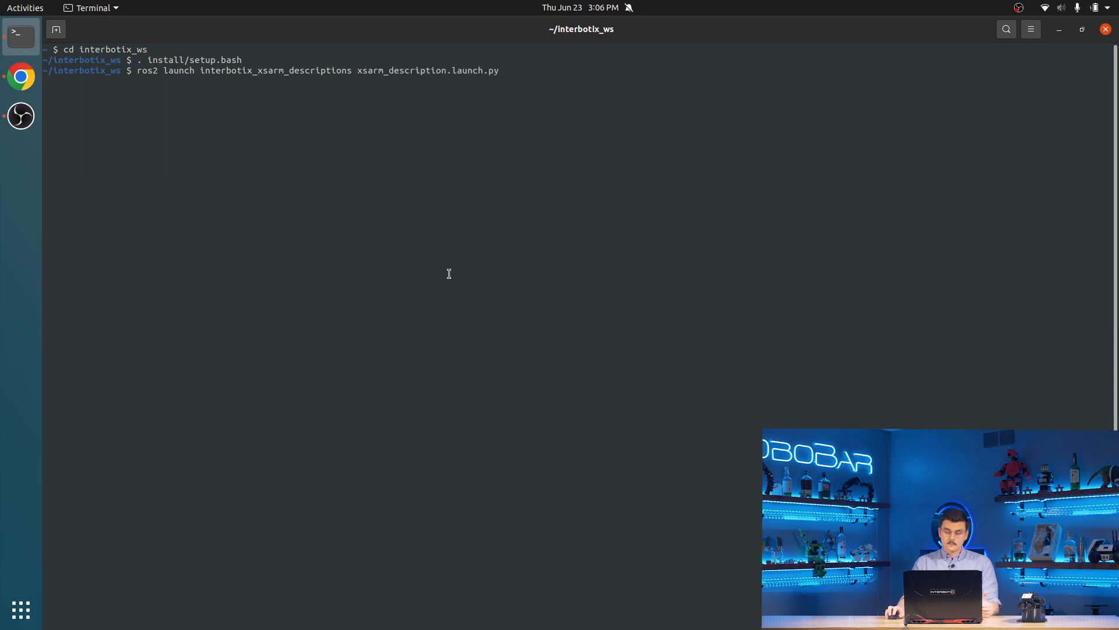
pyautogui.write('-s')
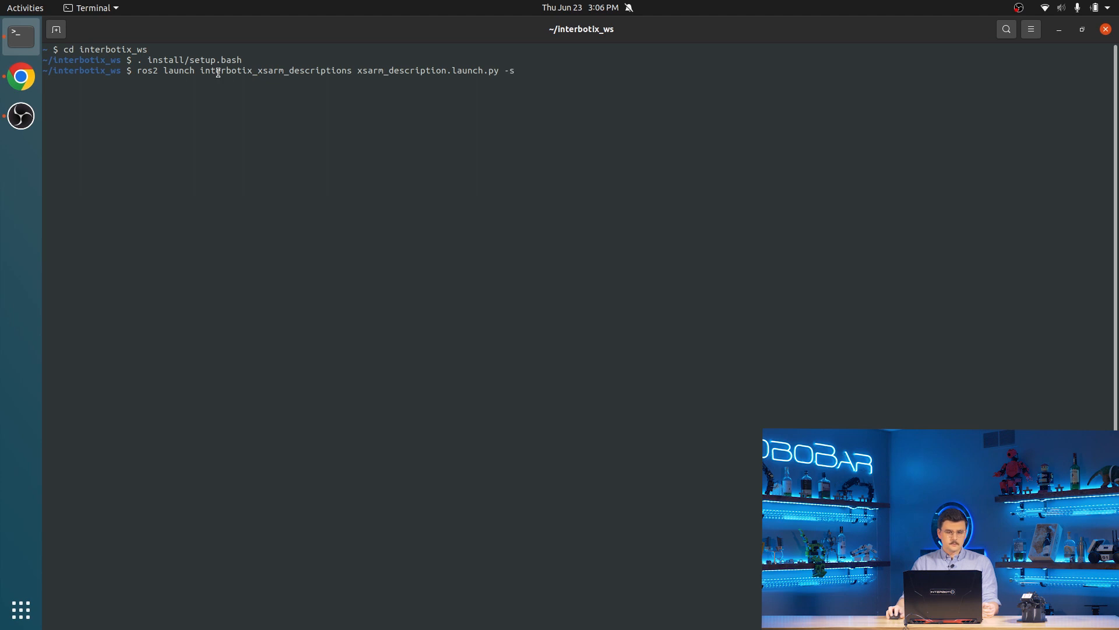
pyautogui.doubleClick(275, 70)
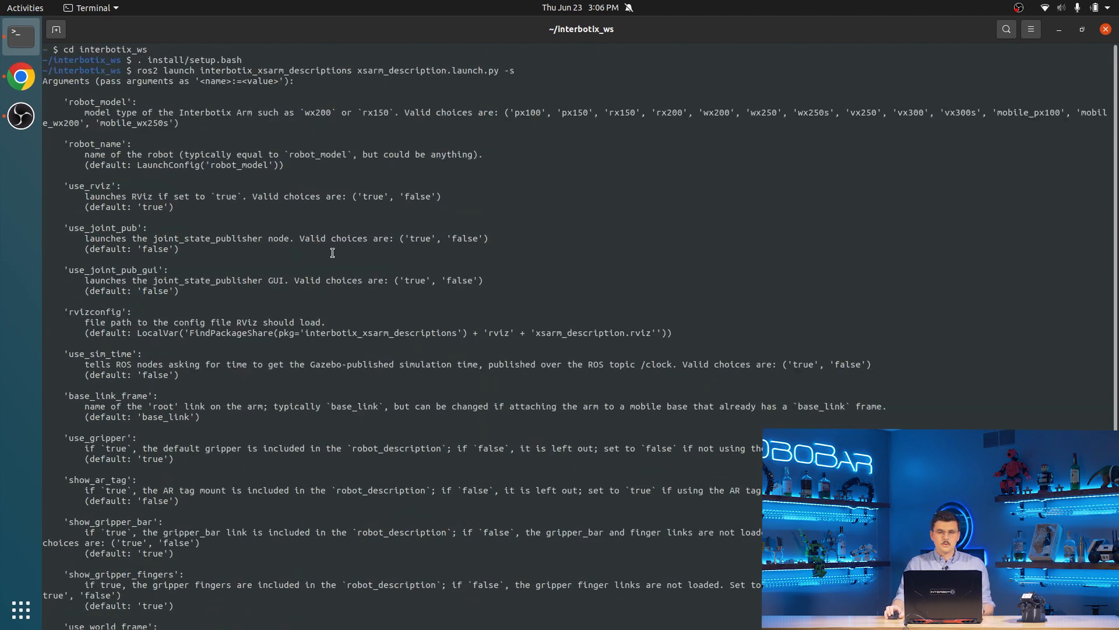
pyautogui.moveTo(345, 253)
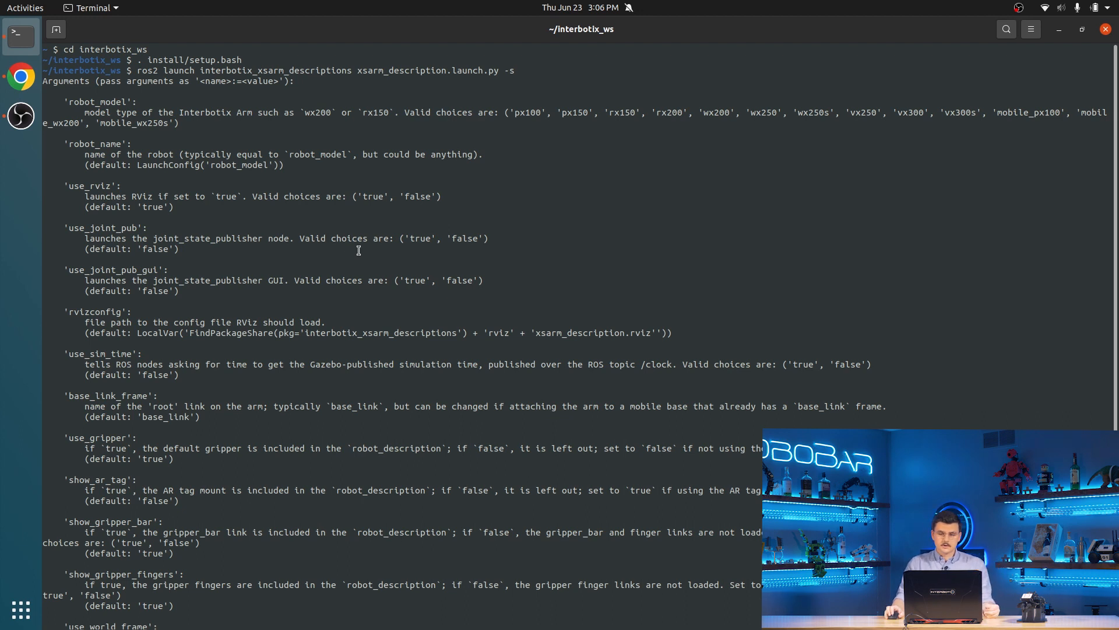
pyautogui.moveTo(339, 240)
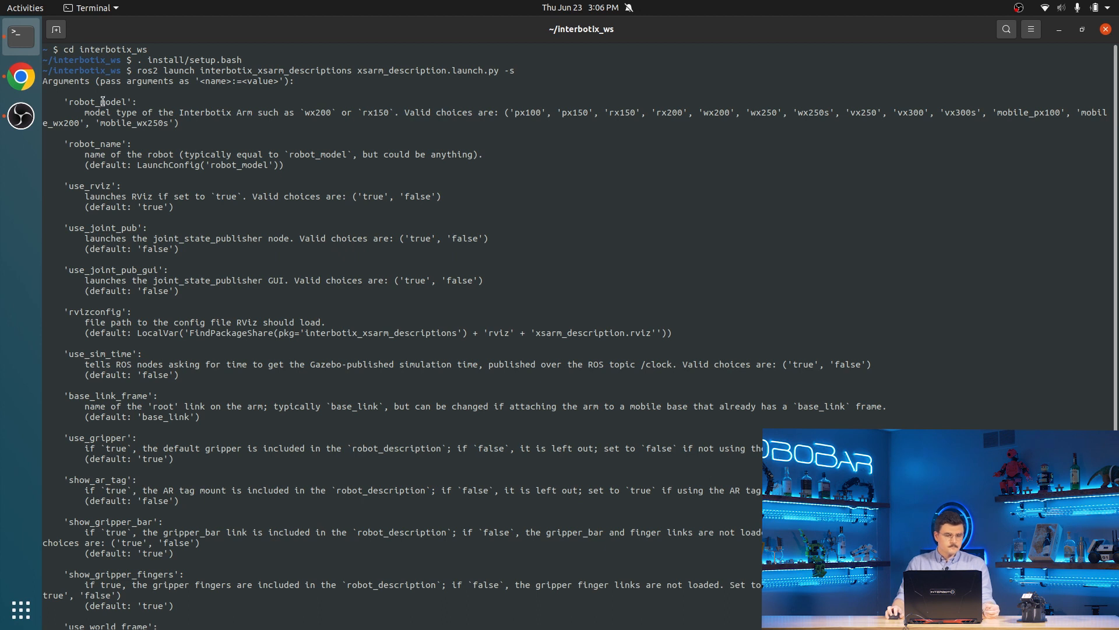
# Run the -s launch command and read the printed argument list with defaults.
pyautogui.doubleClick(97, 101)
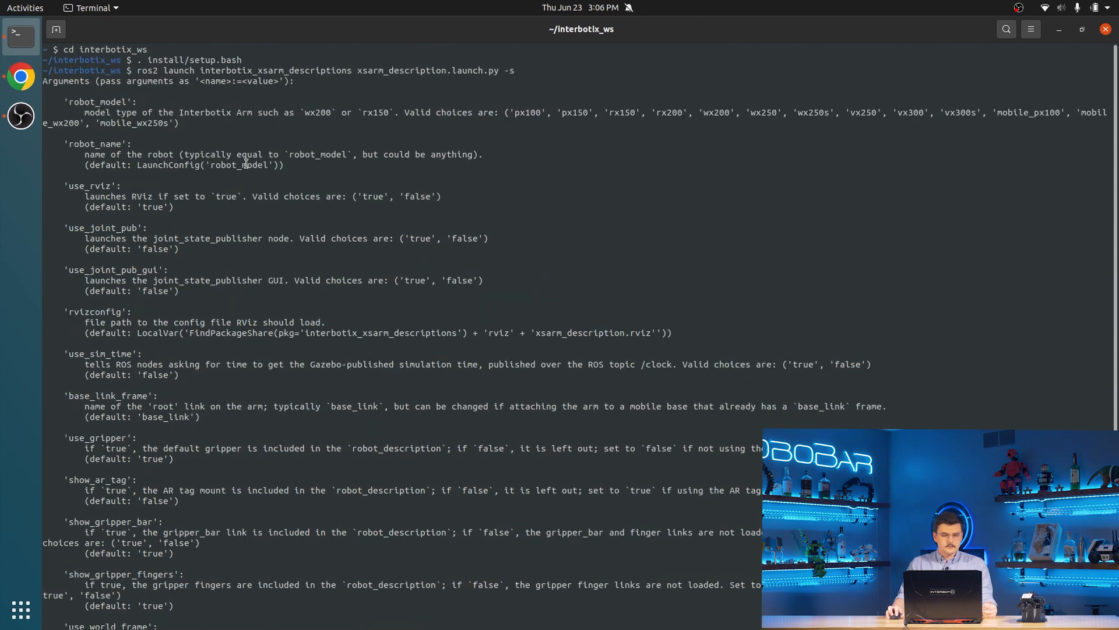
pyautogui.doubleClick(240, 165)
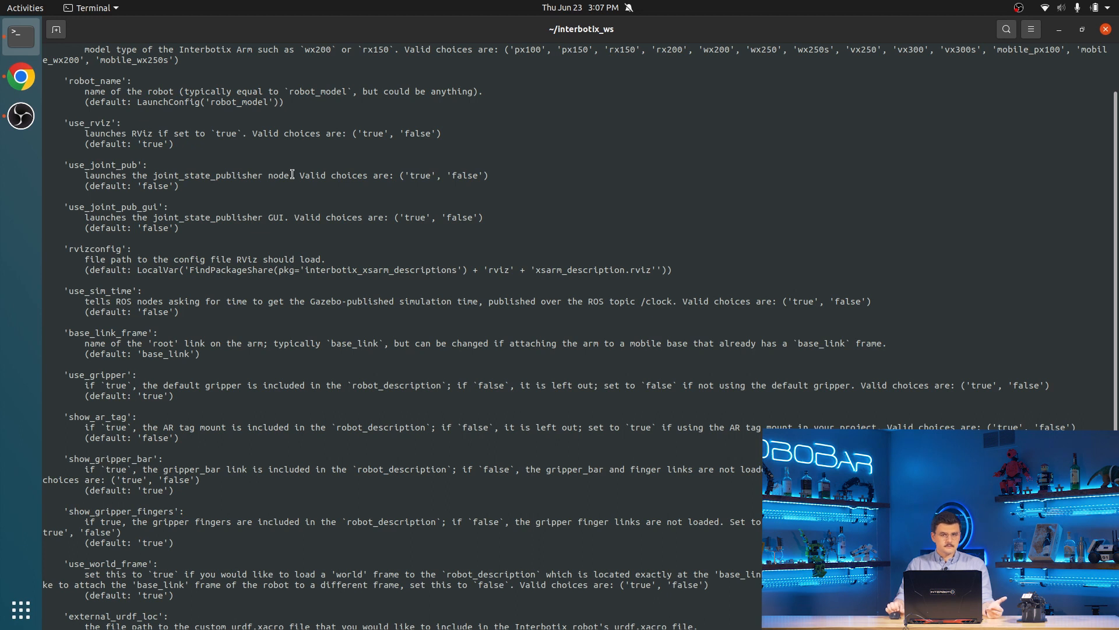
pyautogui.moveTo(102, 128)
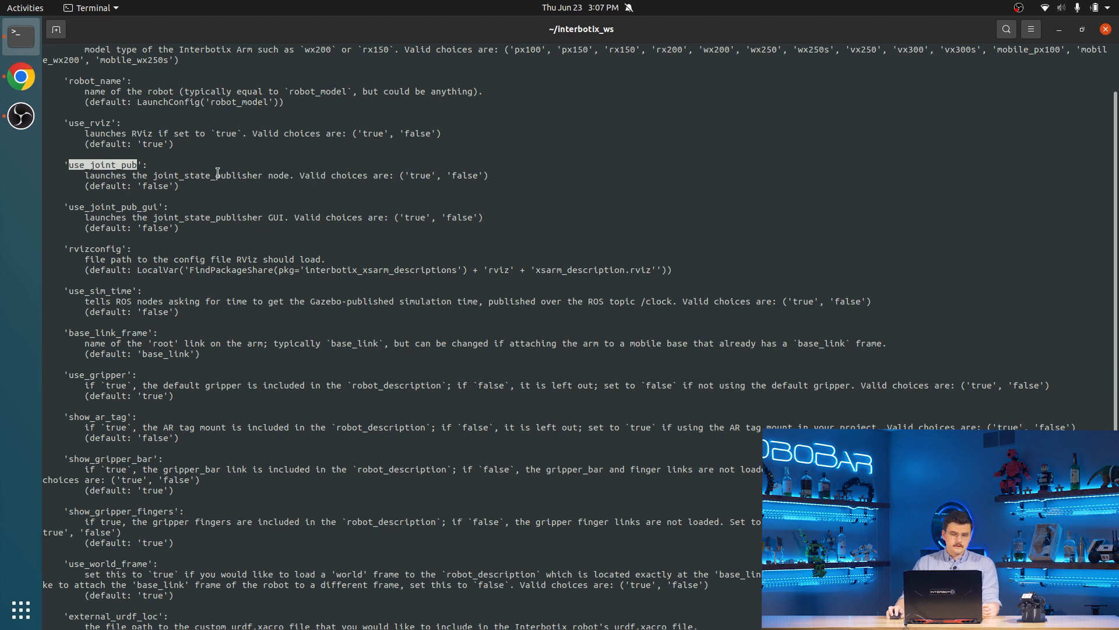
pyautogui.moveTo(129, 212)
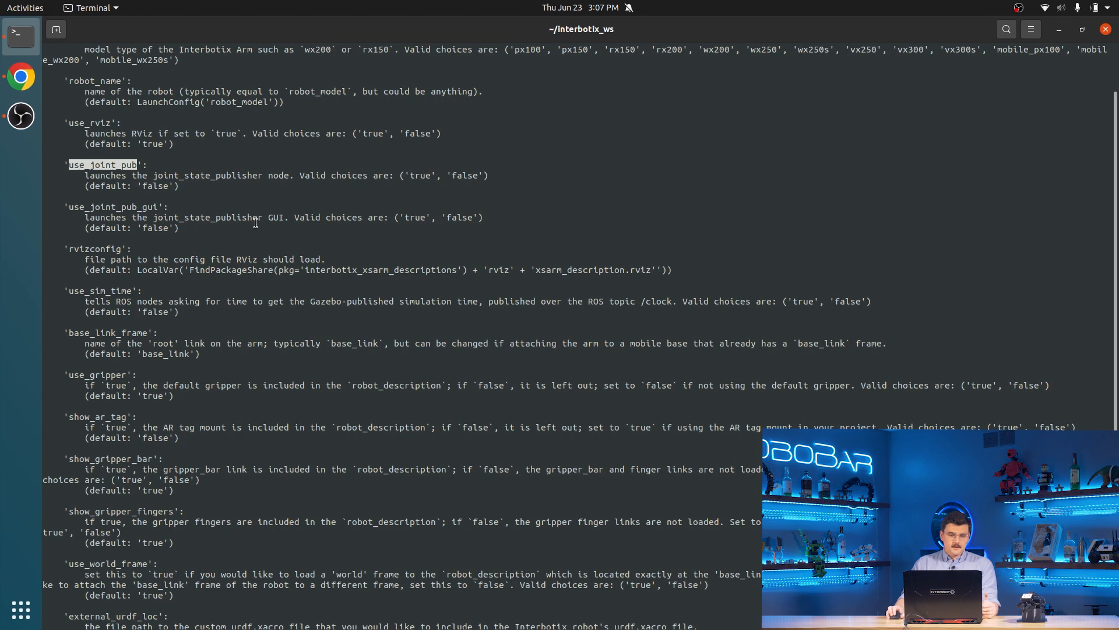
# Scroll to the robot_description default and highlight xacro, robot_model and robot_name in it.
pyautogui.scroll(-3)
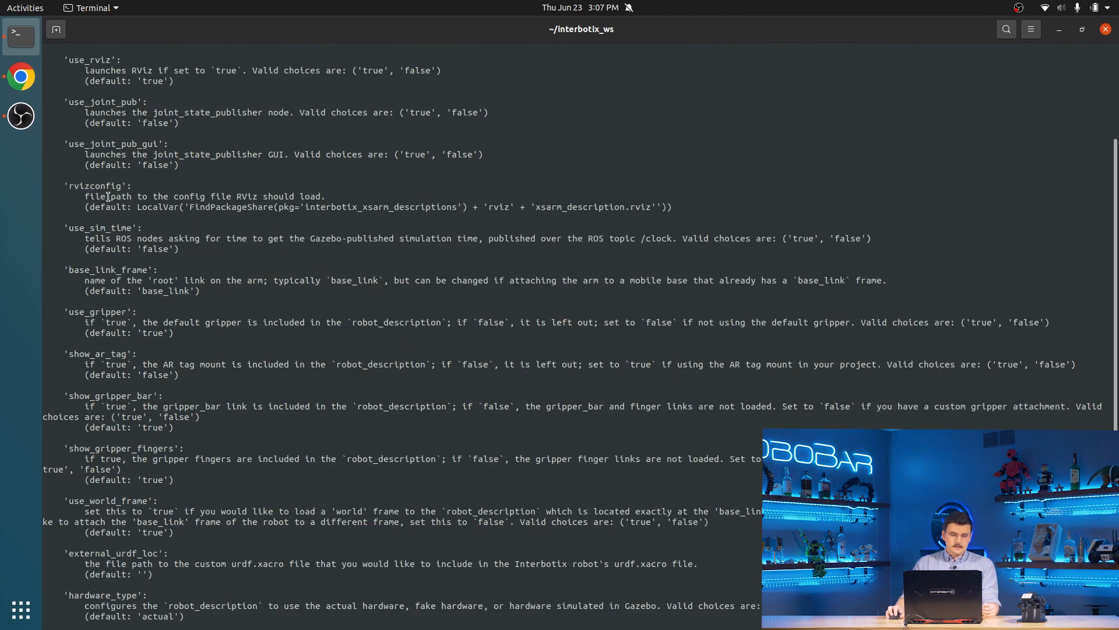
pyautogui.scroll(-3)
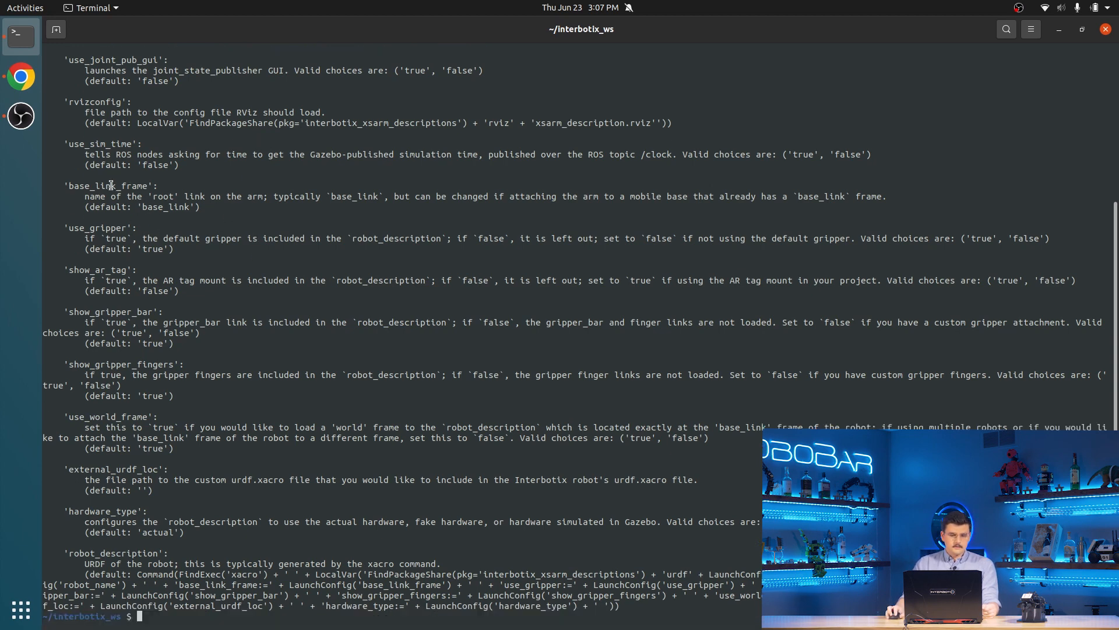
pyautogui.moveTo(260, 240)
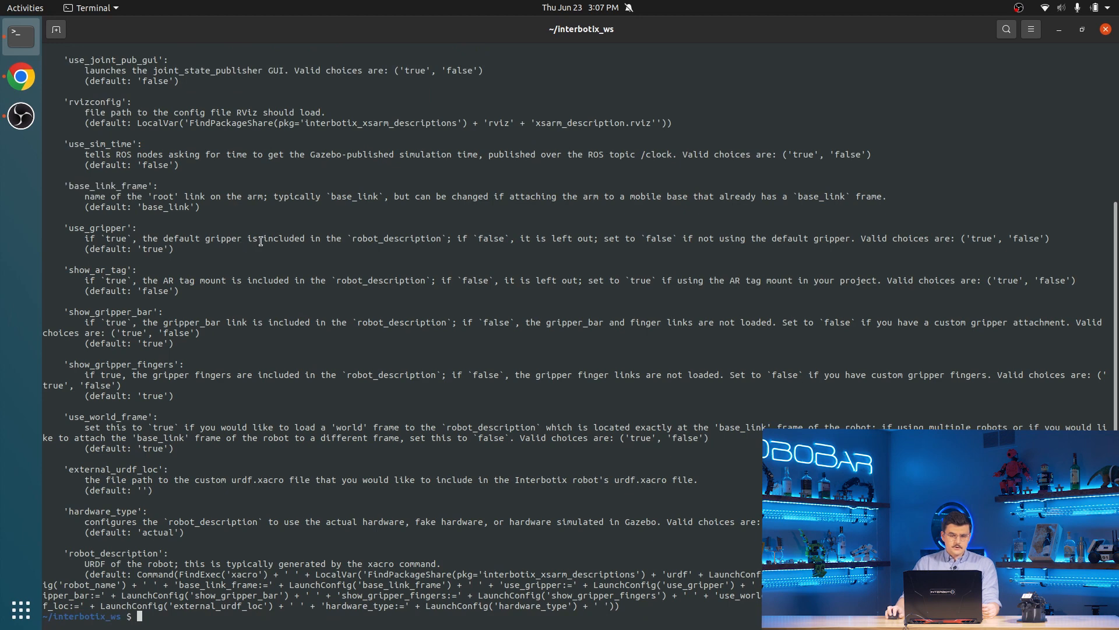
pyautogui.moveTo(90, 189)
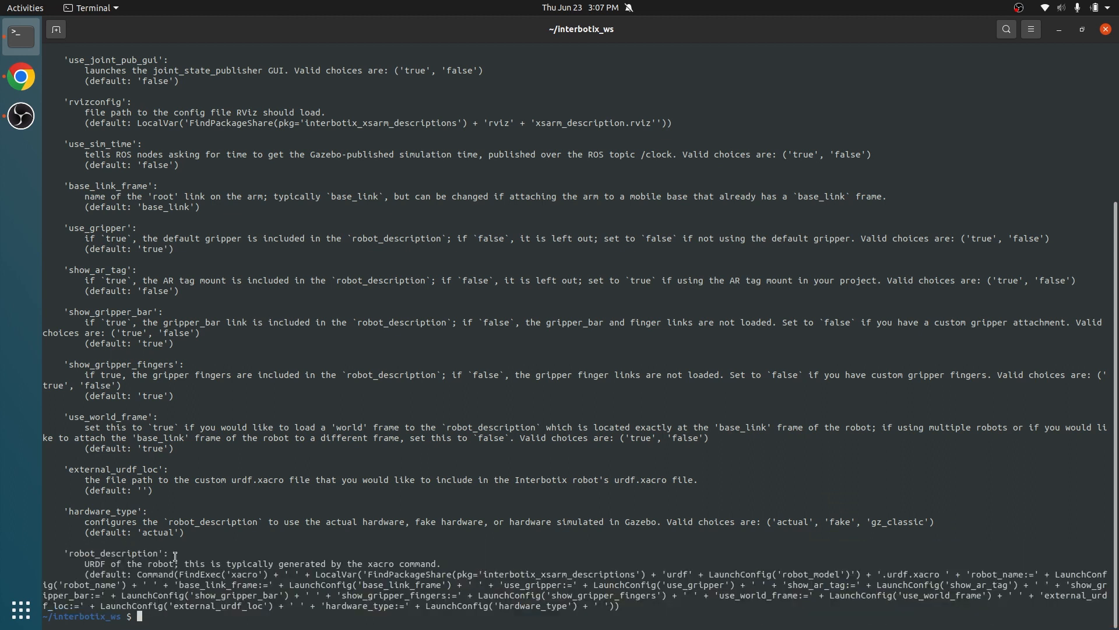
pyautogui.moveTo(252, 558)
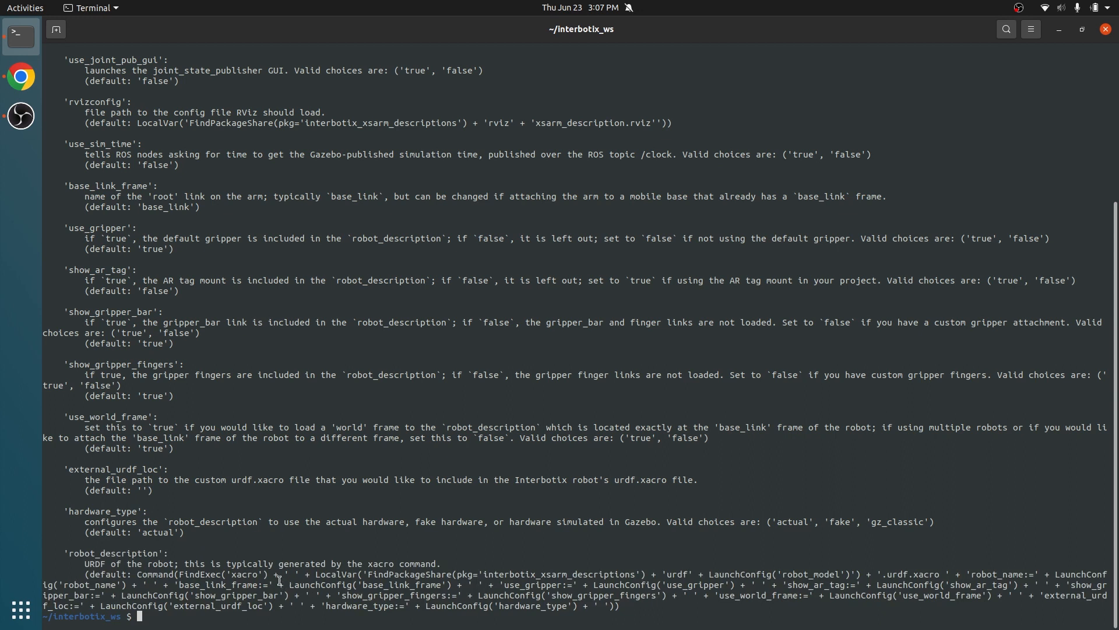
pyautogui.moveTo(277, 578)
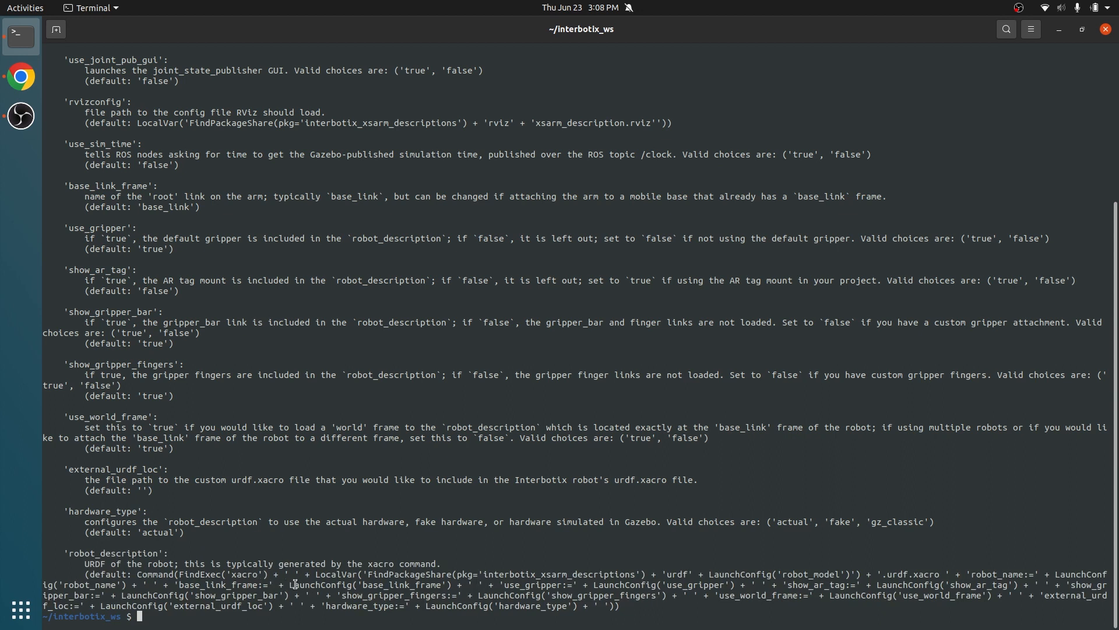
pyautogui.moveTo(307, 587)
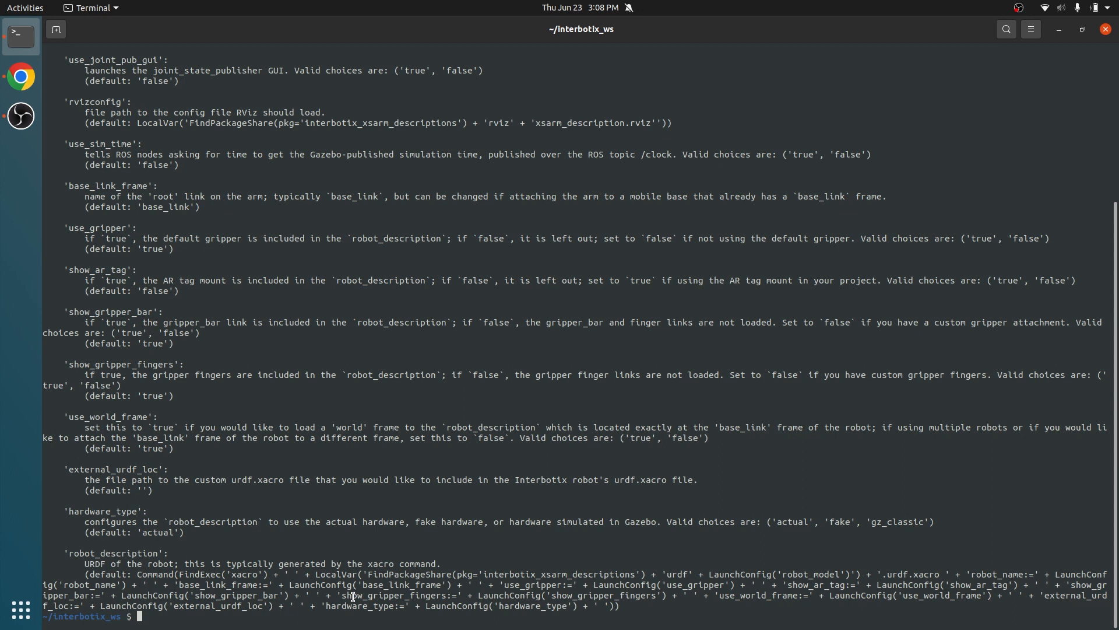
pyautogui.doubleClick(246, 575)
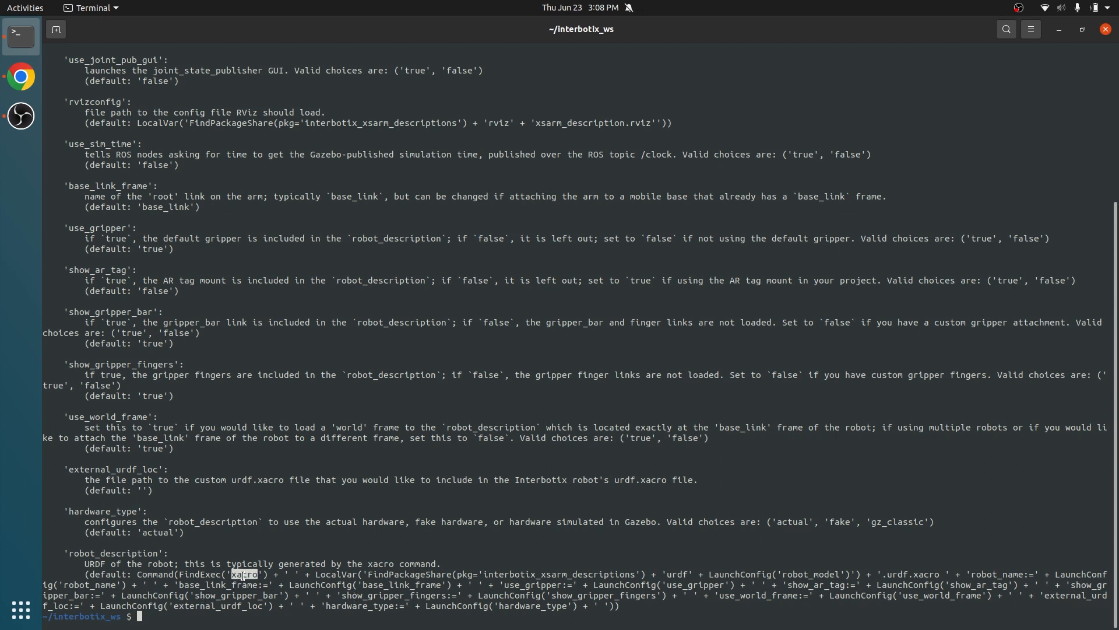
pyautogui.moveTo(556, 570)
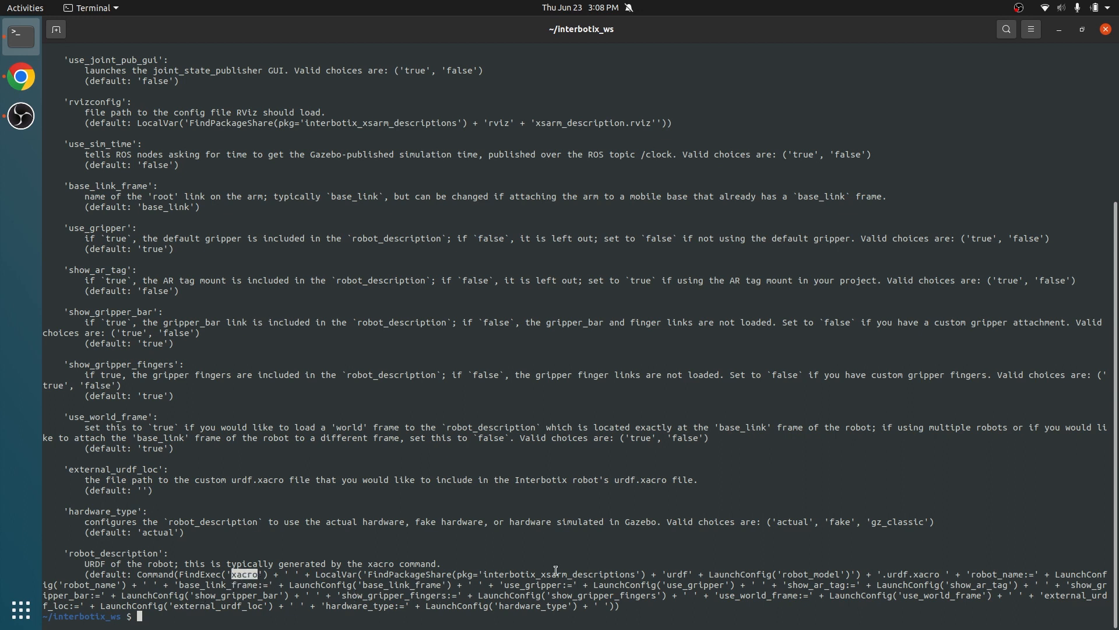
pyautogui.doubleClick(559, 573)
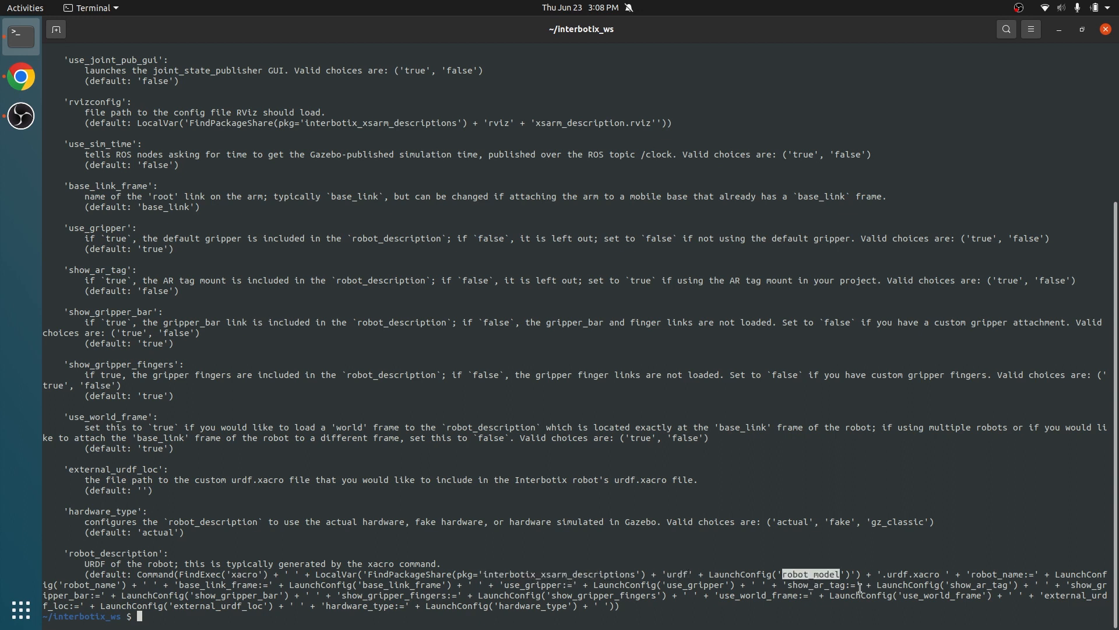
pyautogui.doubleClick(912, 574)
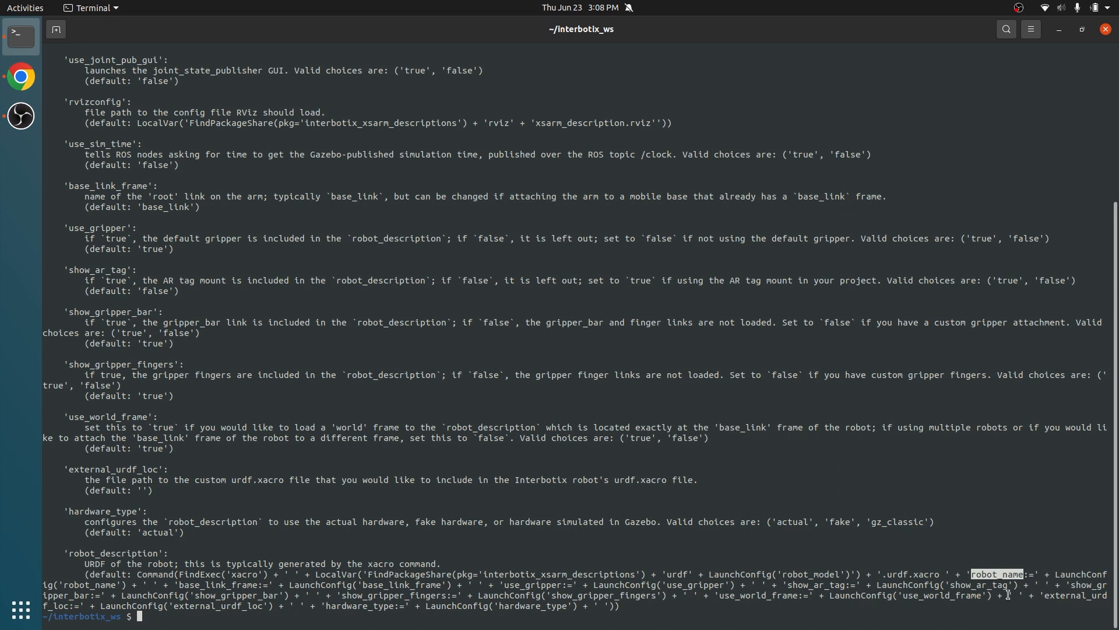
pyautogui.moveTo(246, 596)
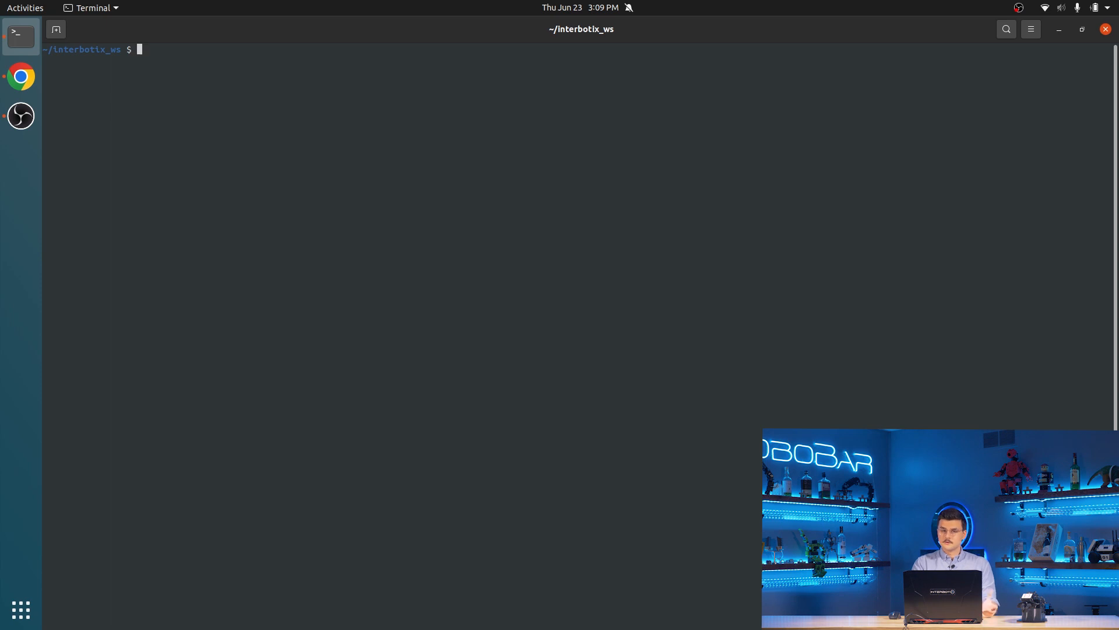
# Launch xsarm_description.launch.py with robot_model:=wx200 and start a second terminal tab.
pyautogui.write('r')
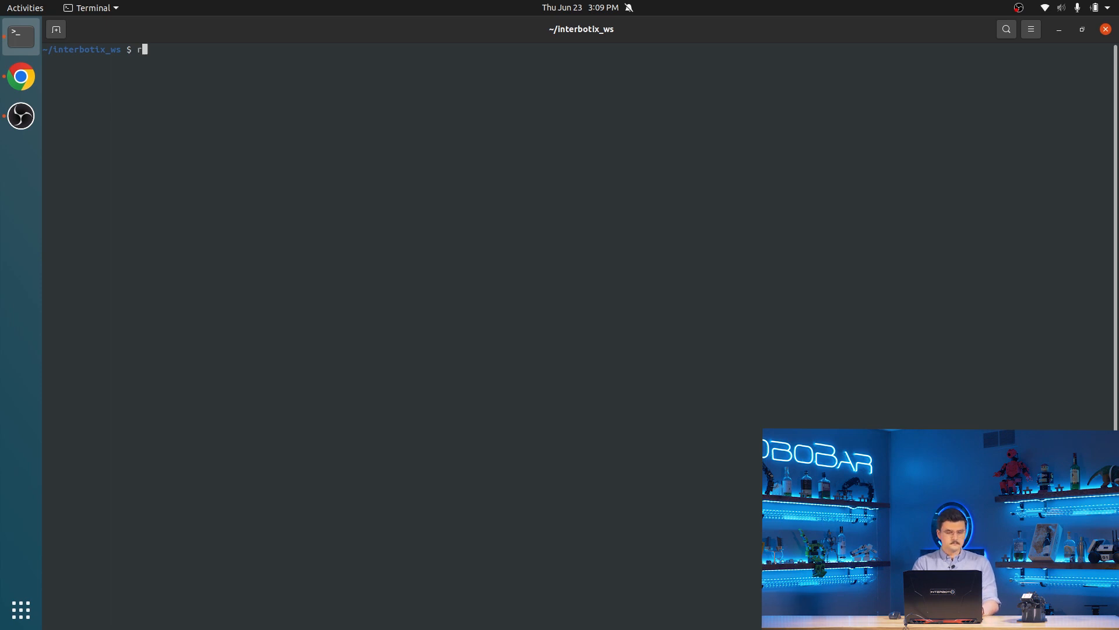
pyautogui.write('os2')
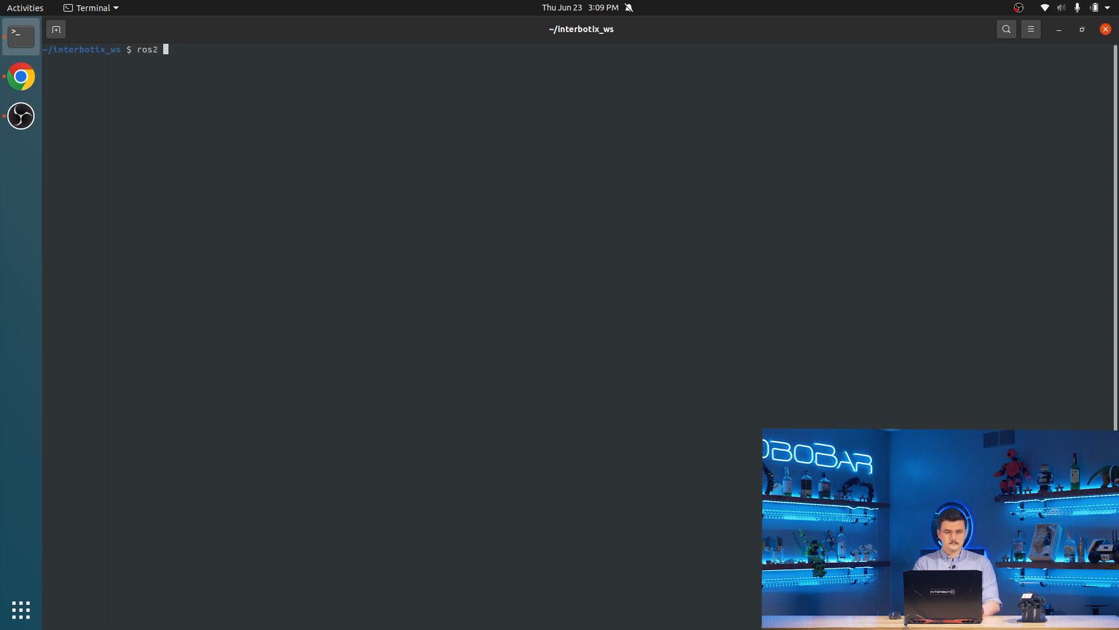
pyautogui.write('launch interbotix_xsarm_')
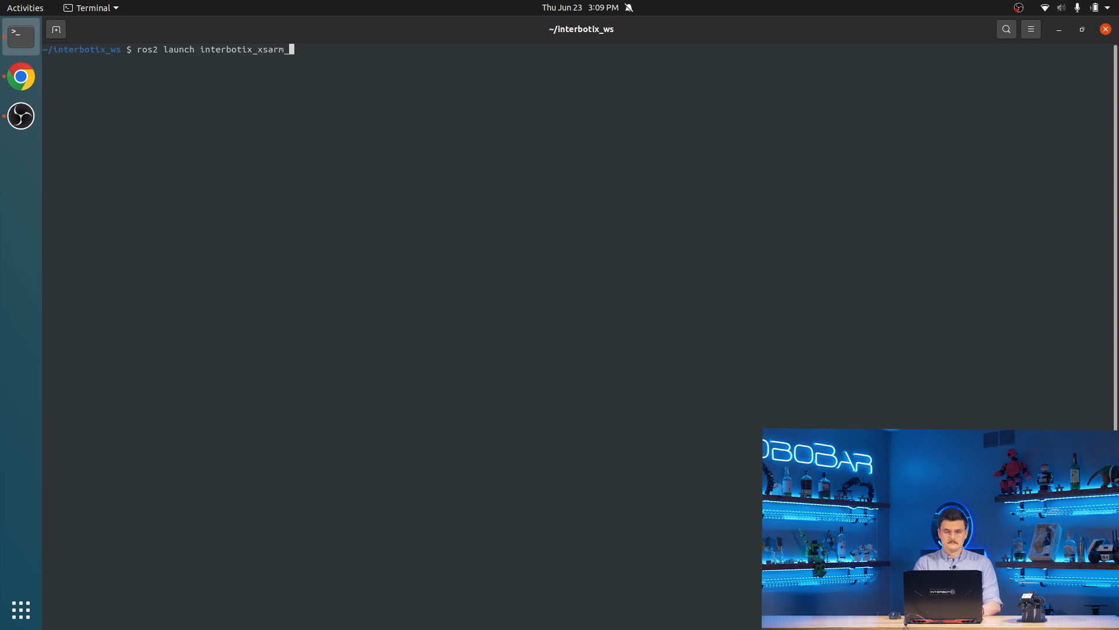
pyautogui.write('descriptions')
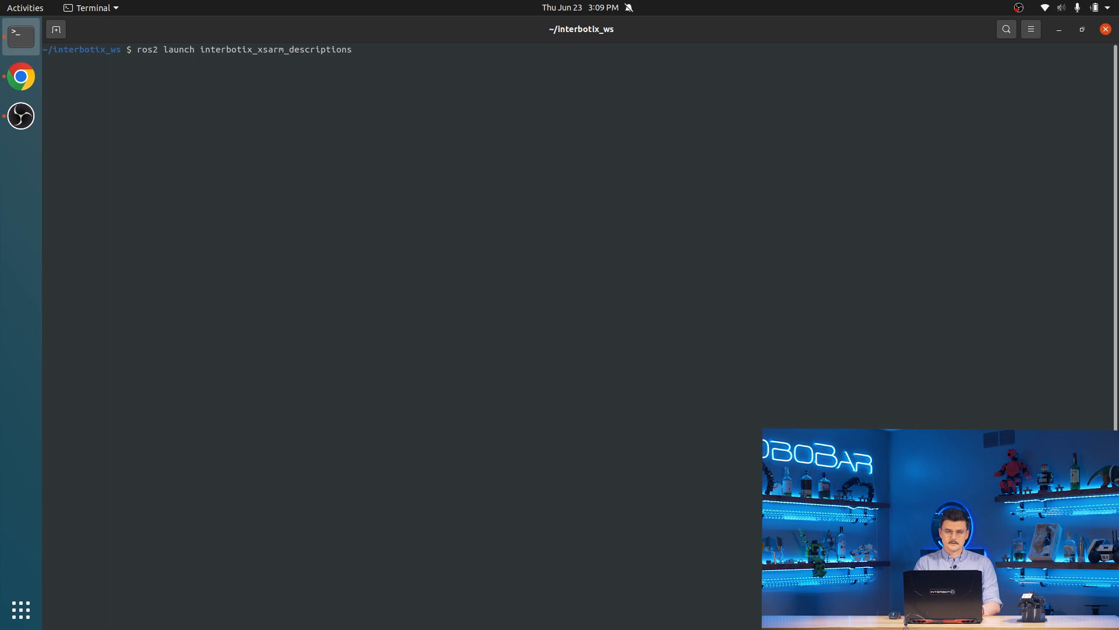
pyautogui.write('xs')
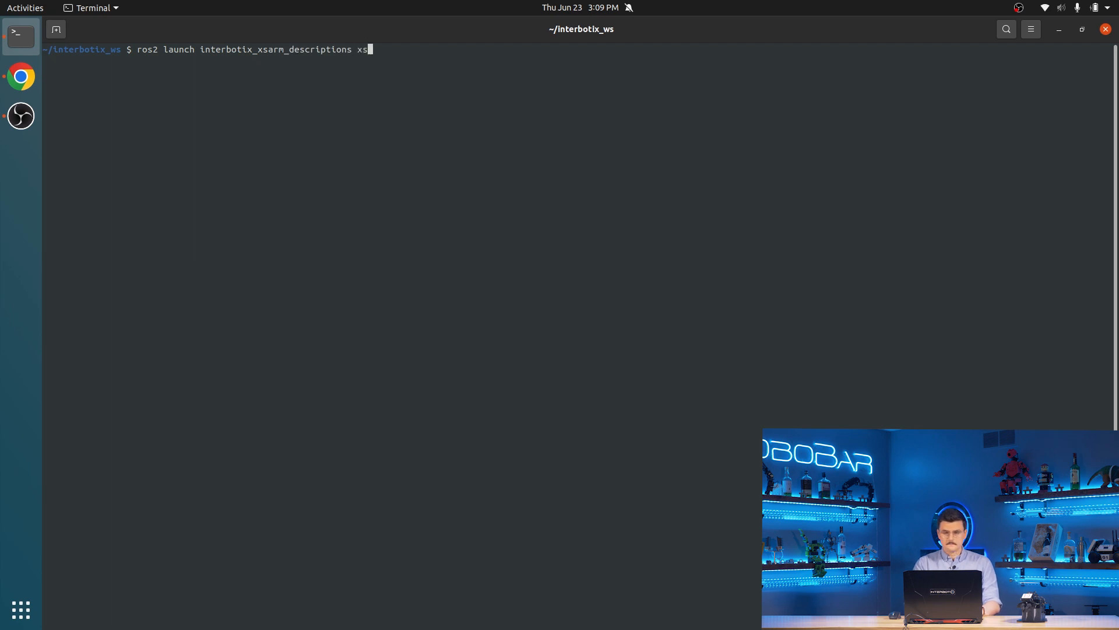
pyautogui.write('arm_description.launch.py robot_model')
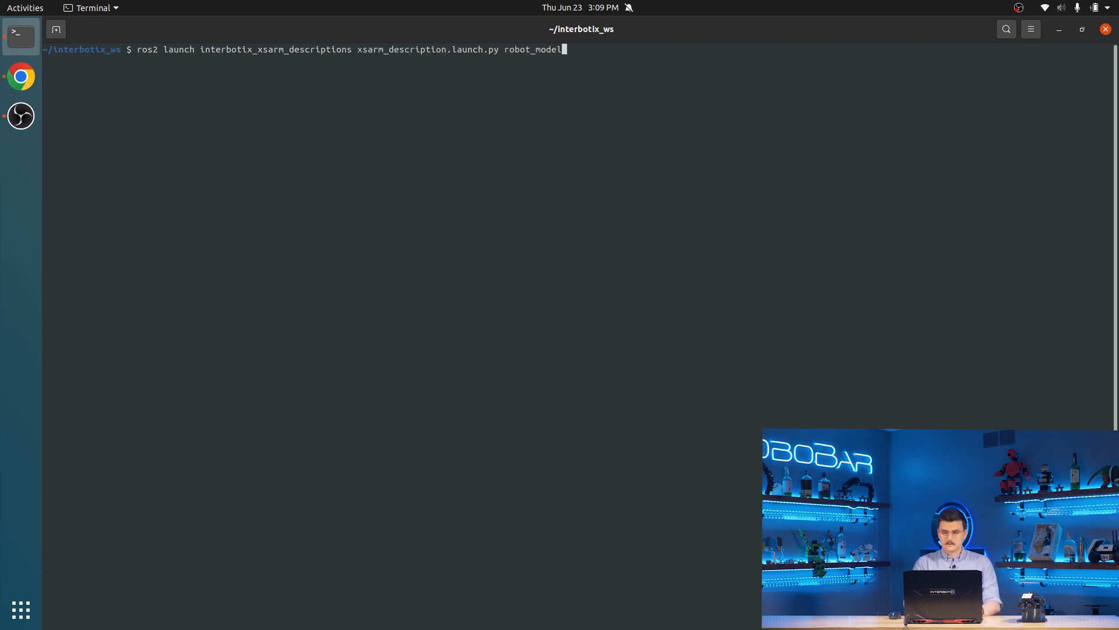
pyautogui.write(':=')
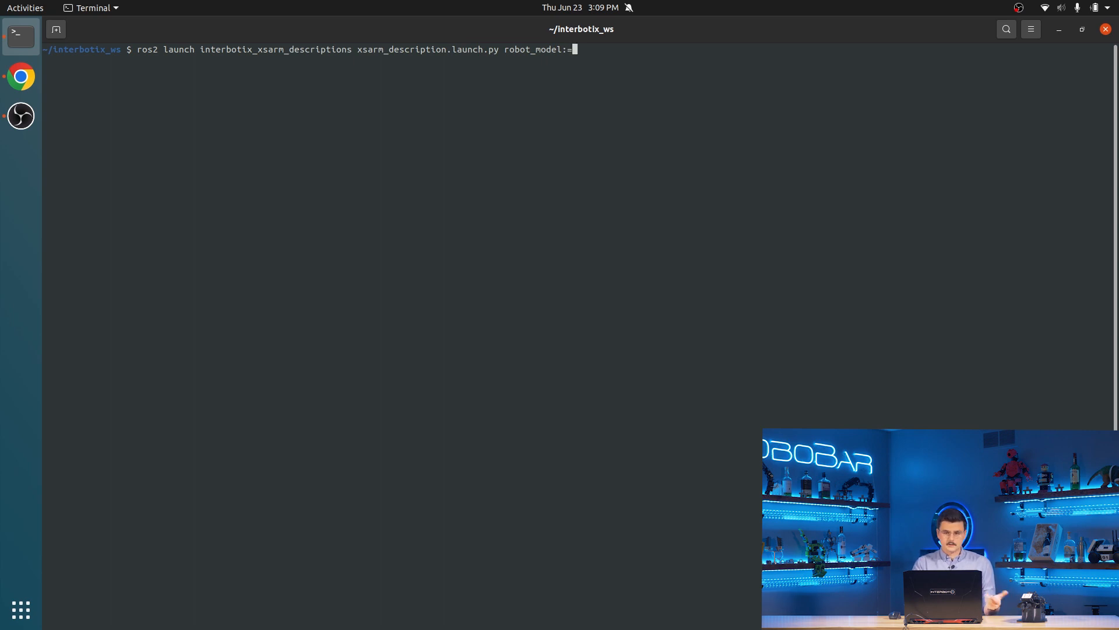
pyautogui.write('wx200')
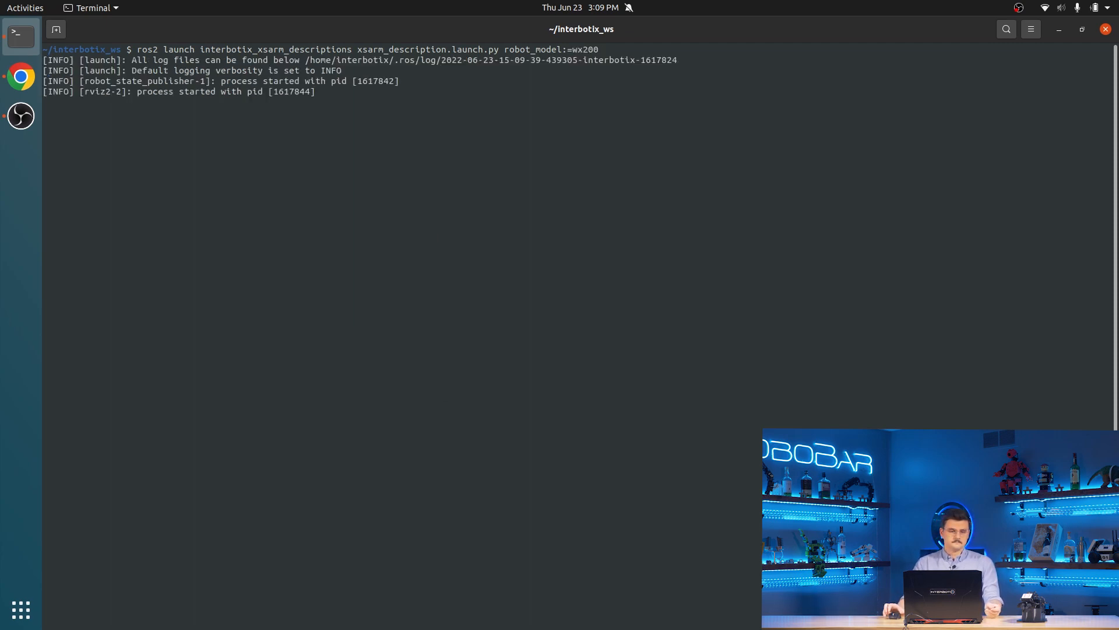
pyautogui.click(56, 29)
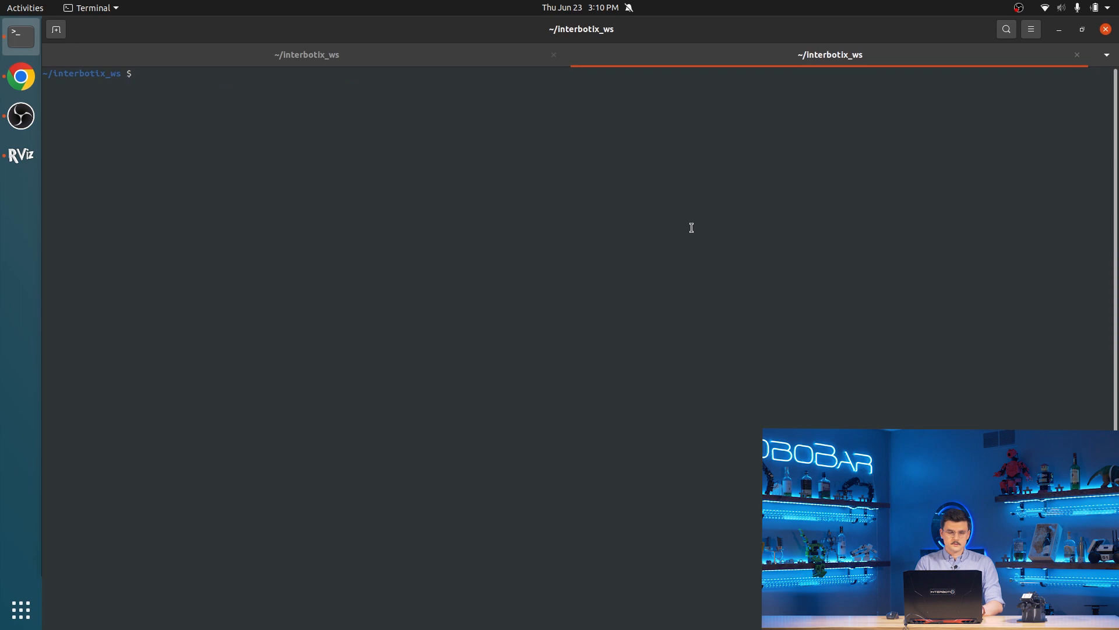
# Source install/setup.bash in the new session and run rqt_graph to show the node graph.
pyautogui.write('. install/')
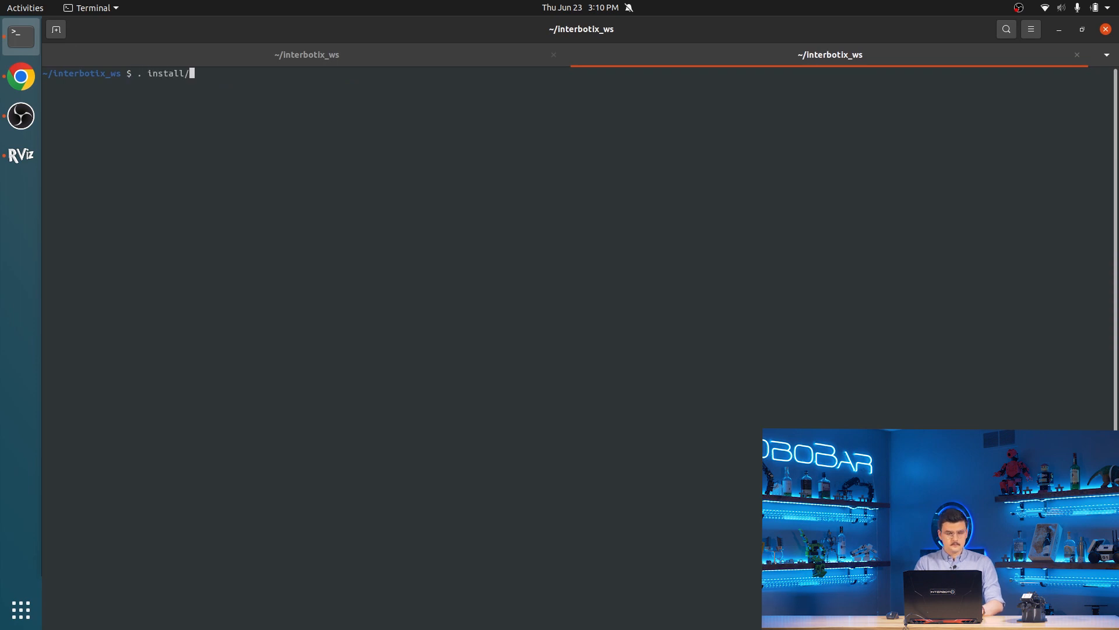
pyautogui.write('setup.bash')
pyautogui.write('r')
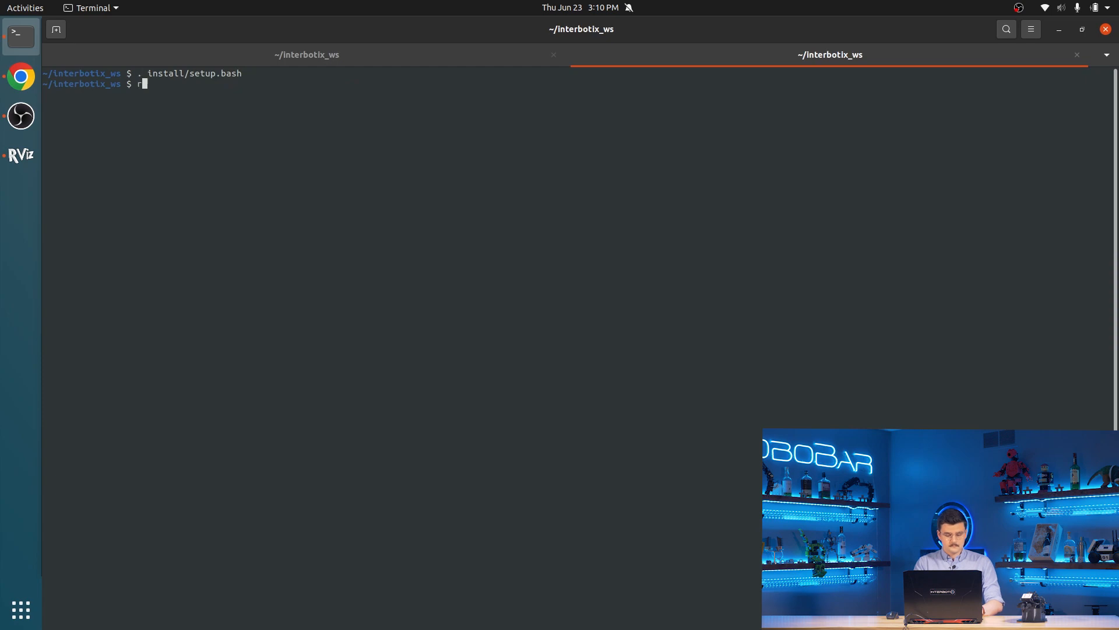
pyautogui.write('qt_graph')
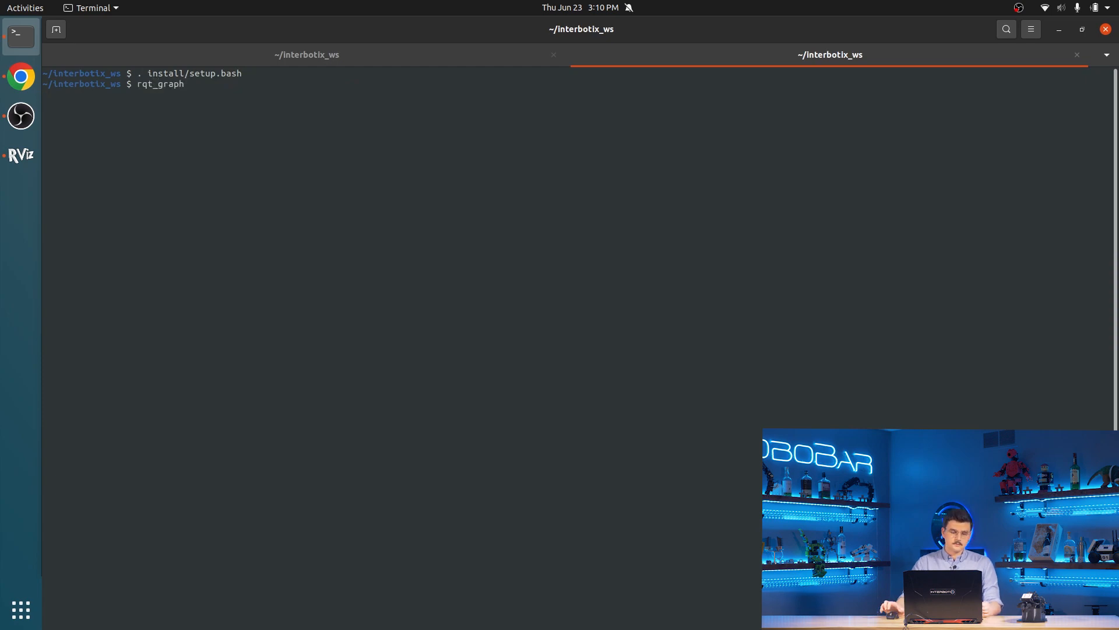
pyautogui.press('Return')
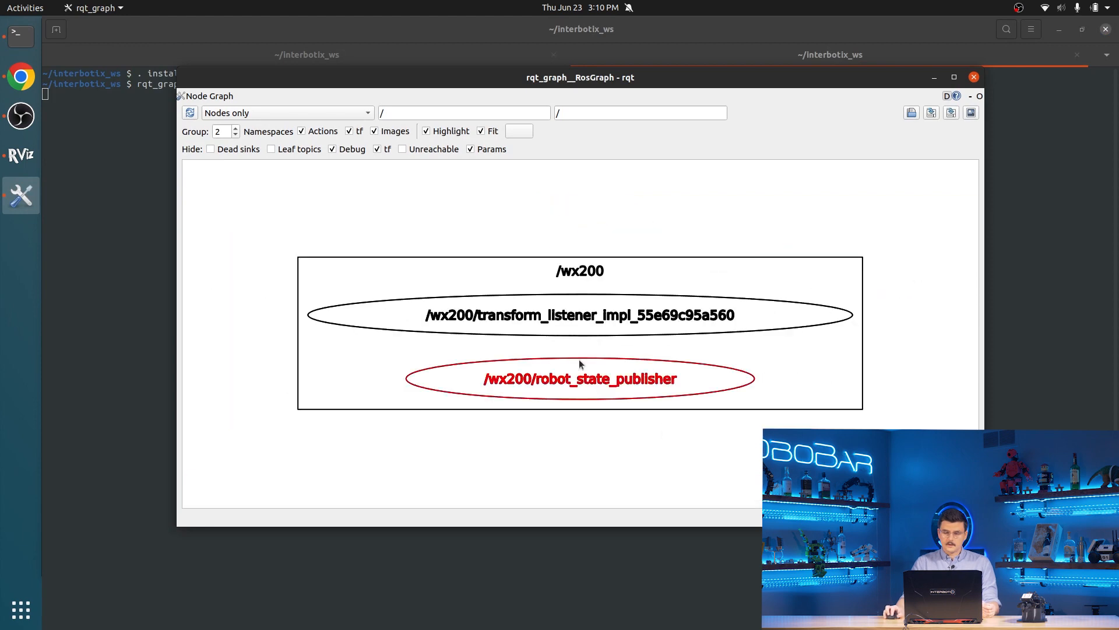
pyautogui.moveTo(591, 393)
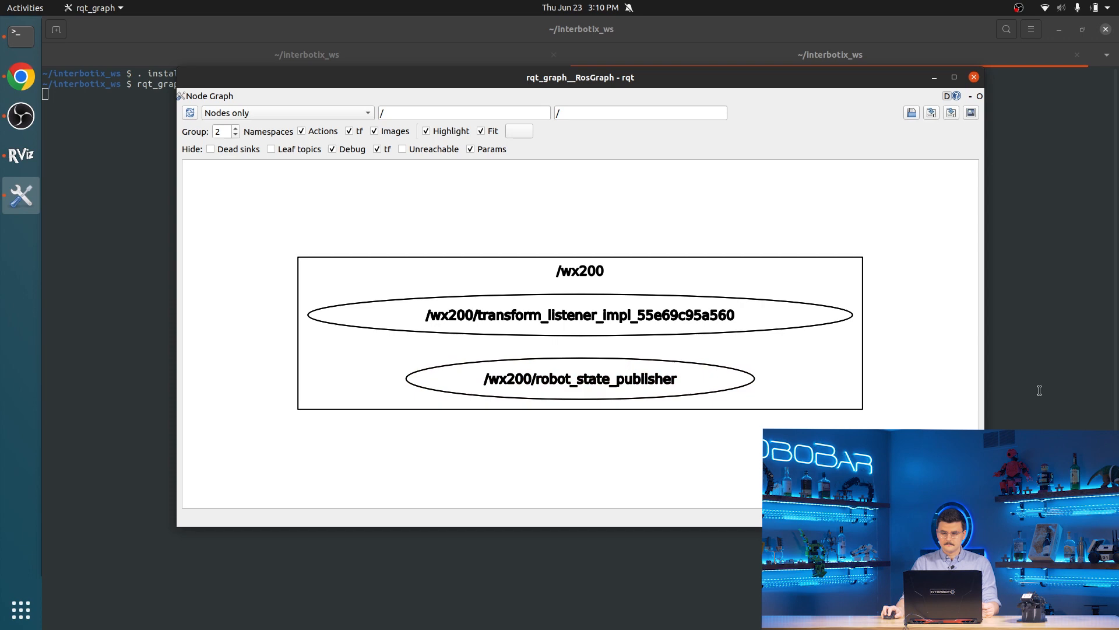
# Look over the /wx200 node graph, then close the rqt_graph window.
pyautogui.click(972, 77)
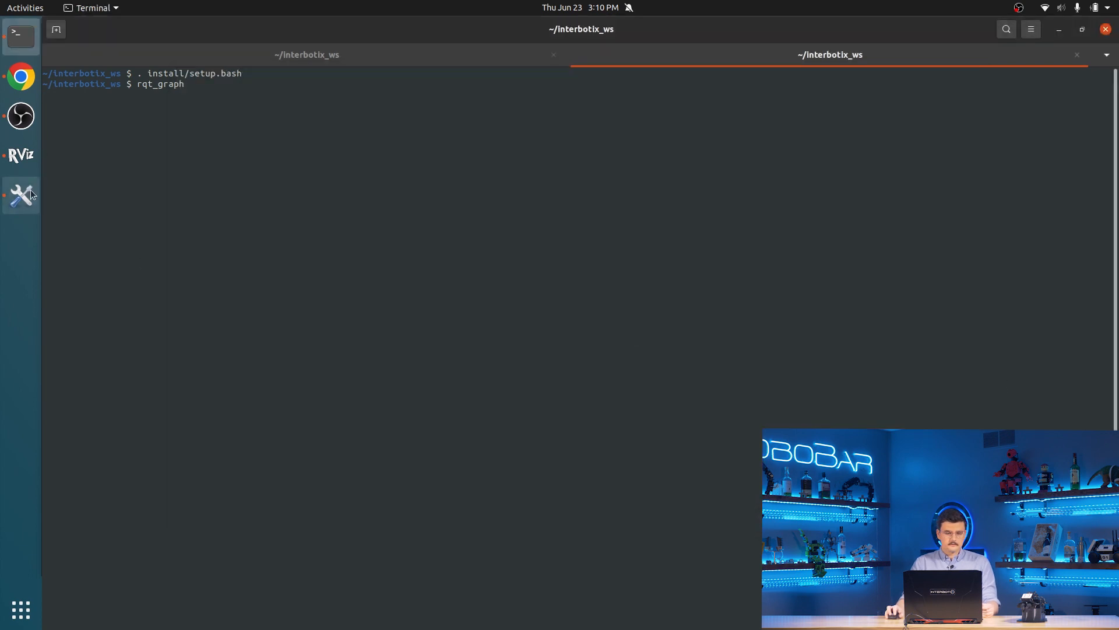
pyautogui.press('Return')
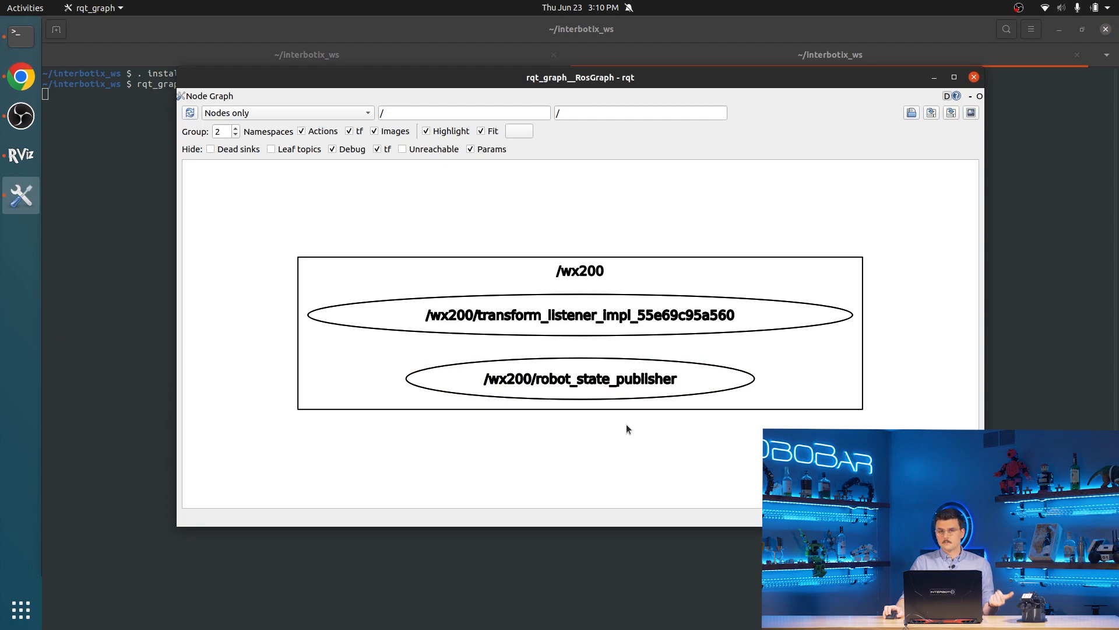
pyautogui.moveTo(631, 437)
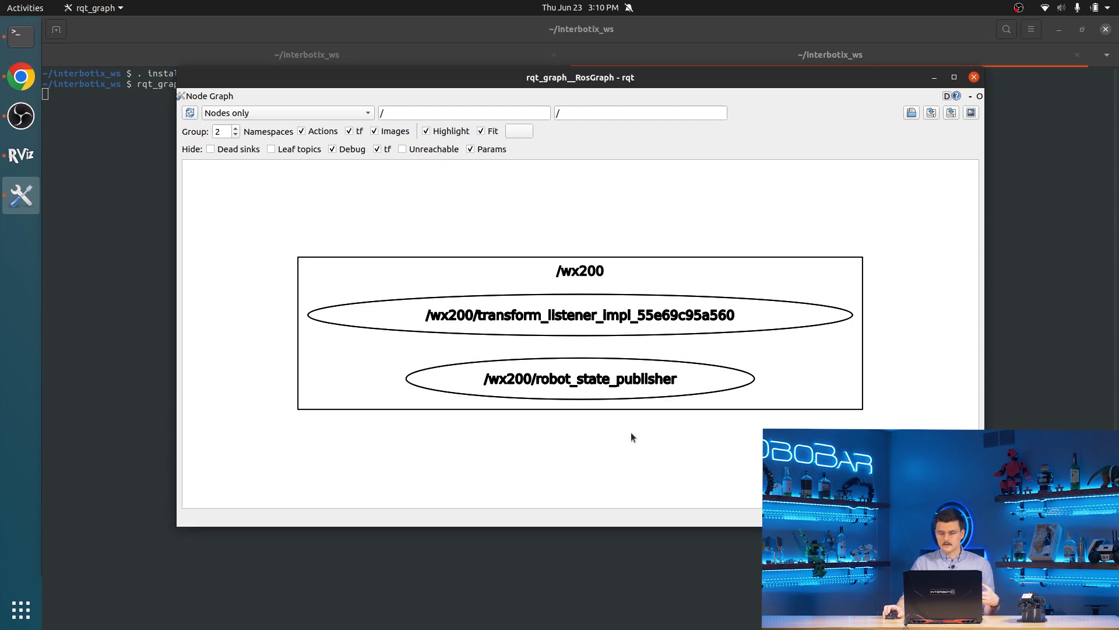
pyautogui.moveTo(648, 463)
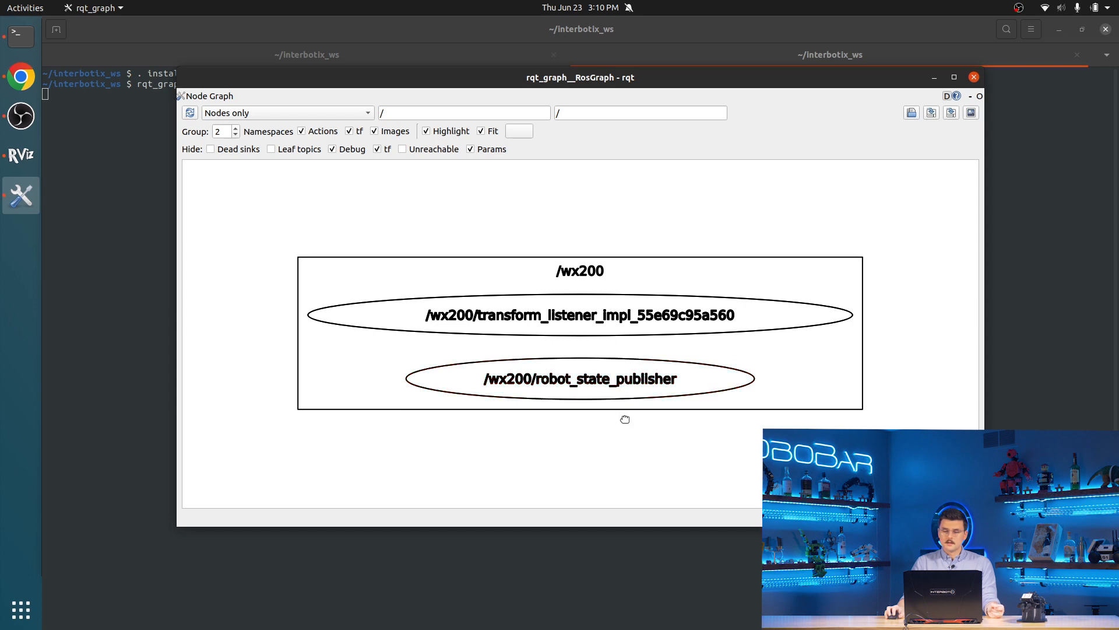
pyautogui.moveTo(620, 422)
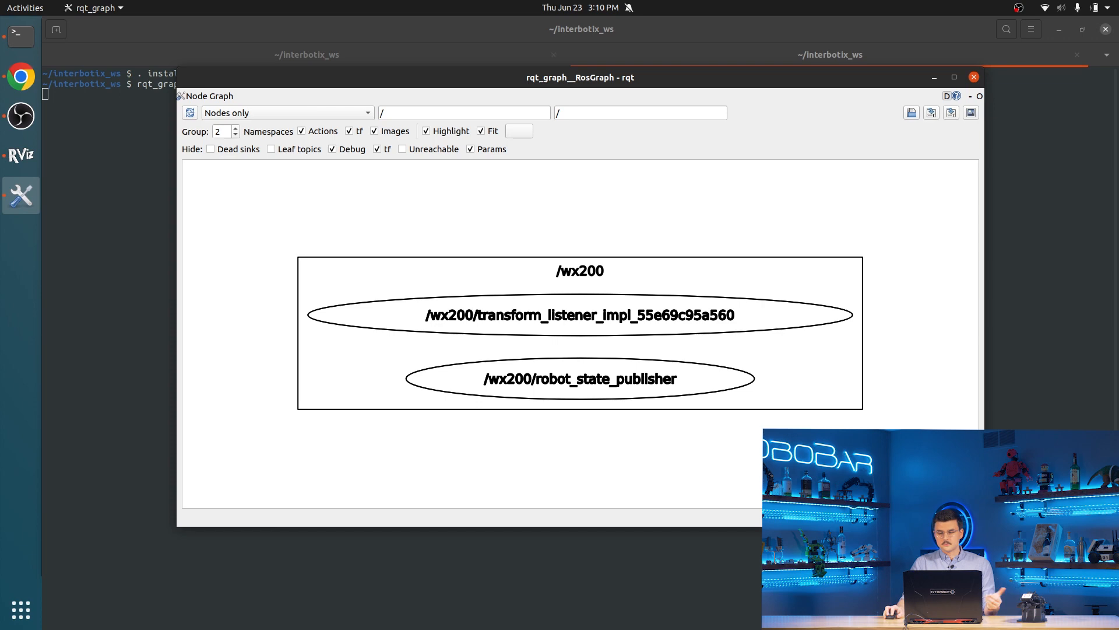
pyautogui.click(972, 77)
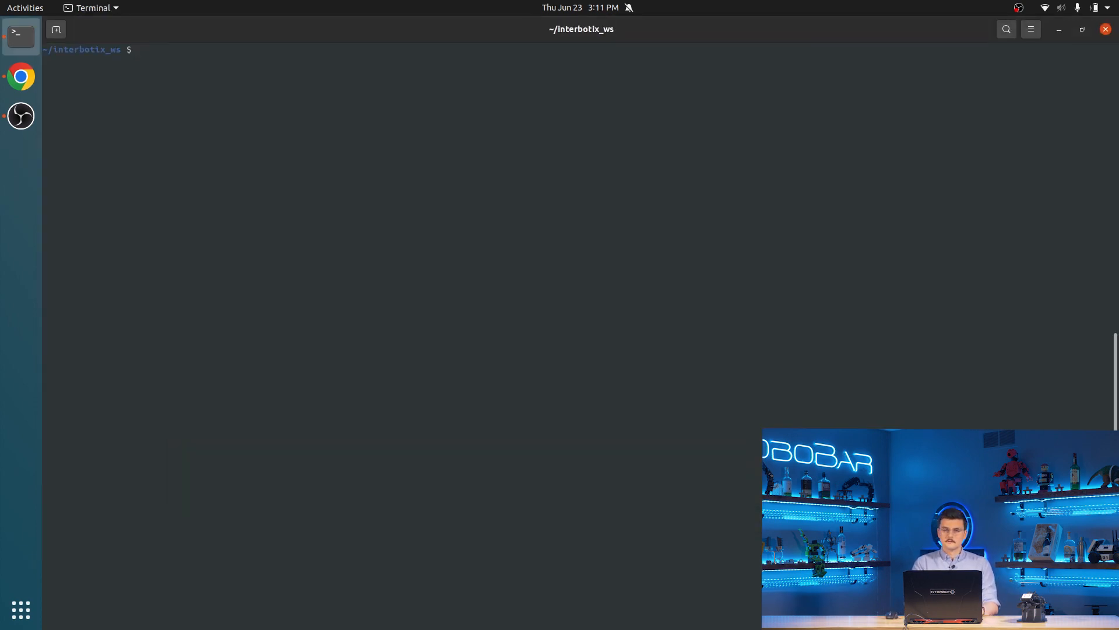
# Run ros2 launch interbotix_xsarm_descriptions xsarm_description.launch.py robot_model:=wx200 use_joint_pub_gui:=true.
pyautogui.write('ros2 launch interbotix_')
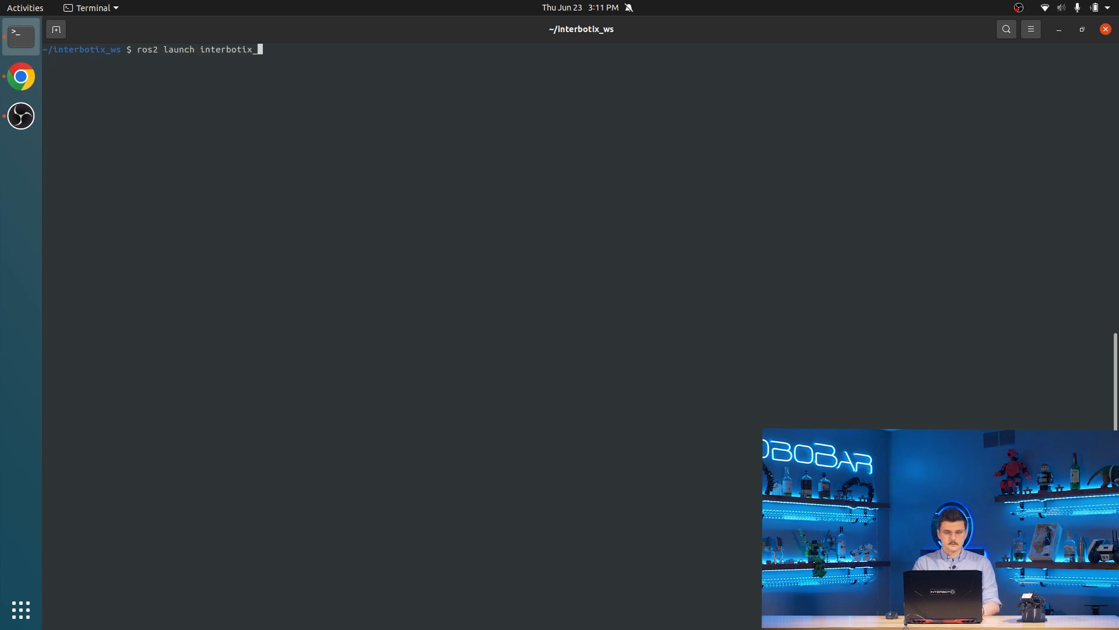
pyautogui.write('xsarm_')
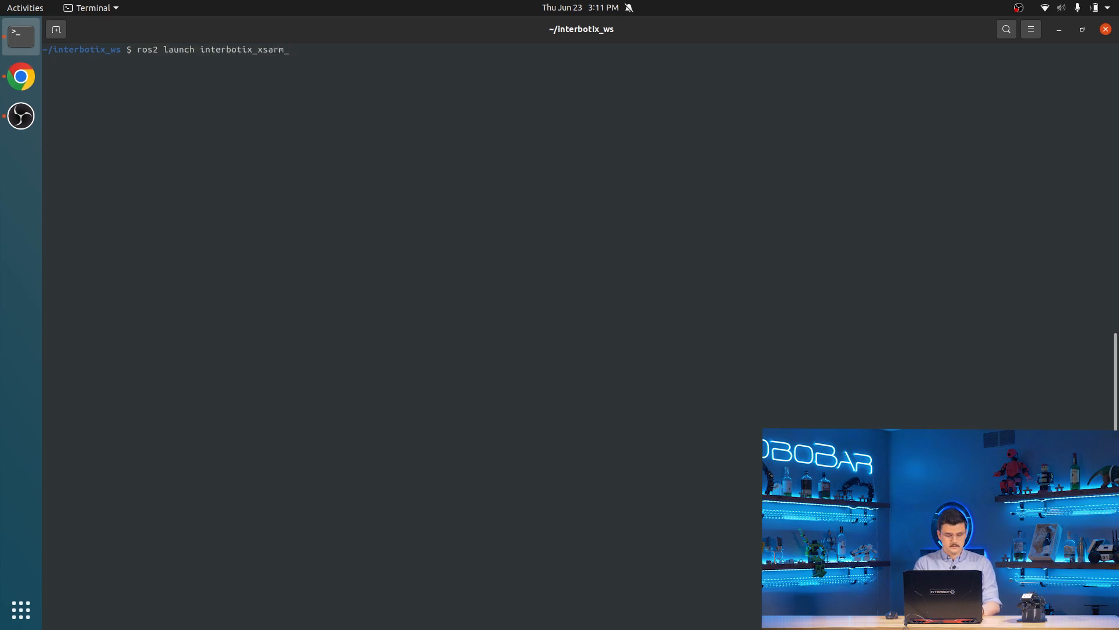
pyautogui.write('descriptions')
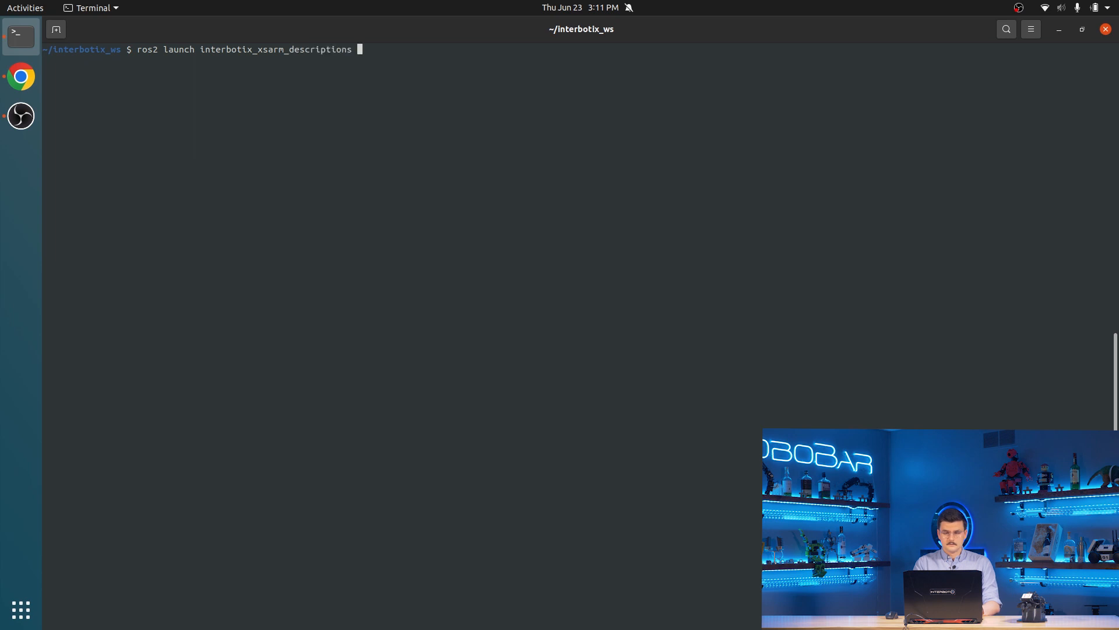
pyautogui.write('xsarm_description.launch.py rob')
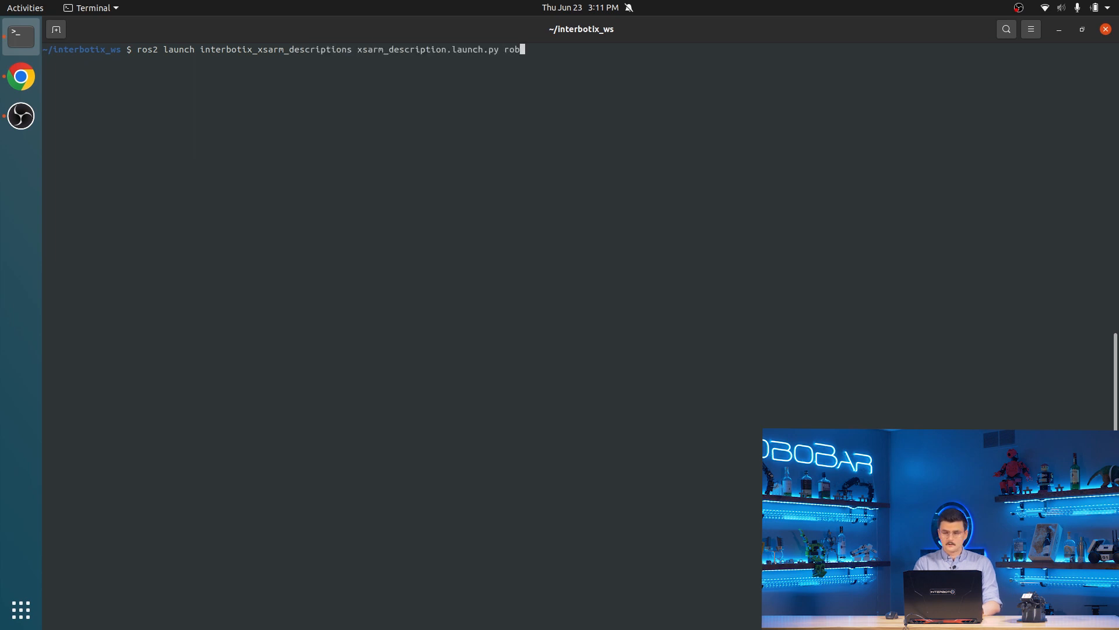
pyautogui.write('ot_model')
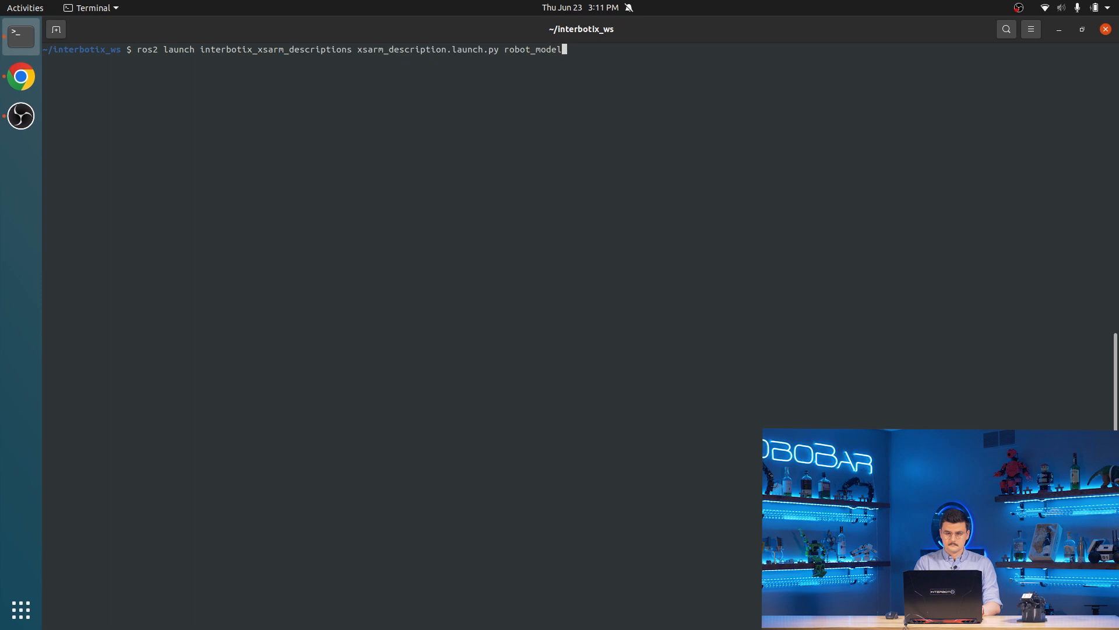
pyautogui.write(':=wx200')
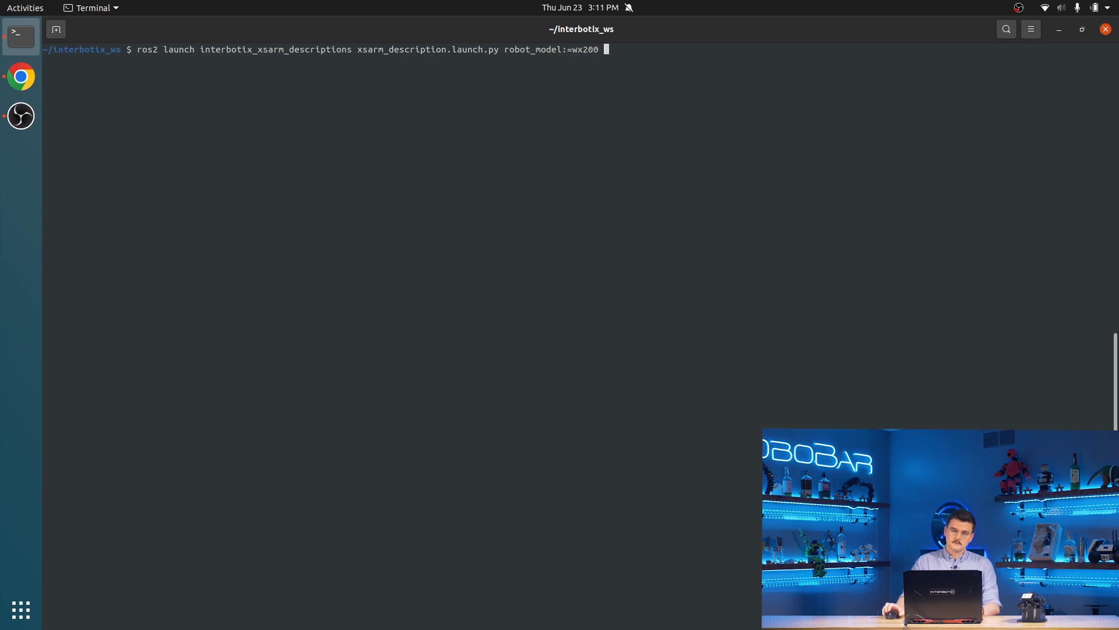
pyautogui.doubleClick(532, 49)
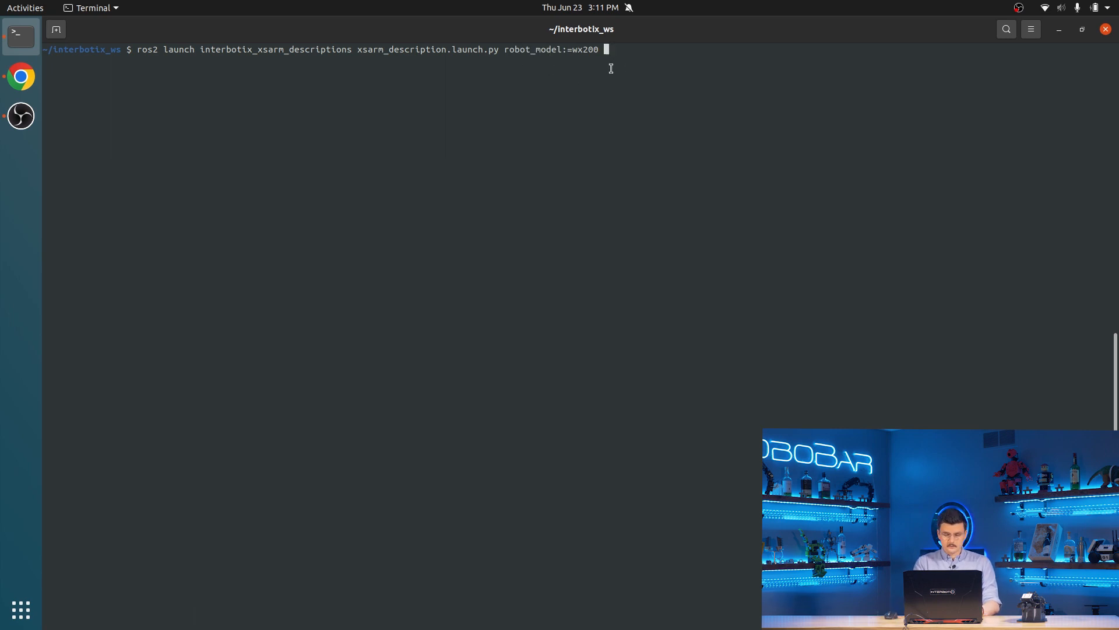
pyautogui.write('use_join')
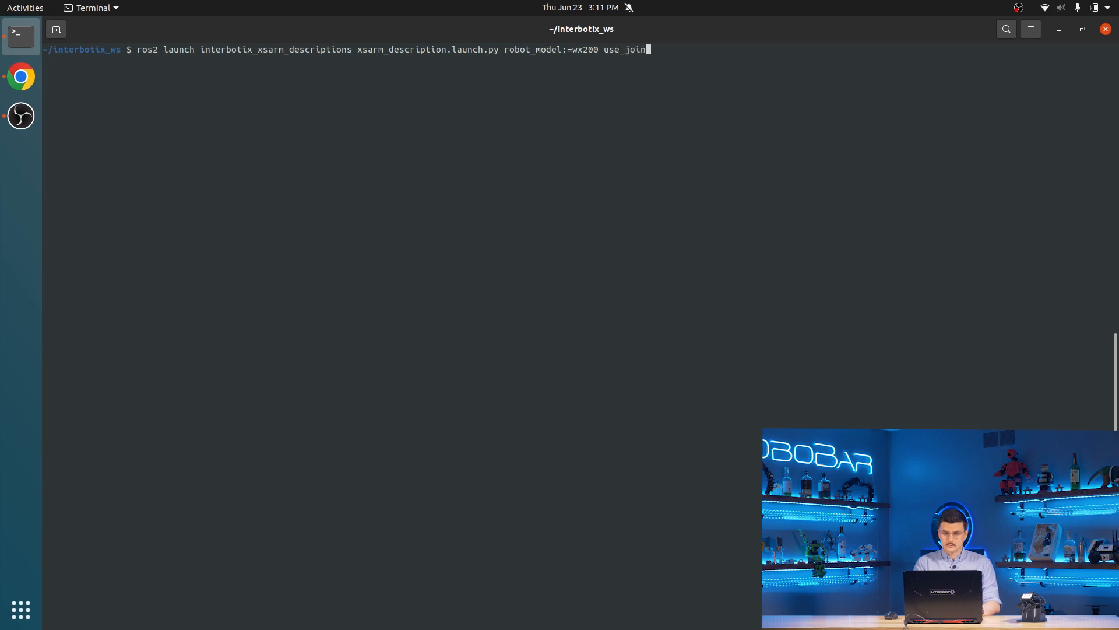
pyautogui.write('_pub_gui')
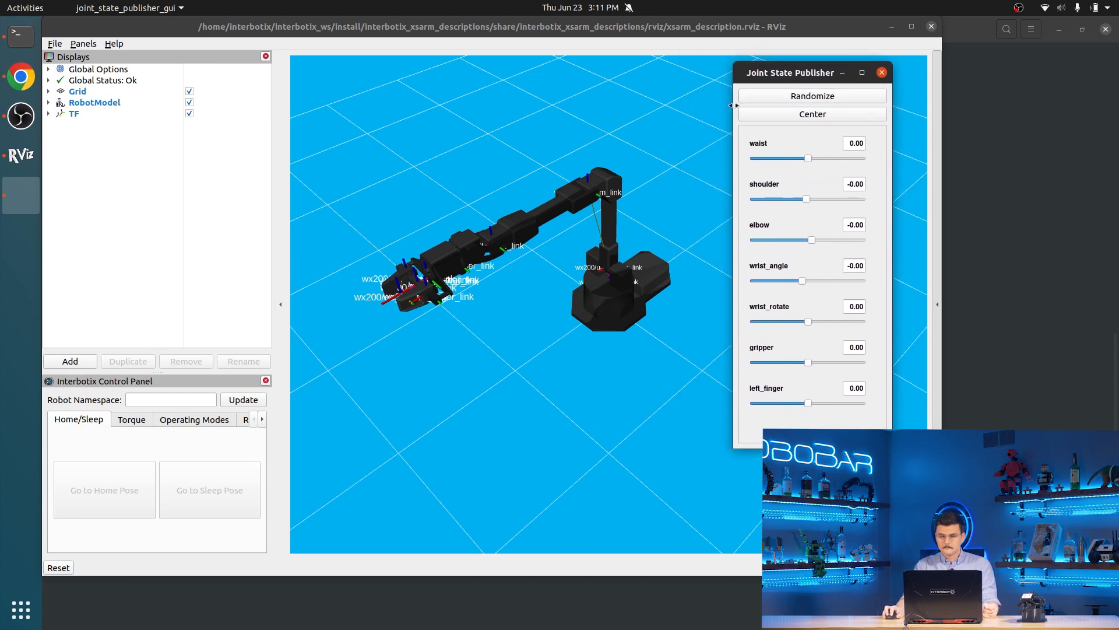
# Drag the Joint State Publisher window to the right so the wx200 arm is unobstructed.
pyautogui.moveTo(790, 72); pyautogui.dragTo(848, 84)
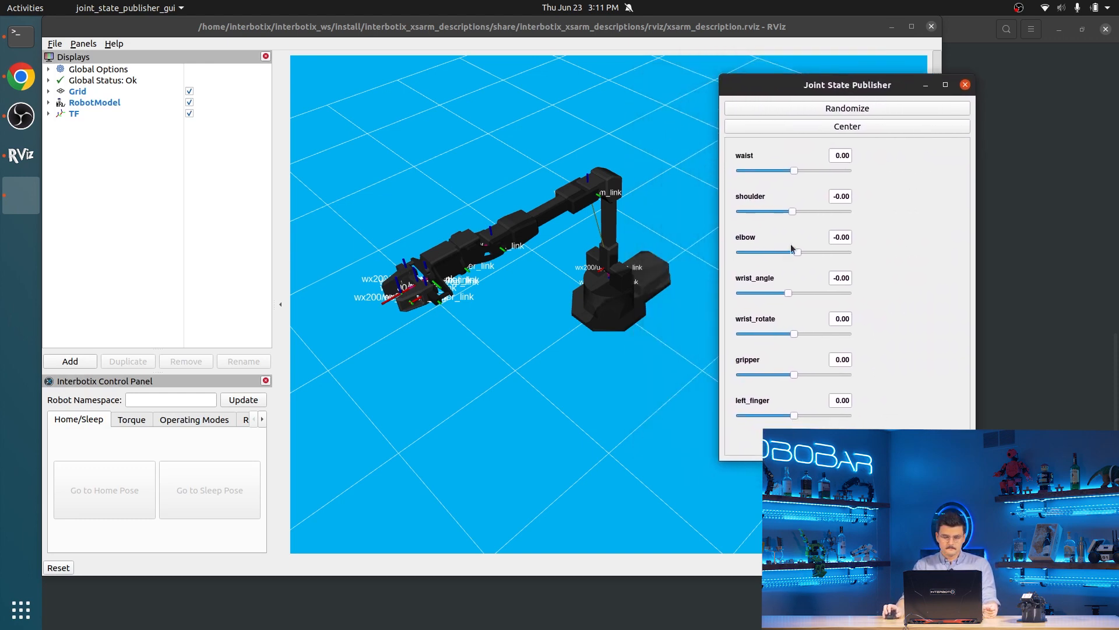
pyautogui.moveTo(848, 84); pyautogui.dragTo(971, 94)
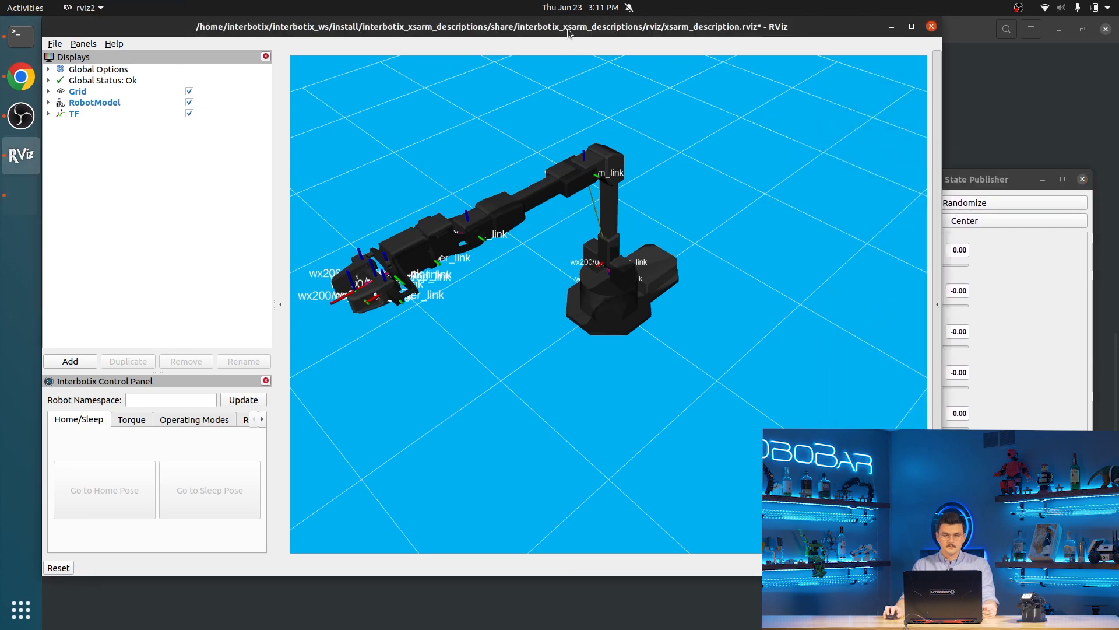
pyautogui.moveTo(780, 41)
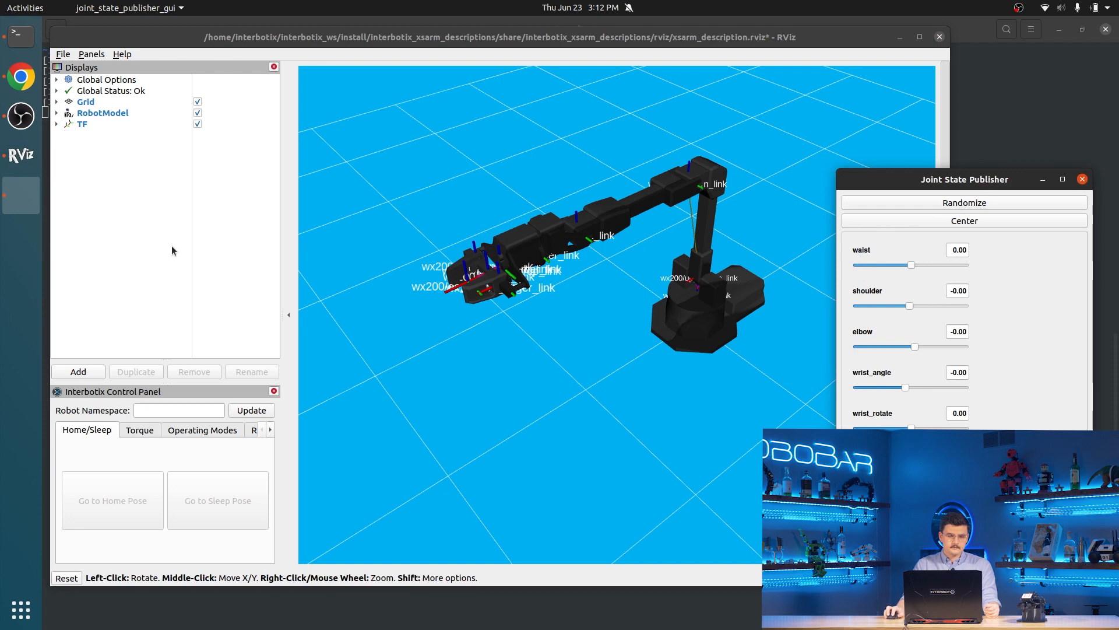
pyautogui.moveTo(126, 152)
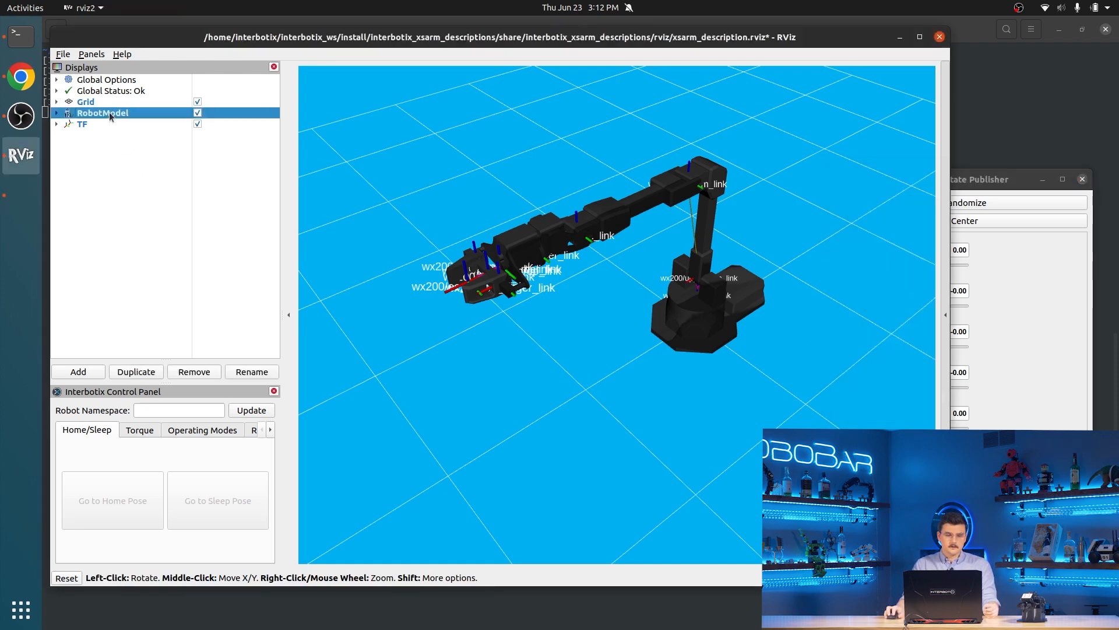
pyautogui.click(197, 113)
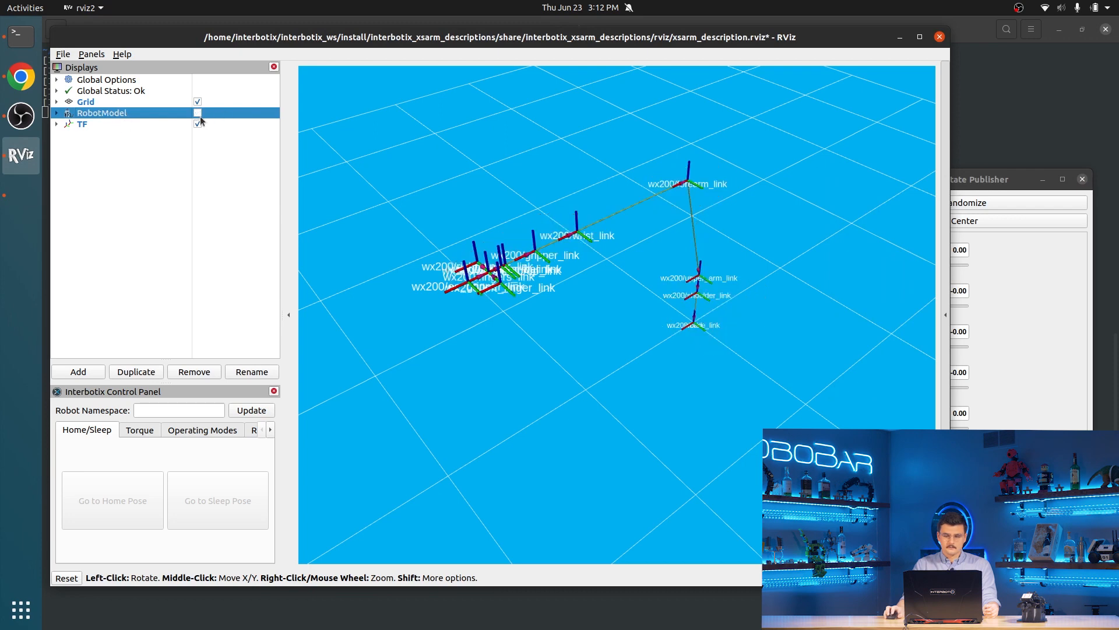
pyautogui.click(198, 113)
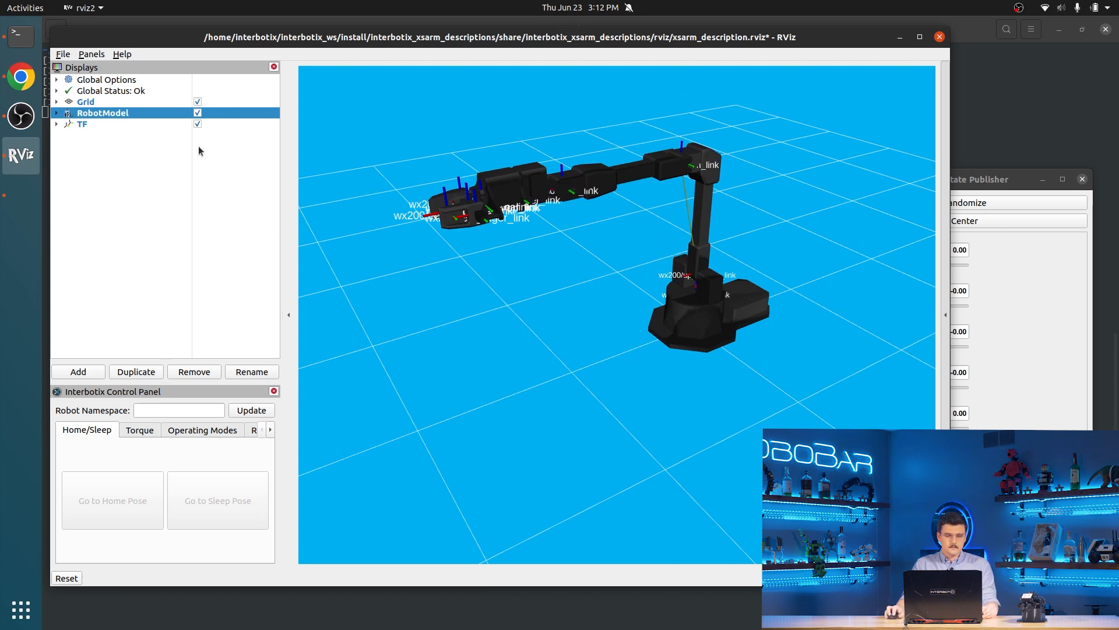
pyautogui.click(56, 113)
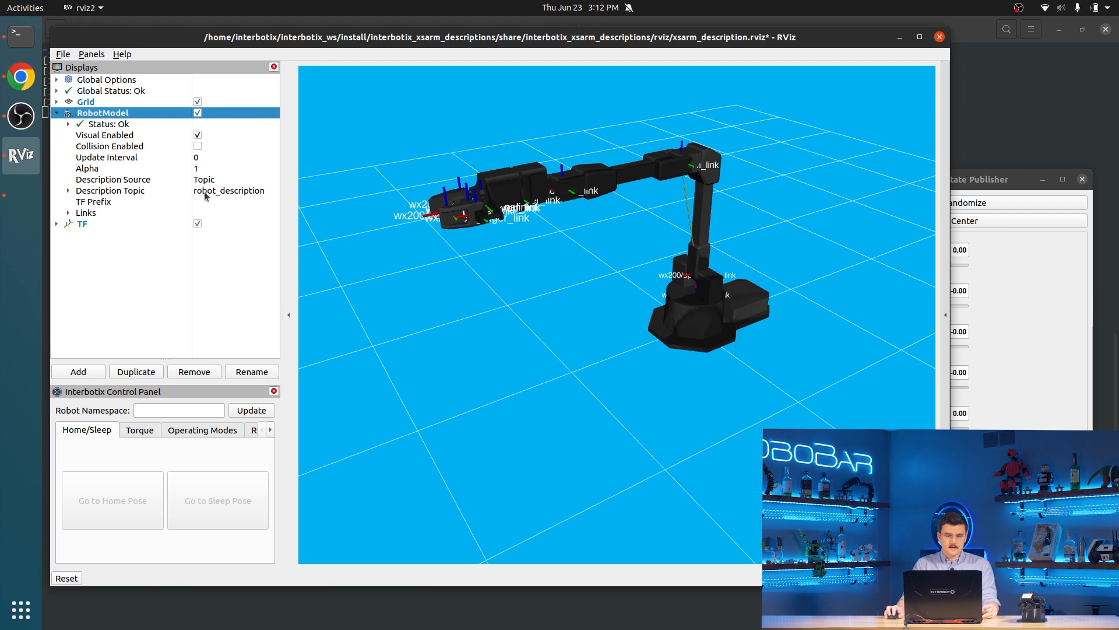
pyautogui.click(56, 113)
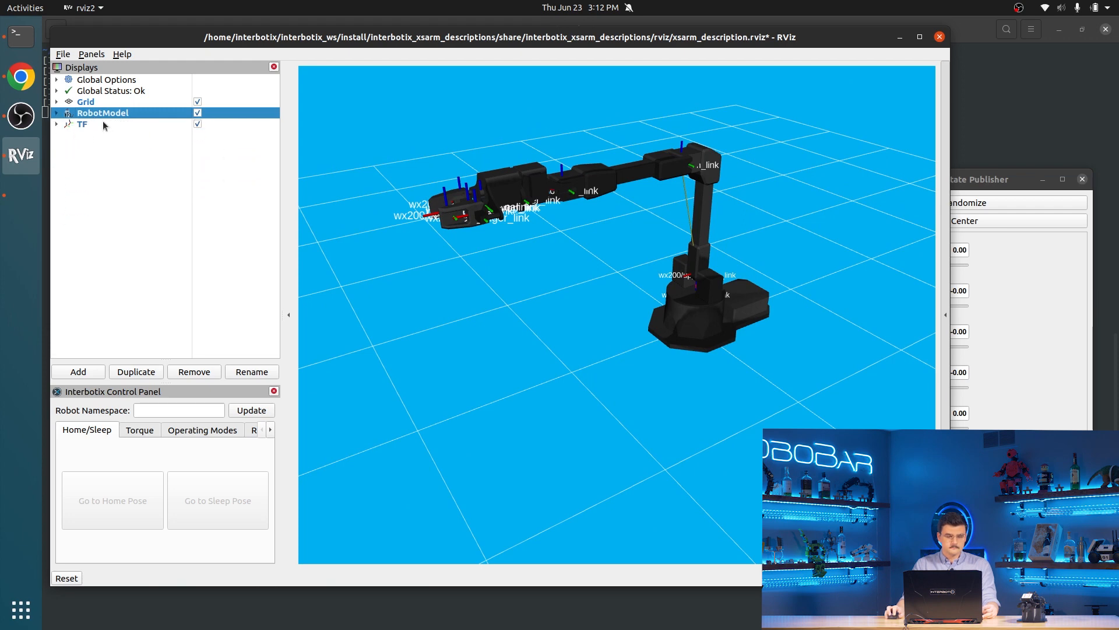
pyautogui.click(82, 123)
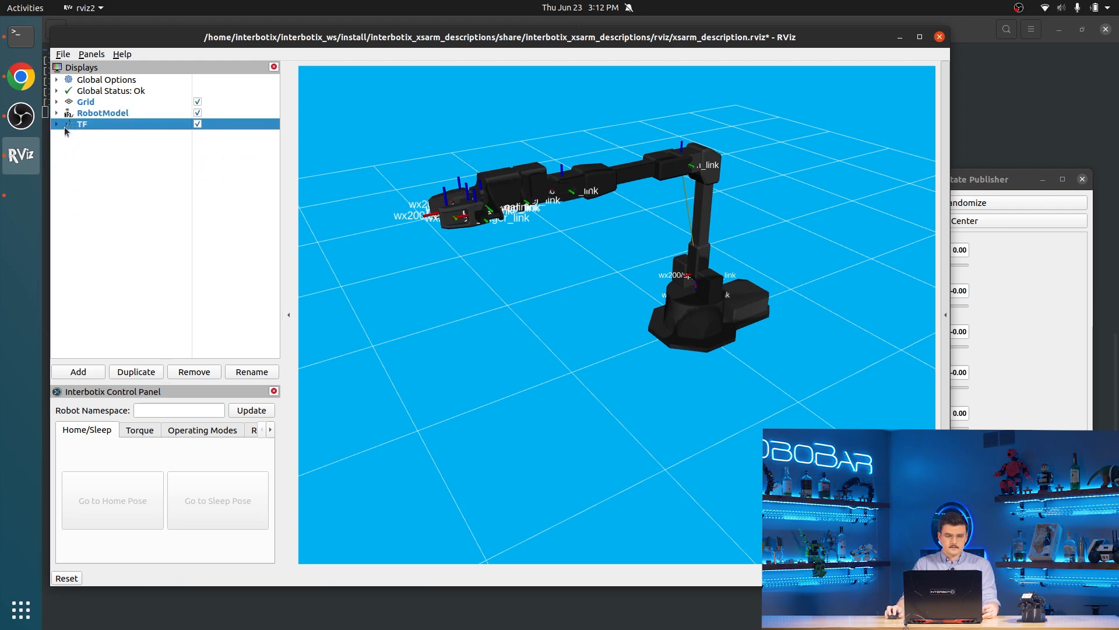
pyautogui.click(198, 113)
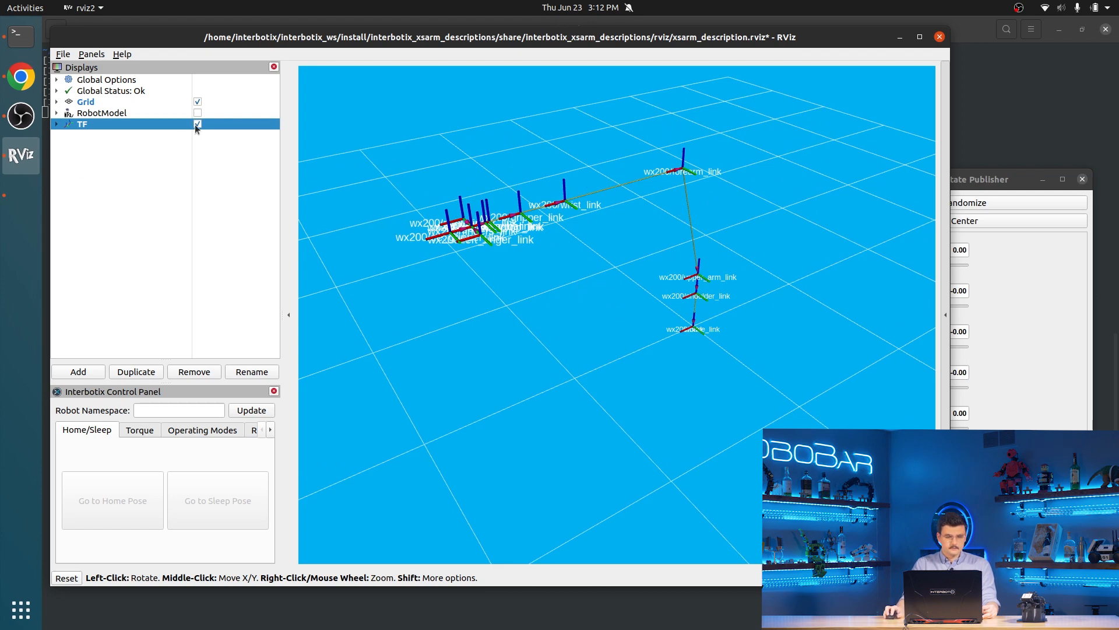
pyautogui.click(198, 114)
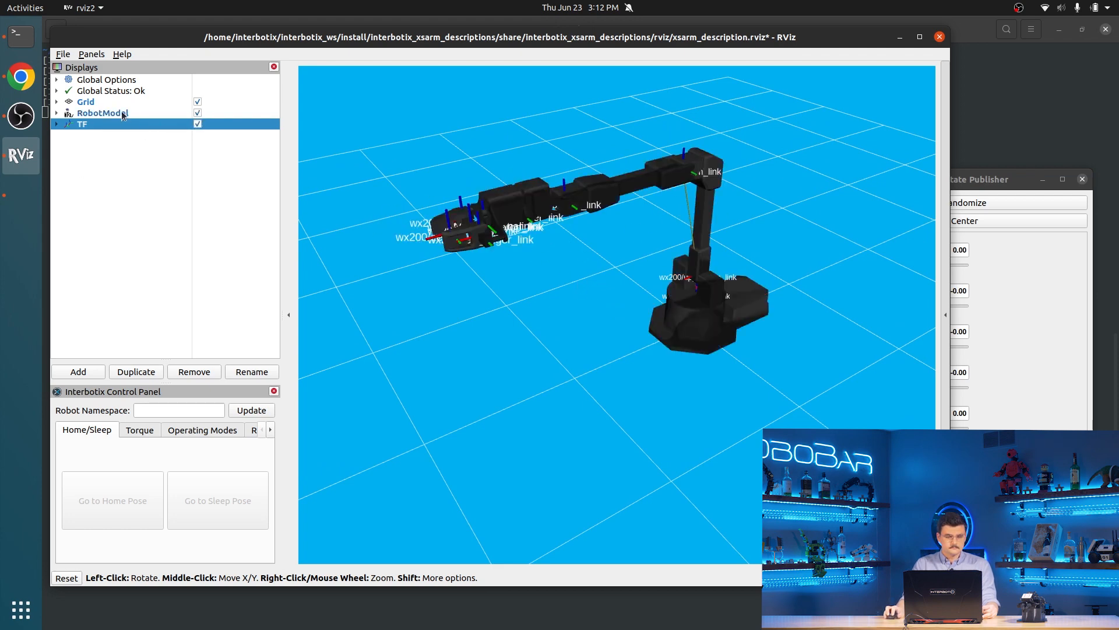
# Set the RobotModel Alpha to 0.5 so the wx200 arm renders semi-transparent.
pyautogui.click(55, 113)
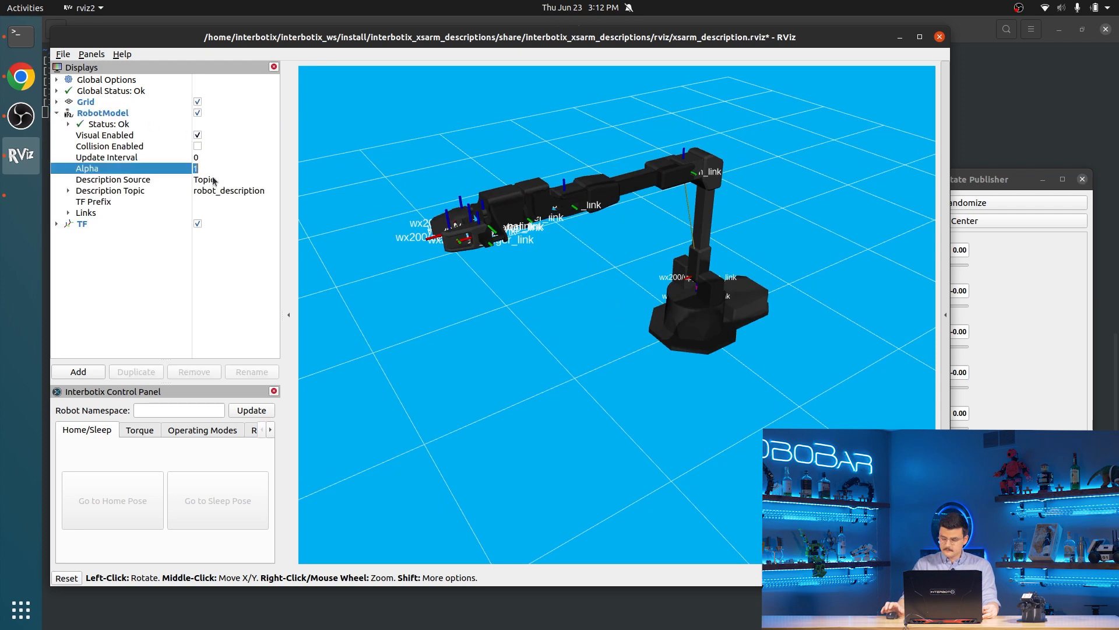
pyautogui.write('0.6')
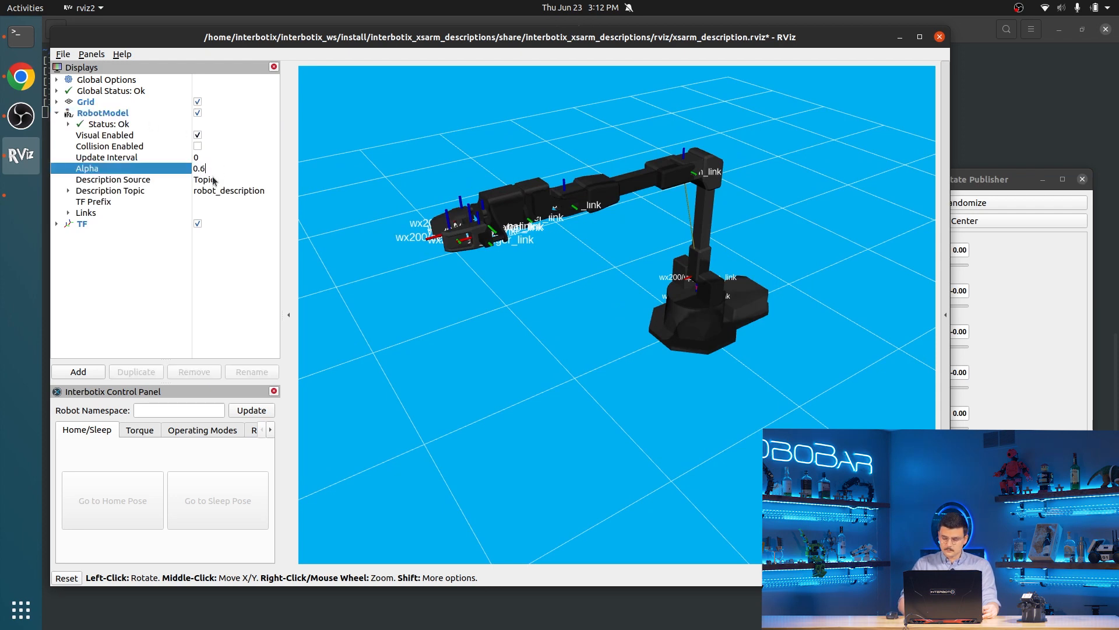
pyautogui.write('0.5')
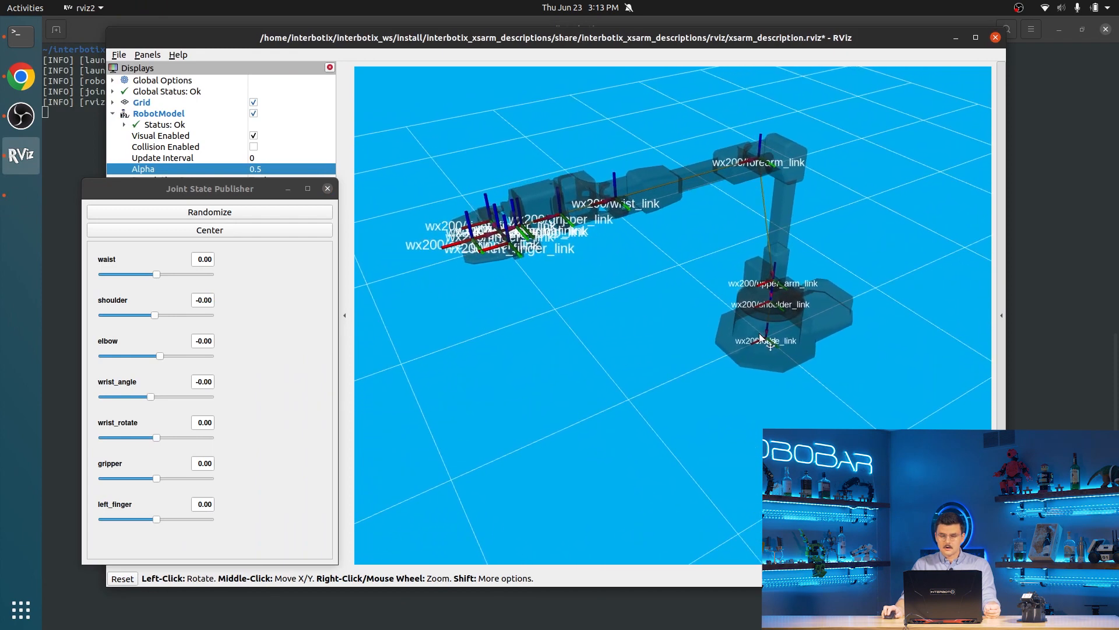
# Move the waist and shoulder sliders back and forth, returning them near zero.
pyautogui.click(210, 189)
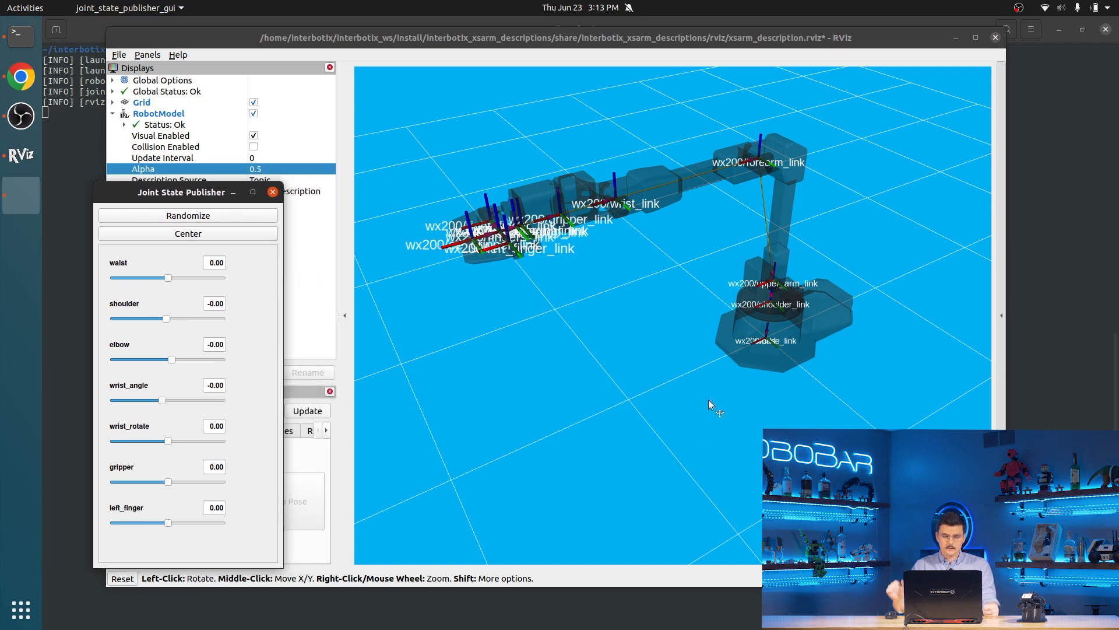
pyautogui.moveTo(168, 278); pyautogui.dragTo(174, 278)
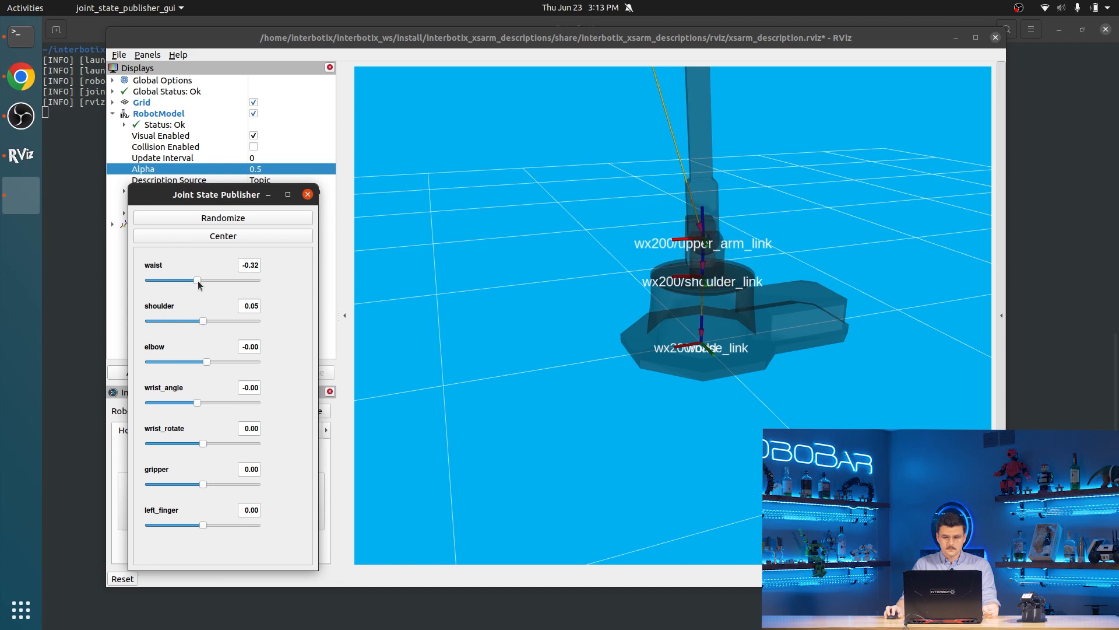
pyautogui.moveTo(199, 281); pyautogui.dragTo(202, 281)
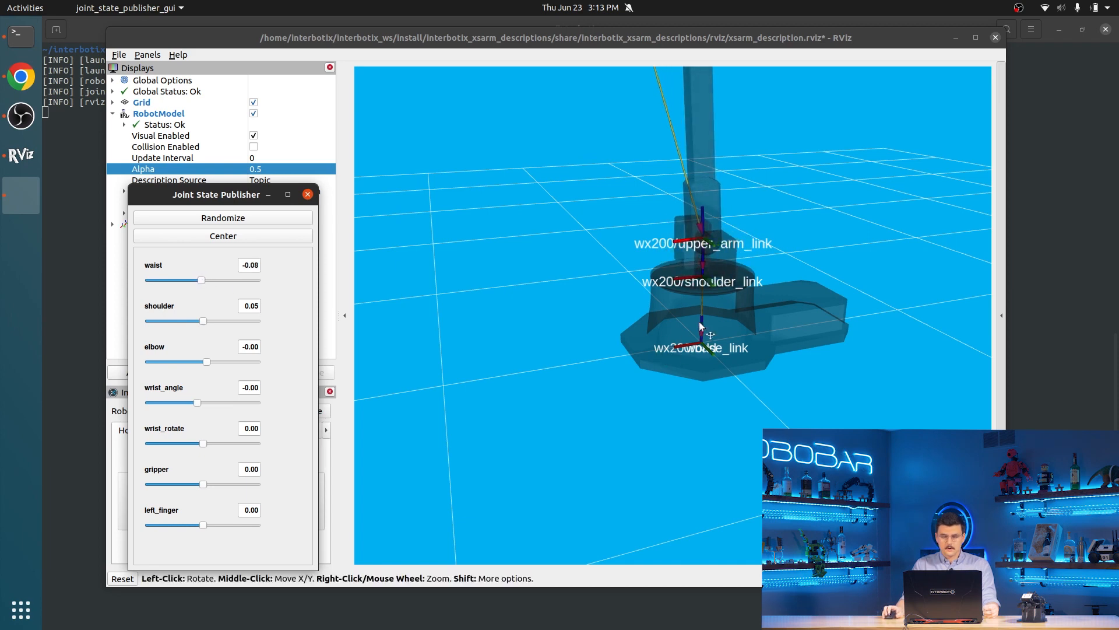
pyautogui.moveTo(202, 279); pyautogui.dragTo(208, 280)
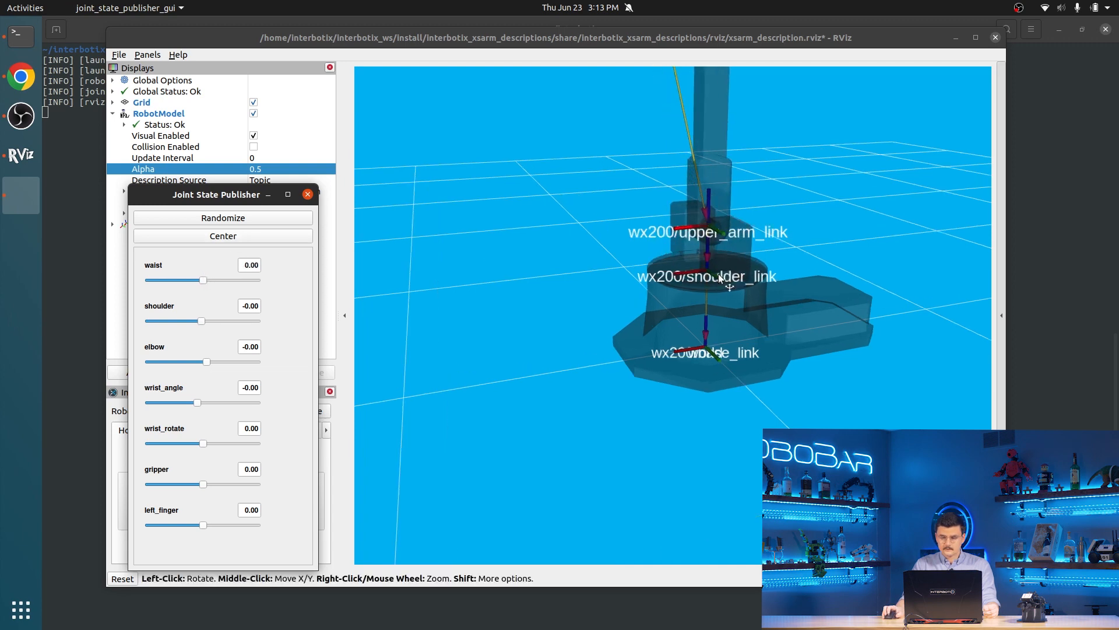
pyautogui.moveTo(202, 320); pyautogui.dragTo(199, 320)
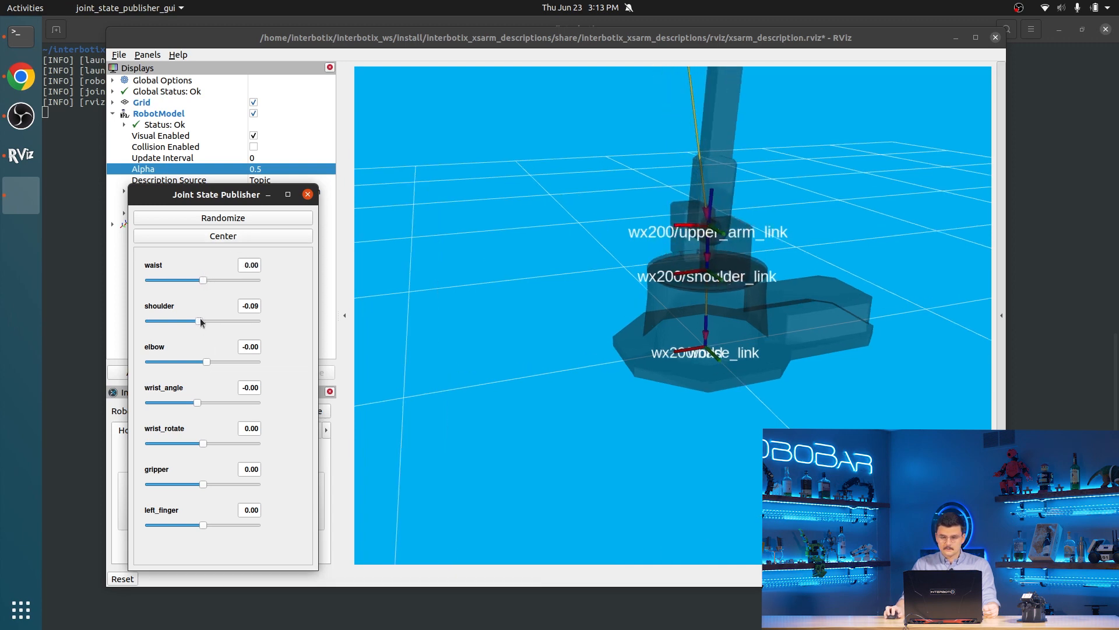
pyautogui.moveTo(201, 322); pyautogui.dragTo(213, 321)
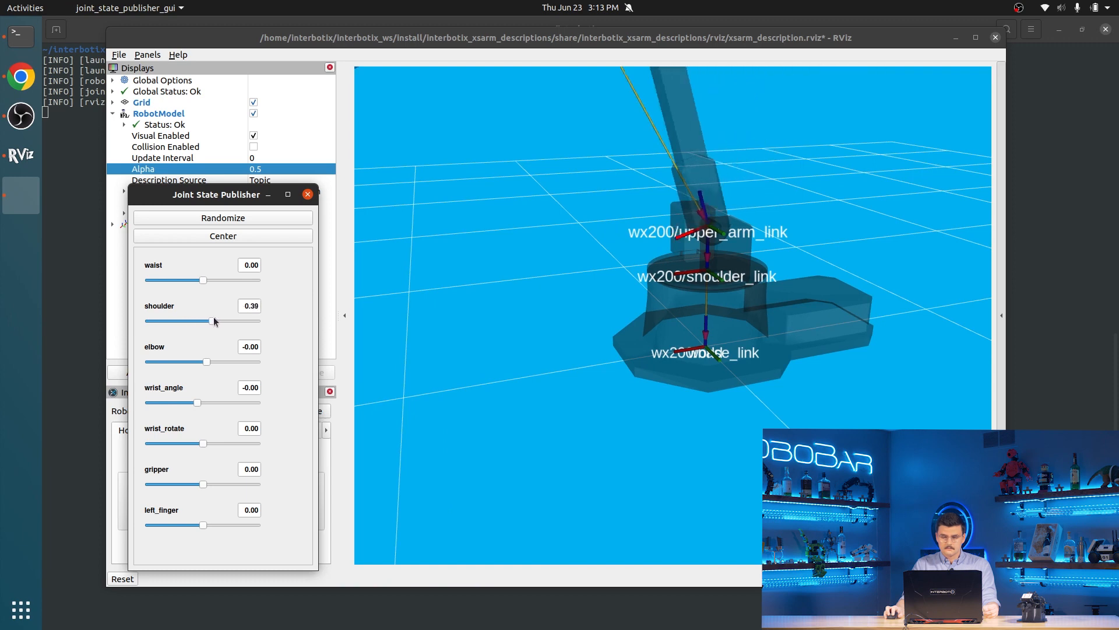
pyautogui.moveTo(214, 320); pyautogui.dragTo(200, 320)
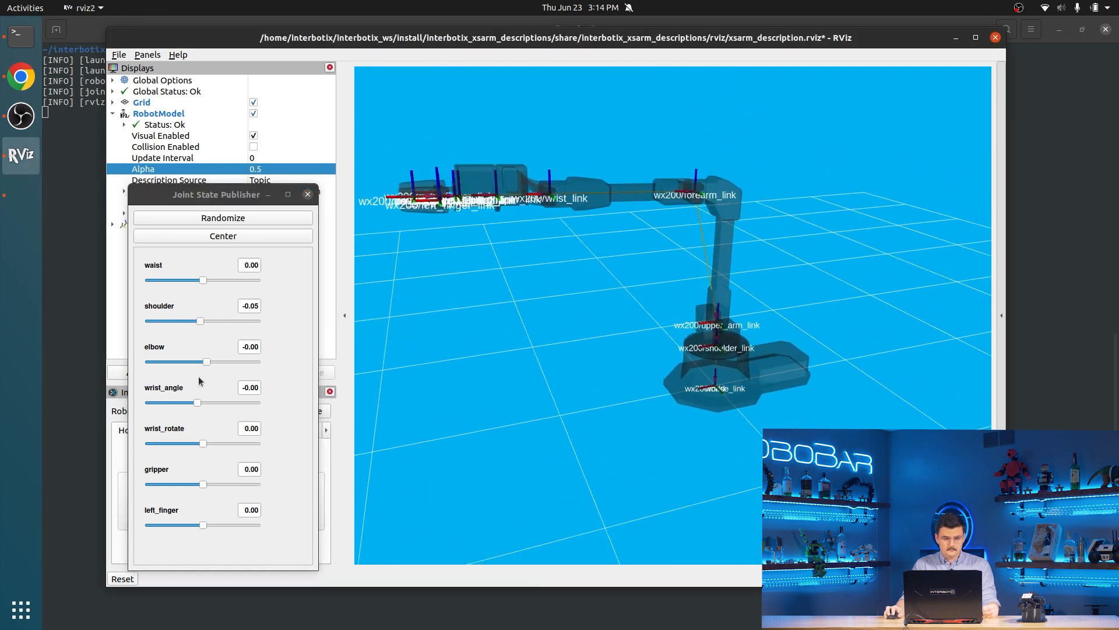
# Swing the elbow, wrist_angle and wrist_rotate sliders and return each to 0.
pyautogui.moveTo(207, 361); pyautogui.dragTo(207, 361)
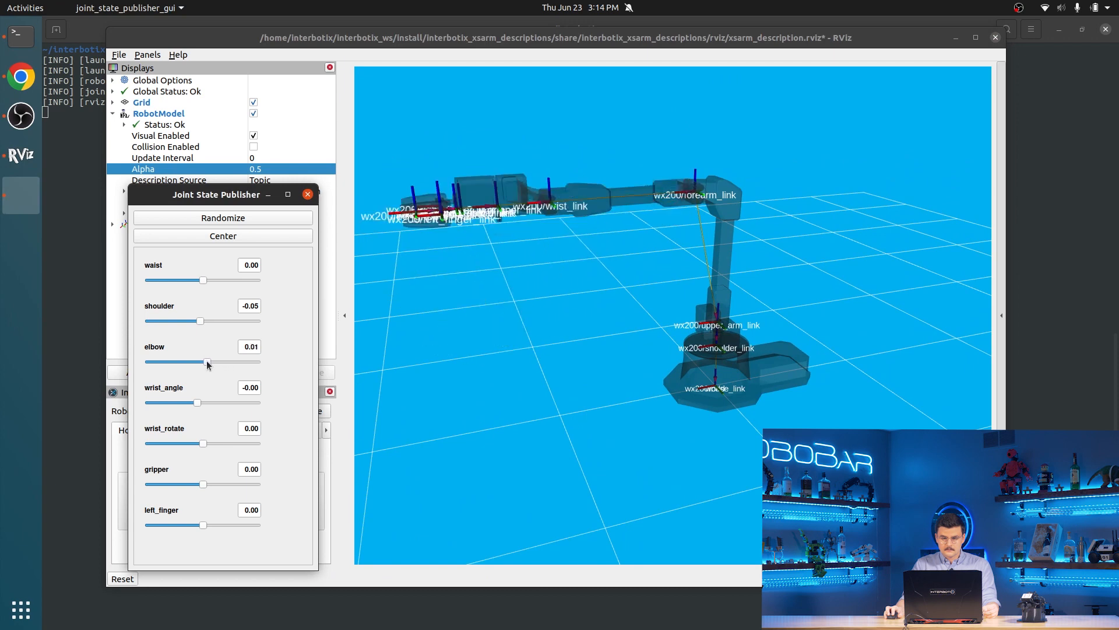
pyautogui.moveTo(208, 362); pyautogui.dragTo(217, 361)
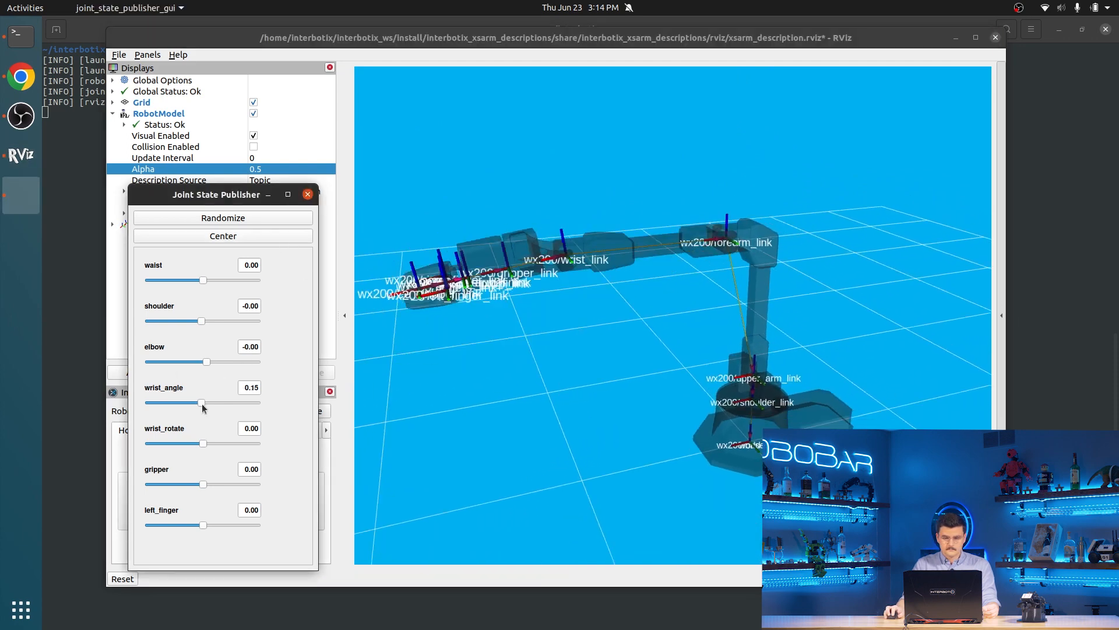
pyautogui.moveTo(201, 403); pyautogui.dragTo(198, 404)
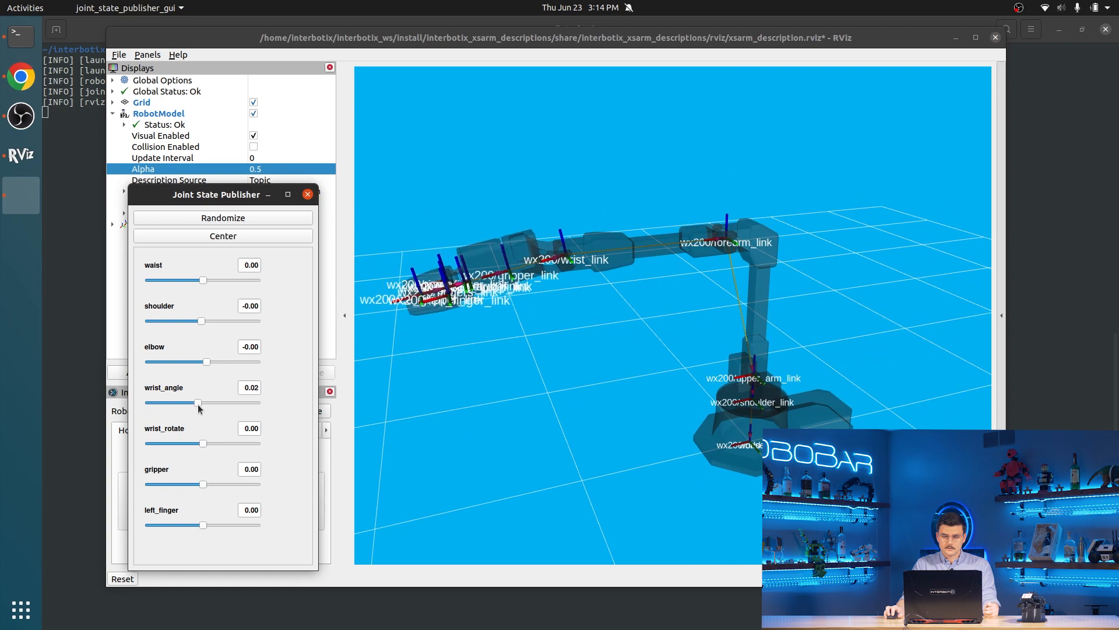
pyautogui.moveTo(199, 403); pyautogui.dragTo(199, 402)
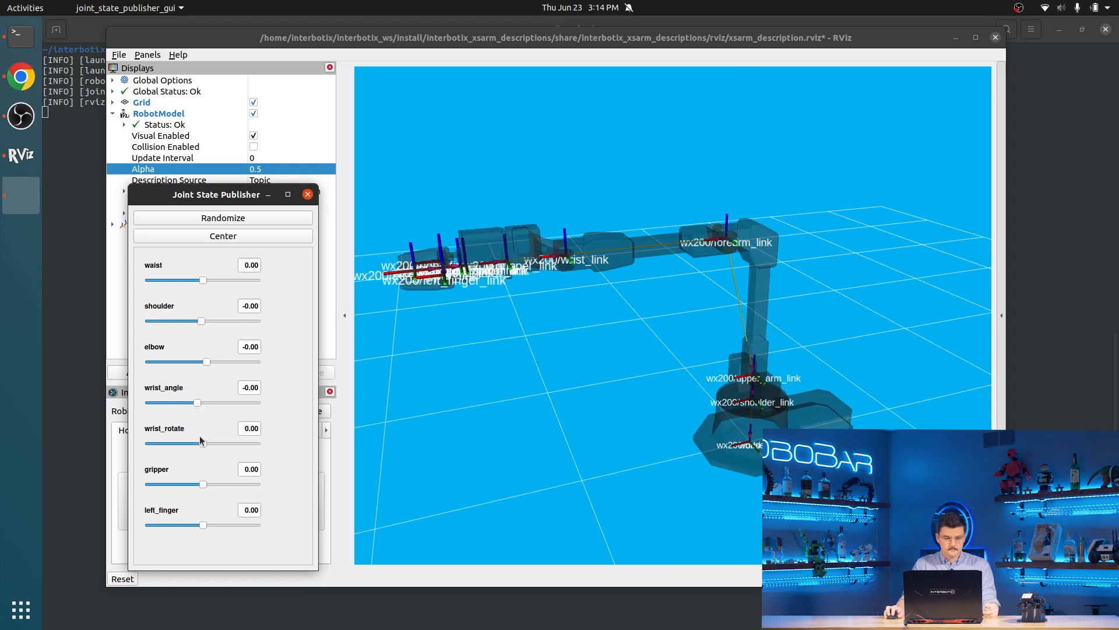
pyautogui.moveTo(200, 443); pyautogui.dragTo(207, 443)
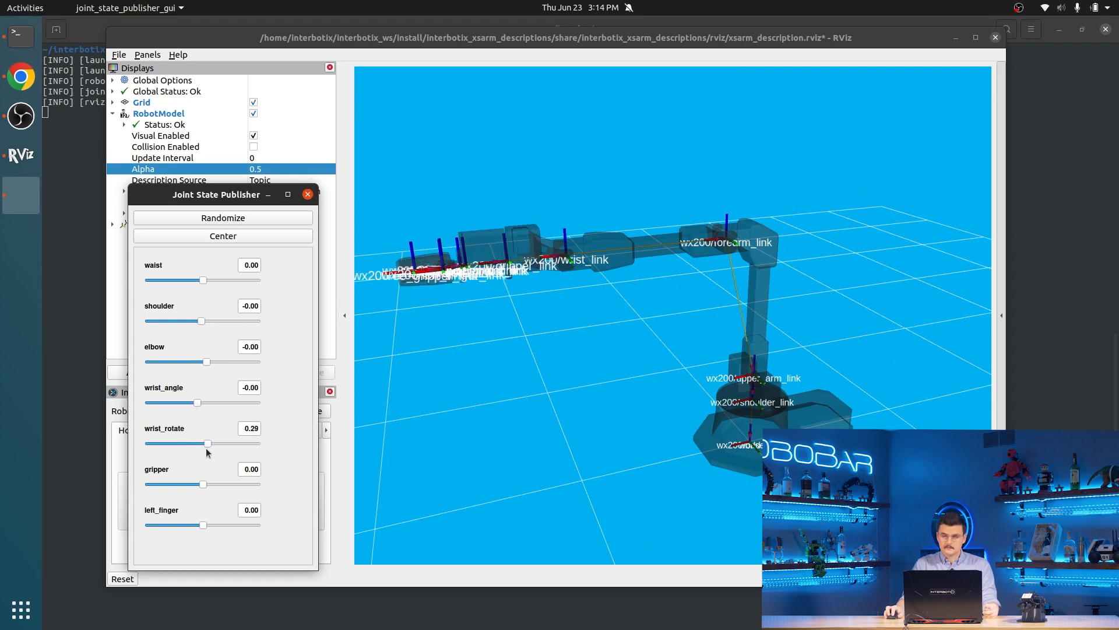
pyautogui.moveTo(207, 443); pyautogui.dragTo(203, 443)
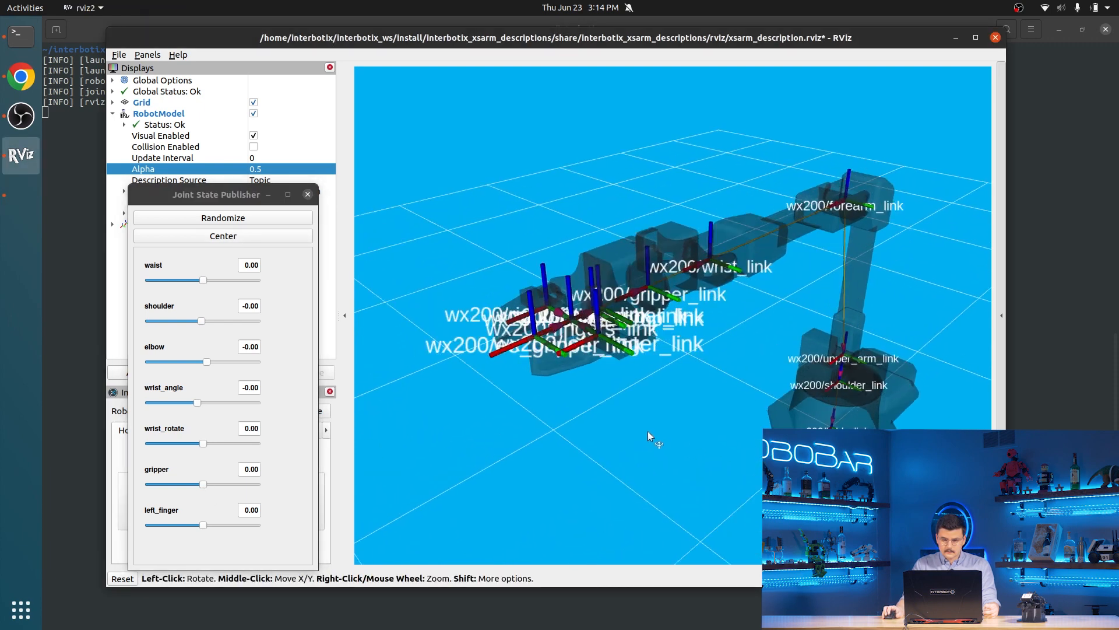
pyautogui.moveTo(216, 195); pyautogui.dragTo(225, 275)
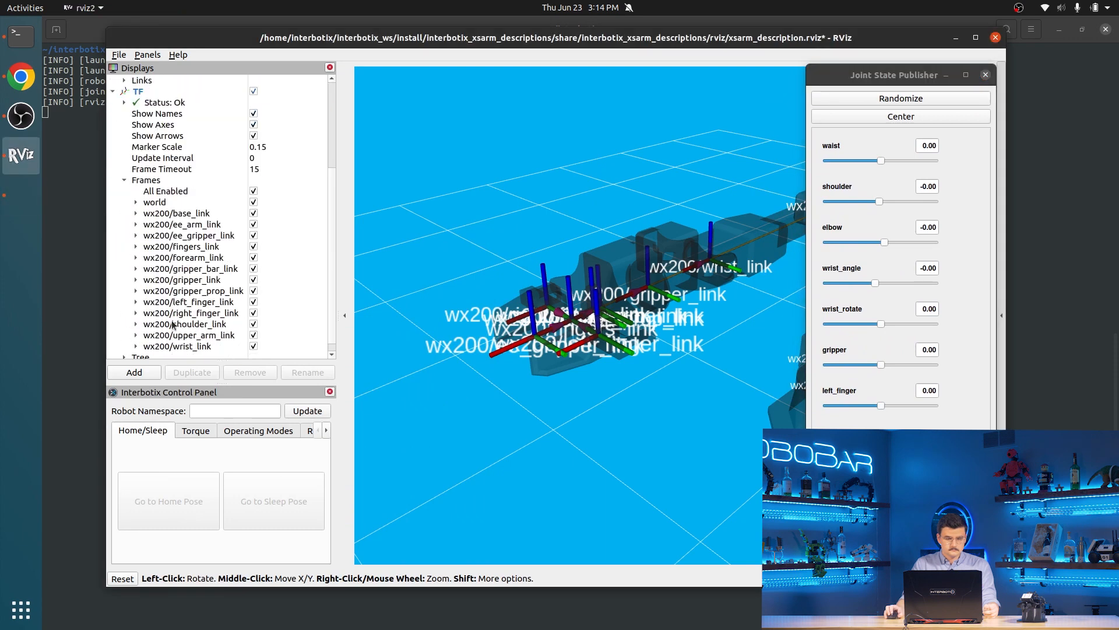
# Toggle All Enabled in the TF Frames list off and back on.
pyautogui.click(253, 190)
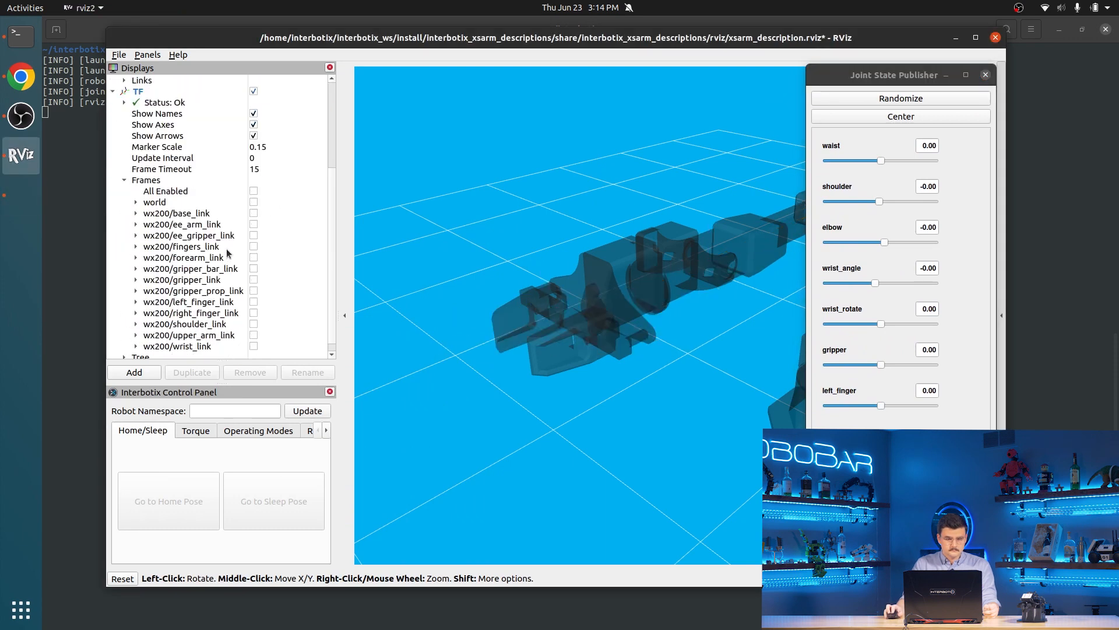
pyautogui.click(174, 279)
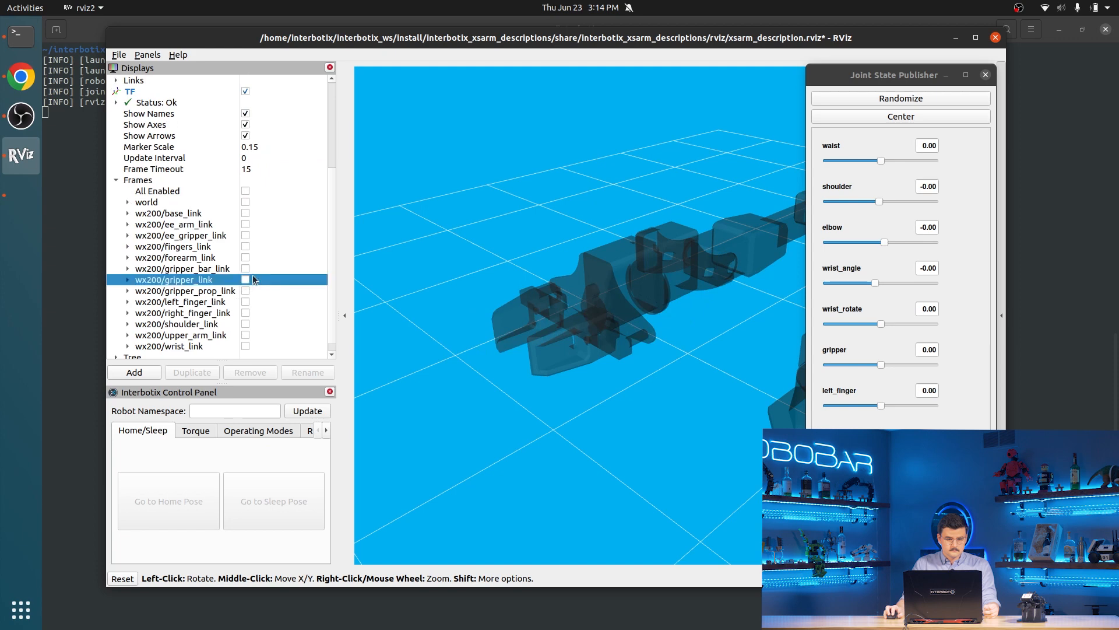
pyautogui.click(245, 190)
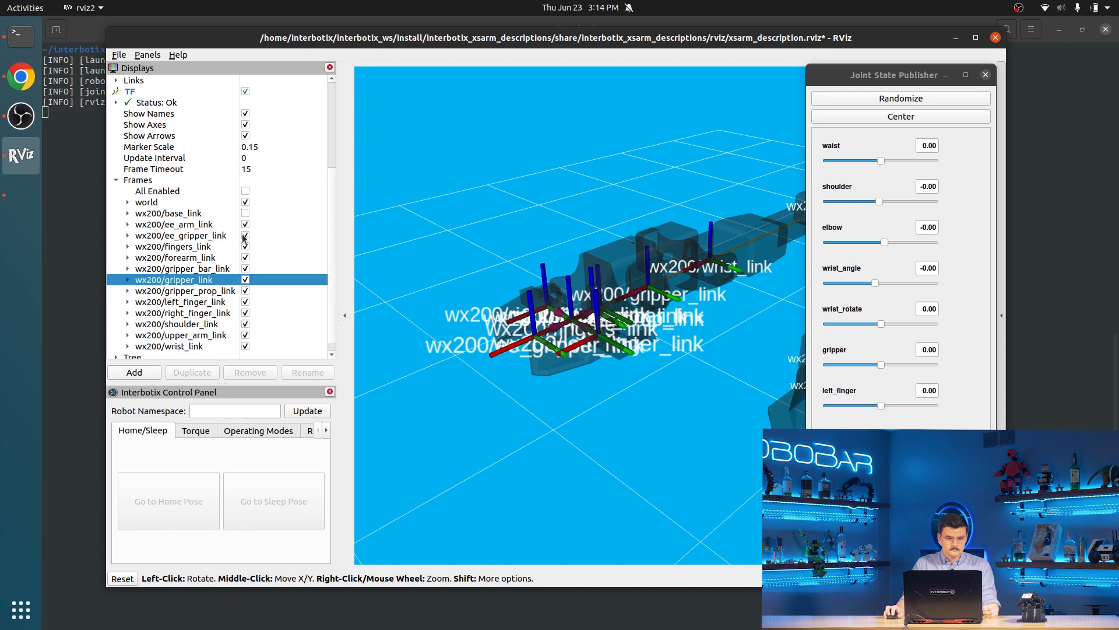
# Uncheck the ee_gripper_link, fingers_link, shoulder, upper arm and wrist link frames.
pyautogui.click(246, 235)
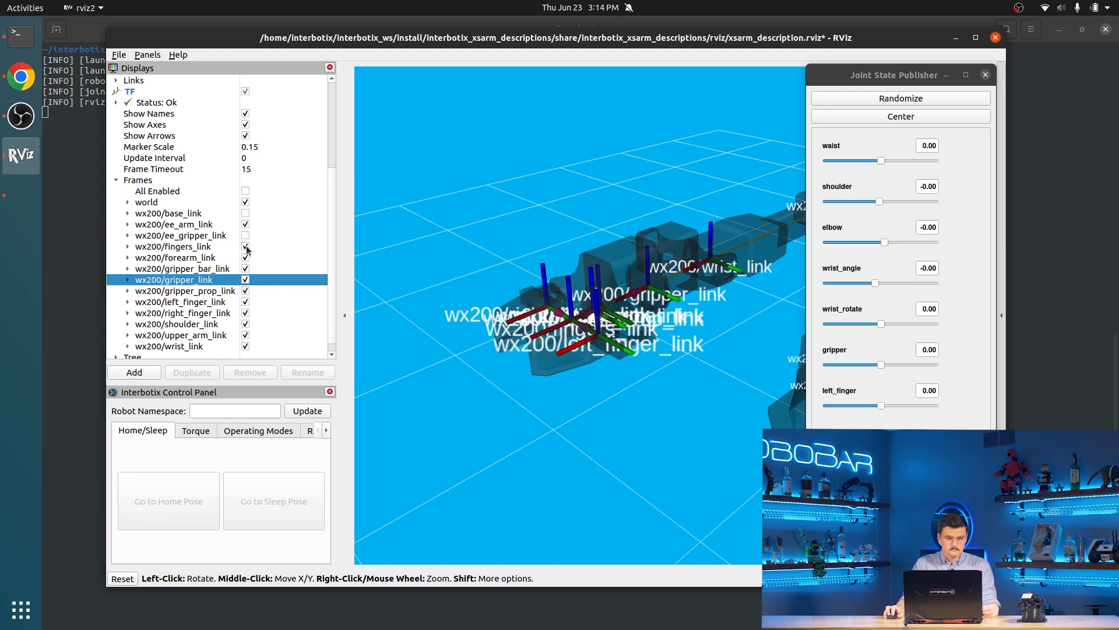
pyautogui.click(246, 246)
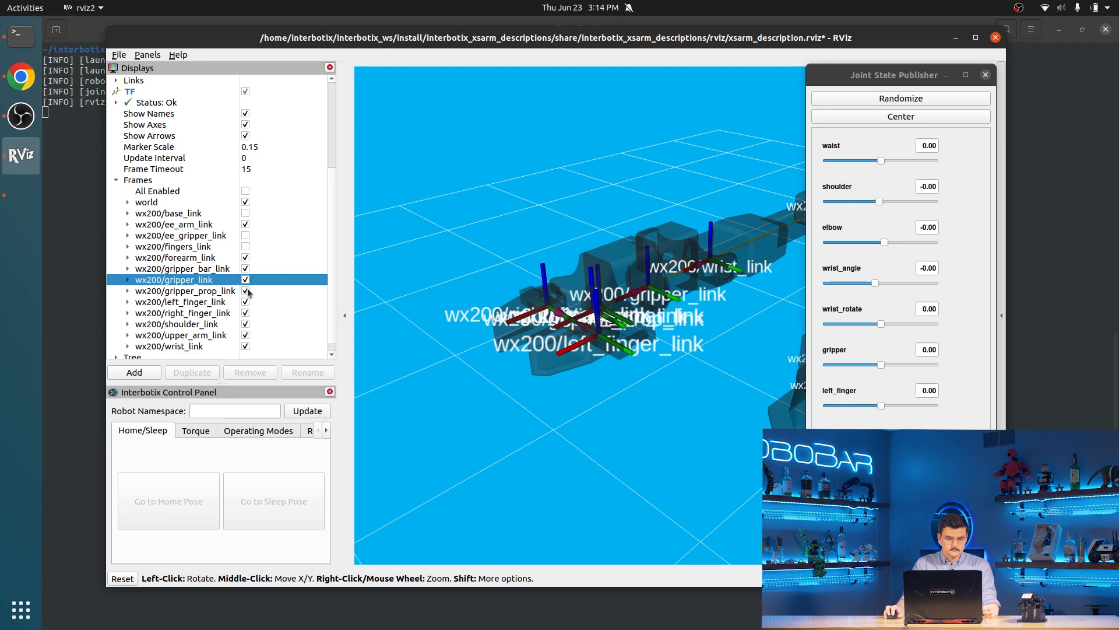
pyautogui.click(184, 290)
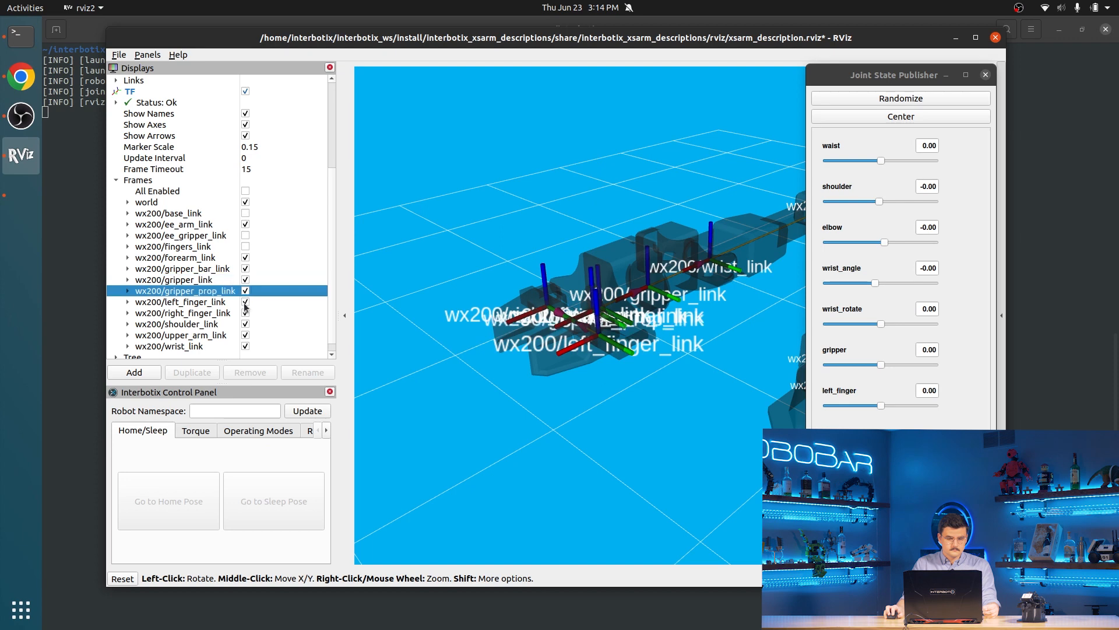
pyautogui.click(180, 301)
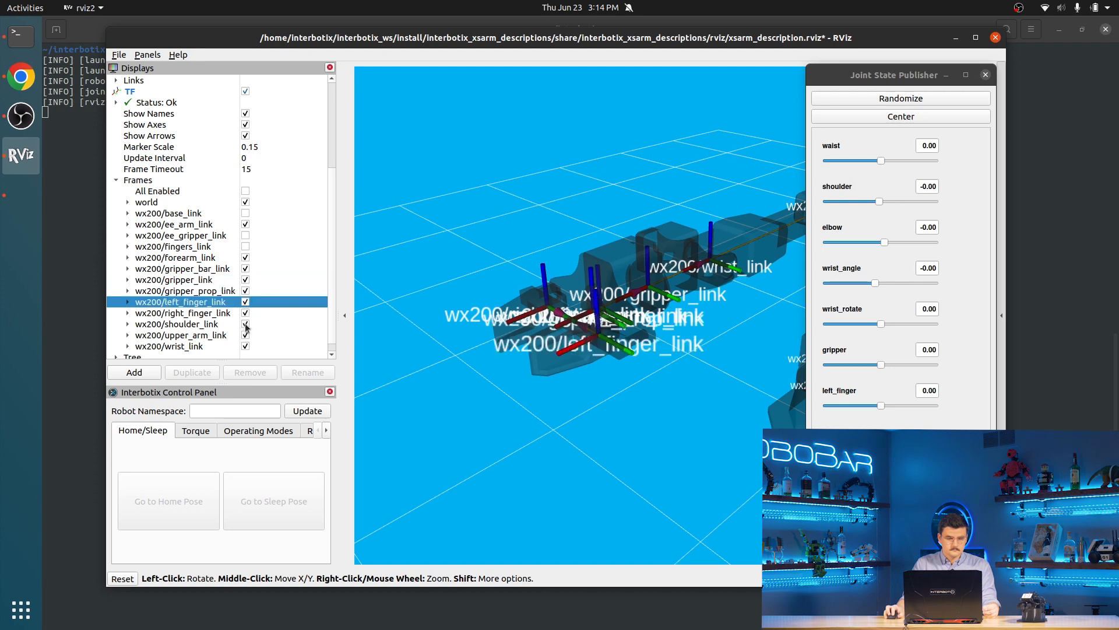
pyautogui.click(246, 323)
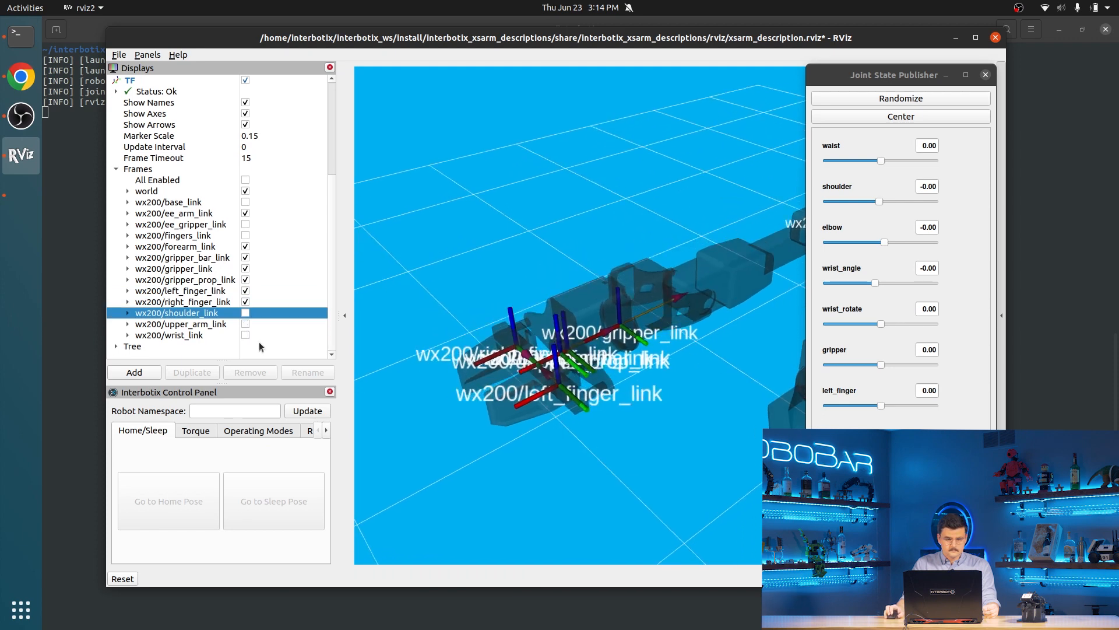
pyautogui.moveTo(257, 139)
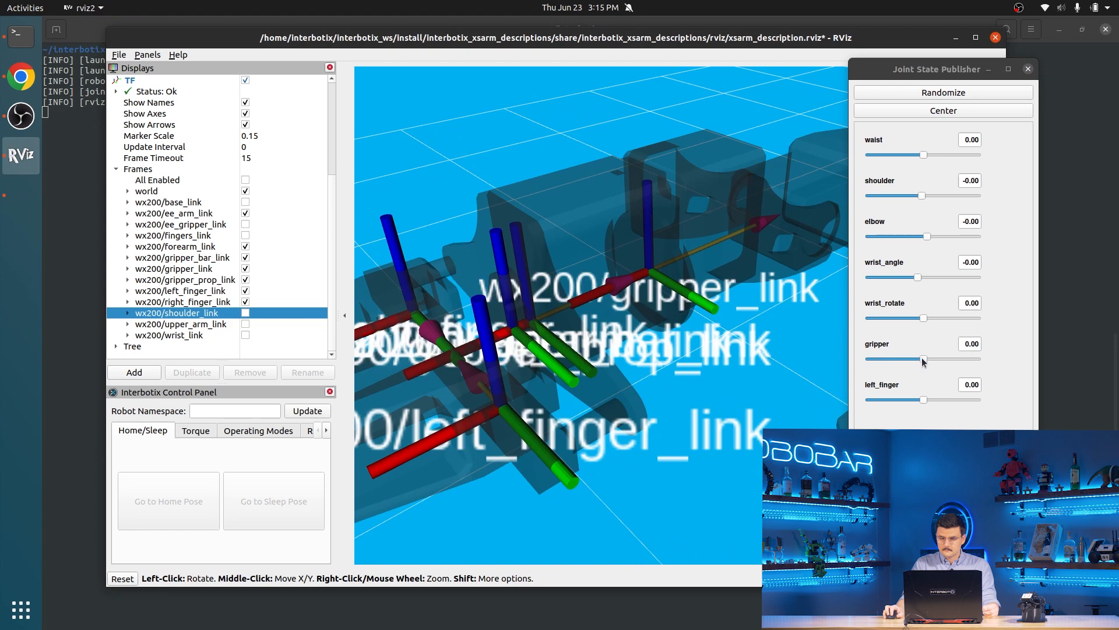
# Move the gripper and left_finger sliders back and forth to test the gripper joints.
pyautogui.moveTo(924, 359); pyautogui.dragTo(904, 359)
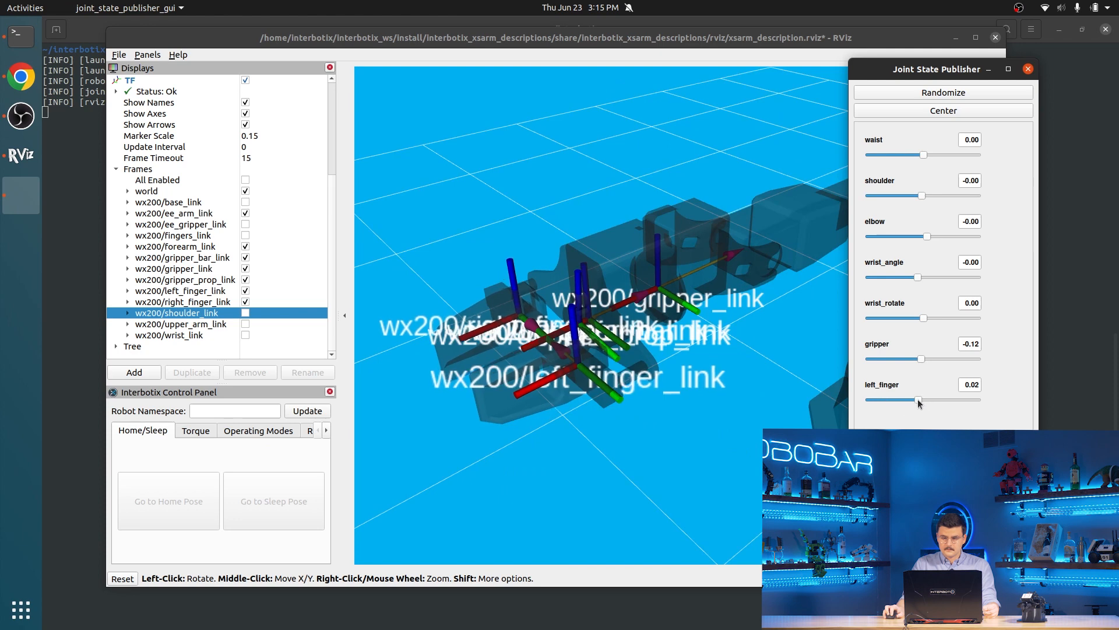
pyautogui.moveTo(921, 400); pyautogui.dragTo(947, 400)
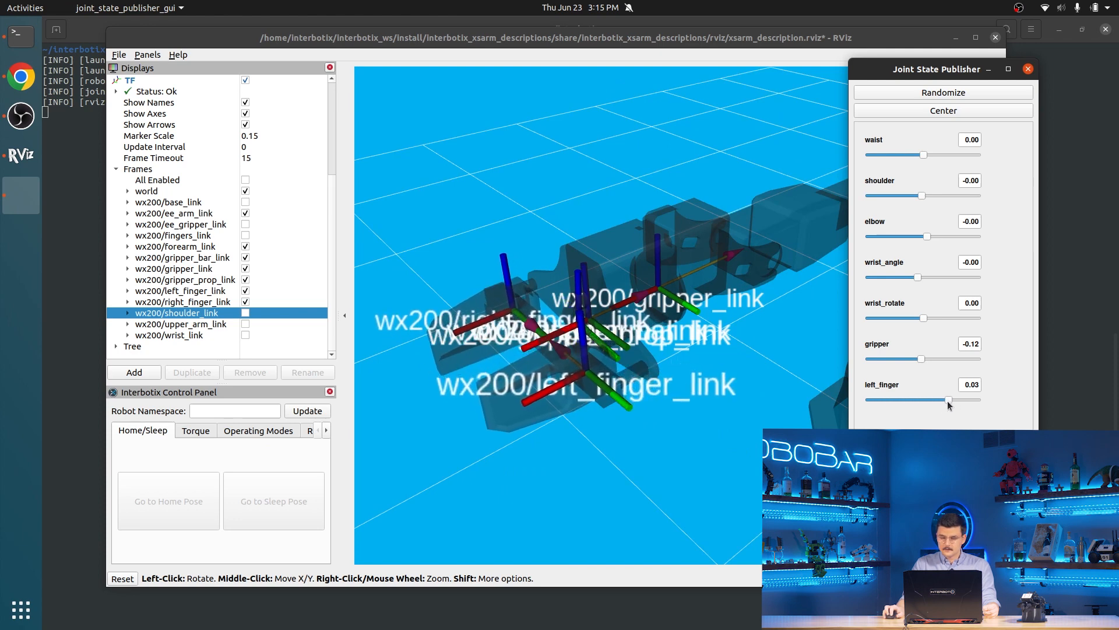
pyautogui.moveTo(949, 400); pyautogui.dragTo(914, 399)
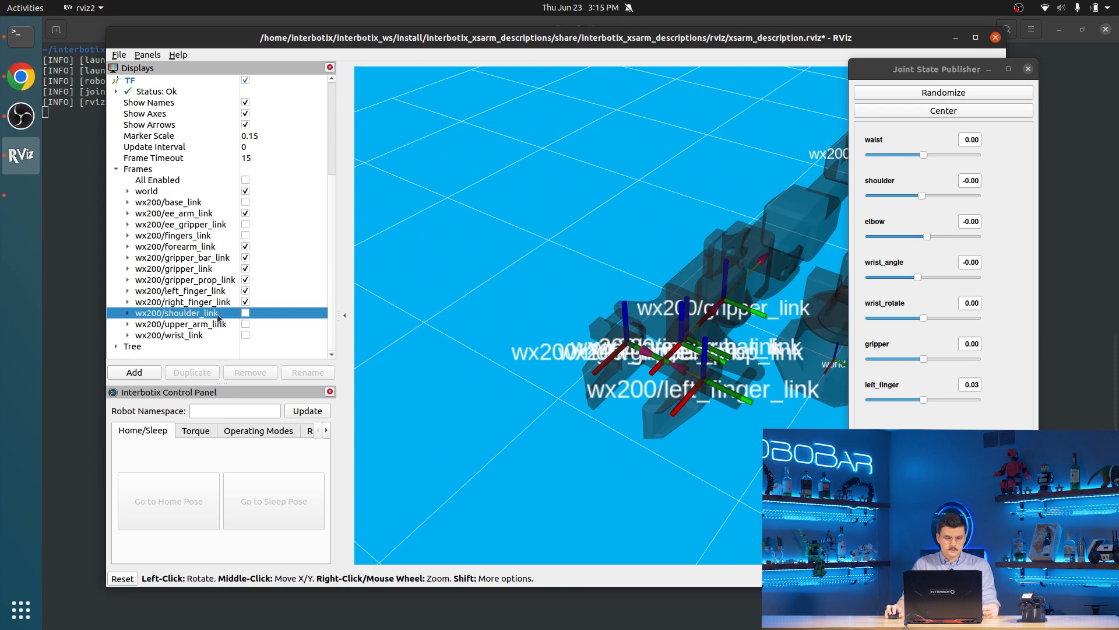
# Uncheck All Enabled under TF Frames so only base_link remains shown.
pyautogui.click(246, 179)
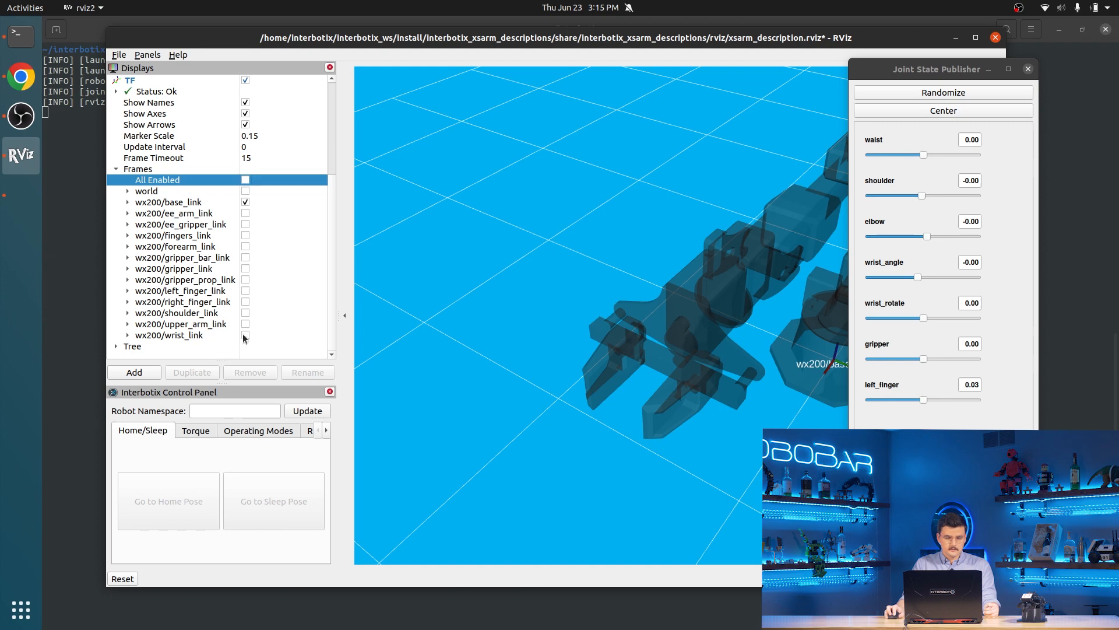
pyautogui.click(245, 224)
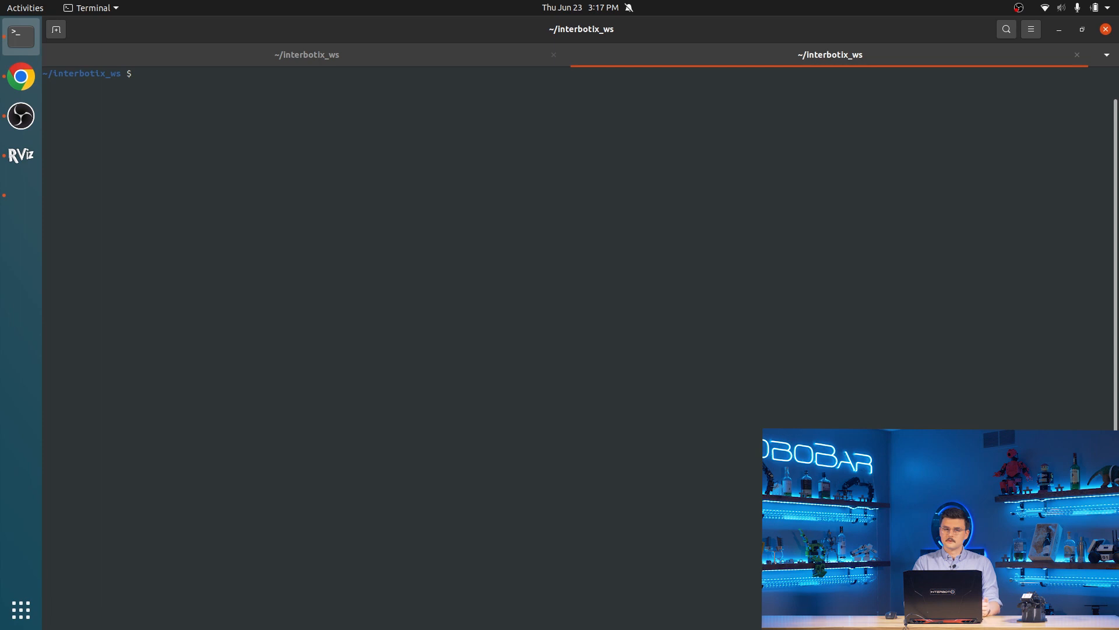
# Run rqt_graph from the interbotix_ws terminal to show joint_state_publisher linked to robot_state_publisher.
pyautogui.write('rqt')
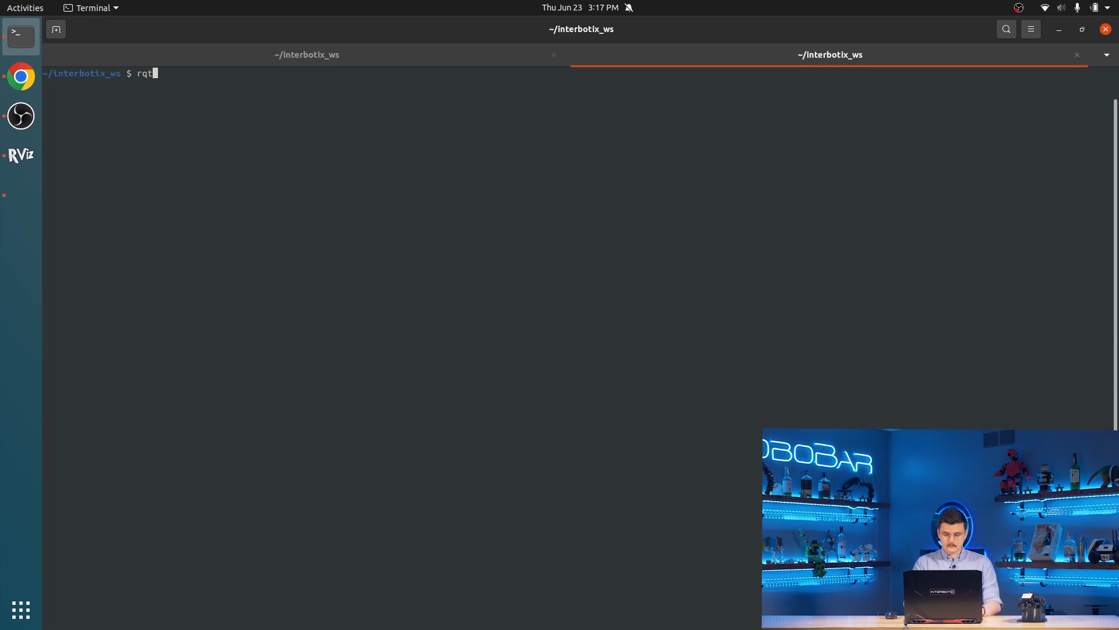
pyautogui.write('_graph')
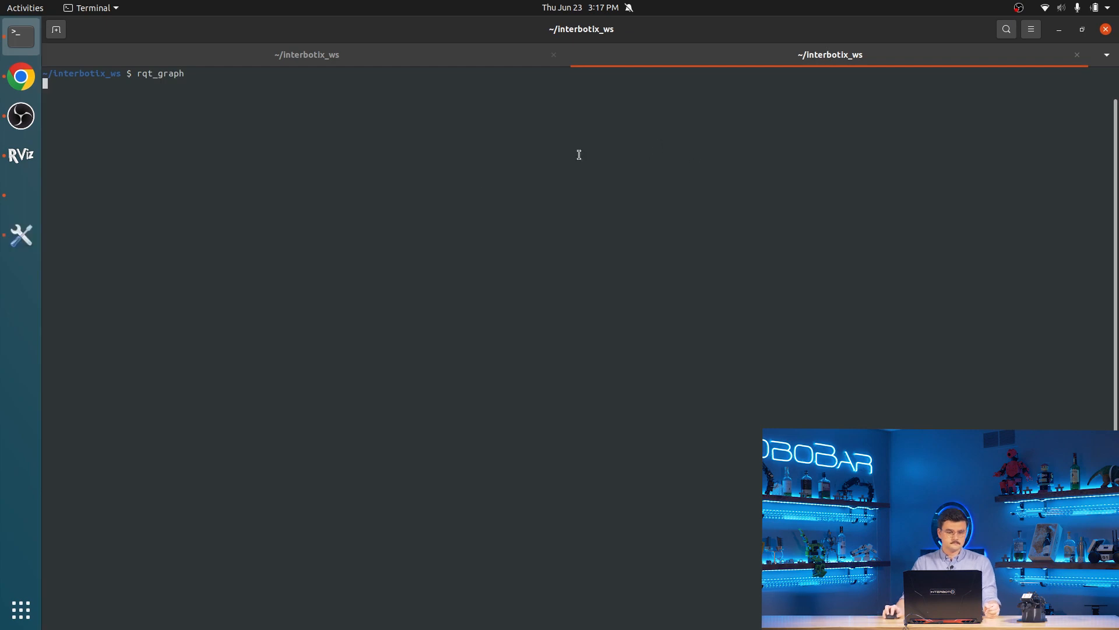
pyautogui.press('Return')
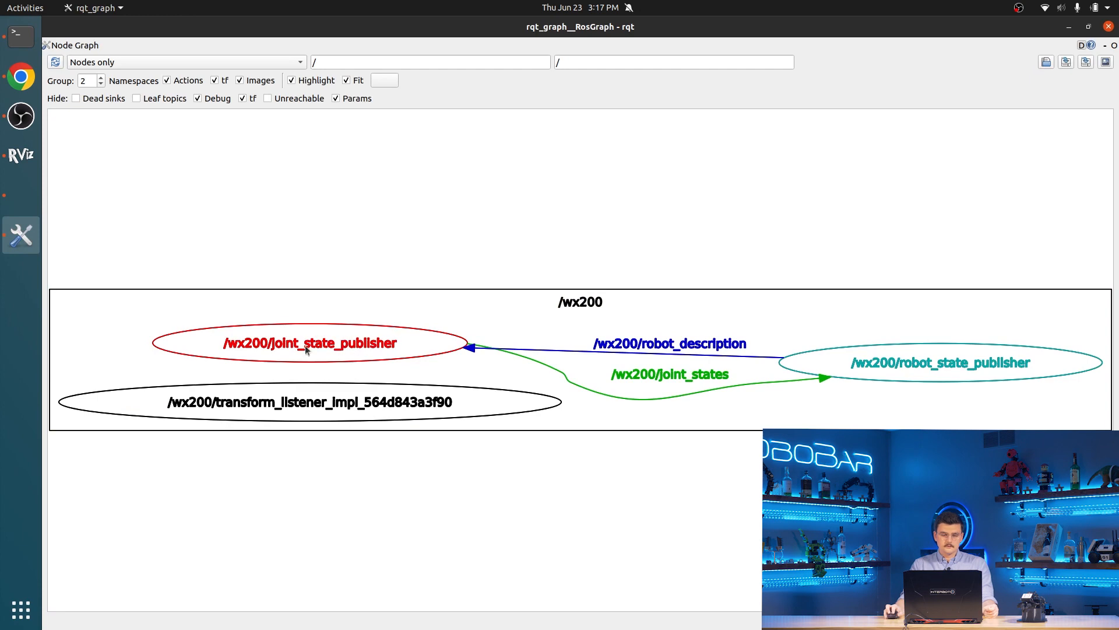
pyautogui.moveTo(263, 360)
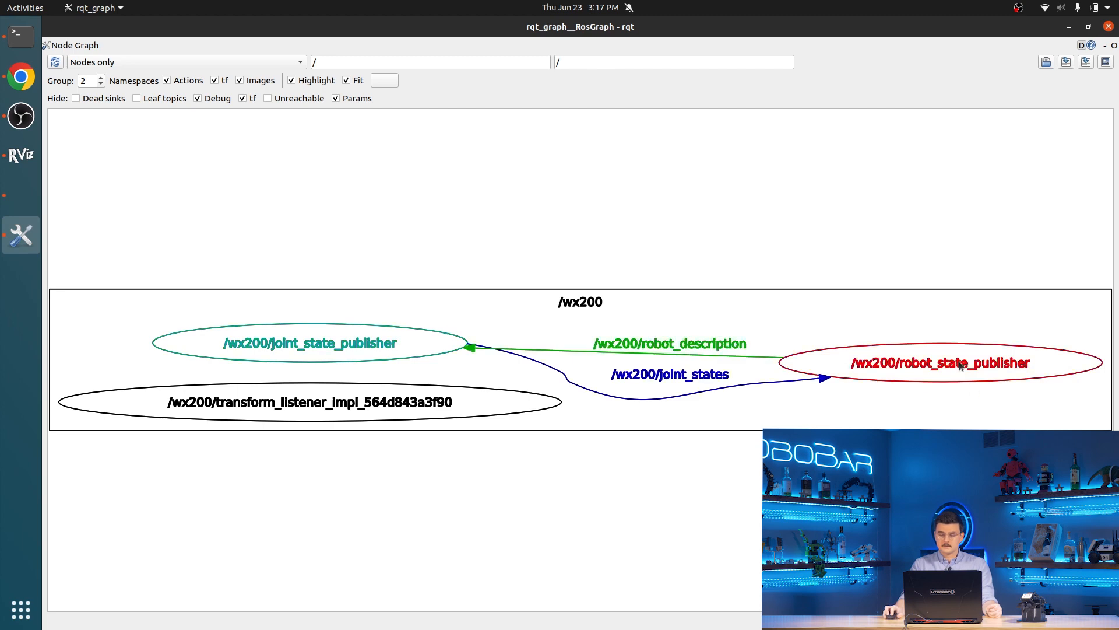
pyautogui.moveTo(960, 365)
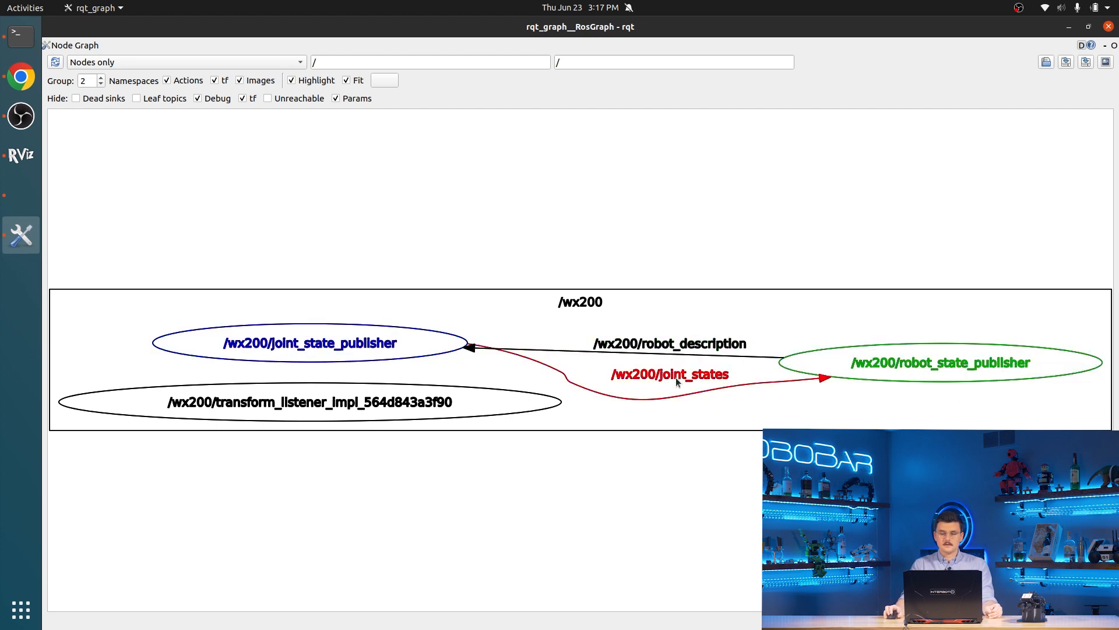
pyautogui.moveTo(673, 370)
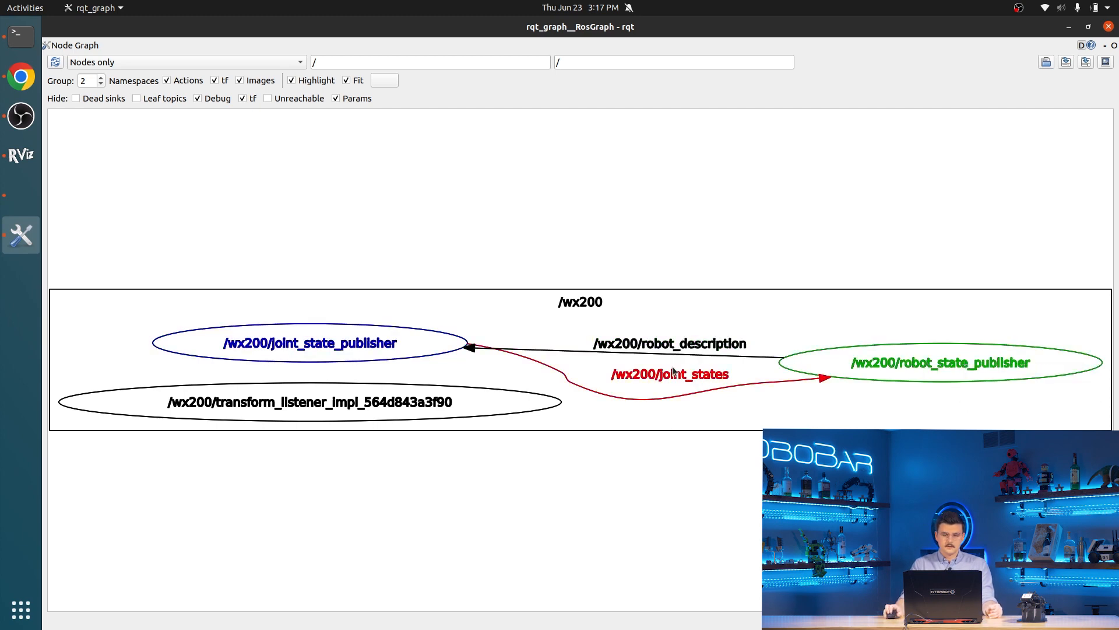